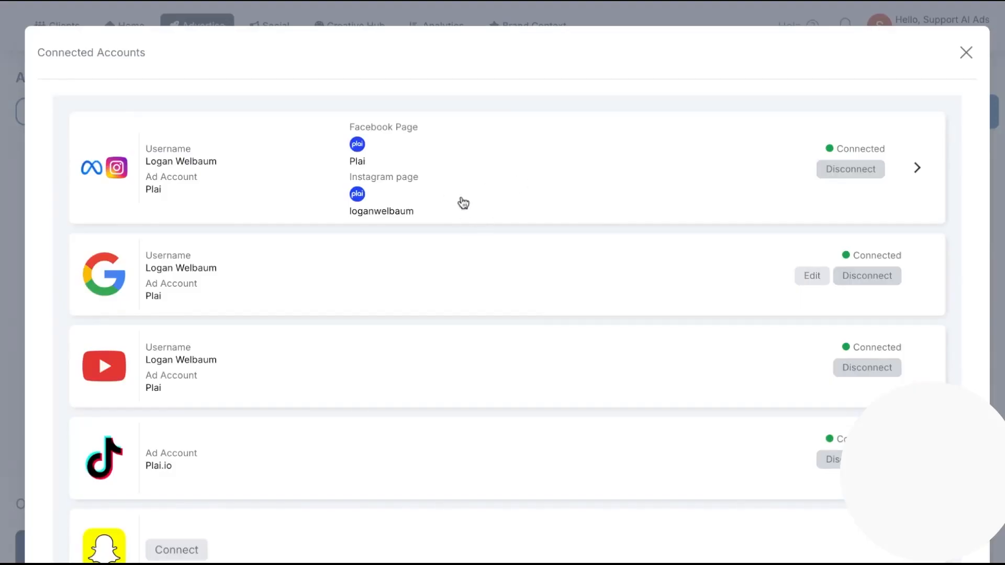
- Dismiss the Connected Accounts overview and start a new Meta + Instagram campaign
scroll(up, 3)
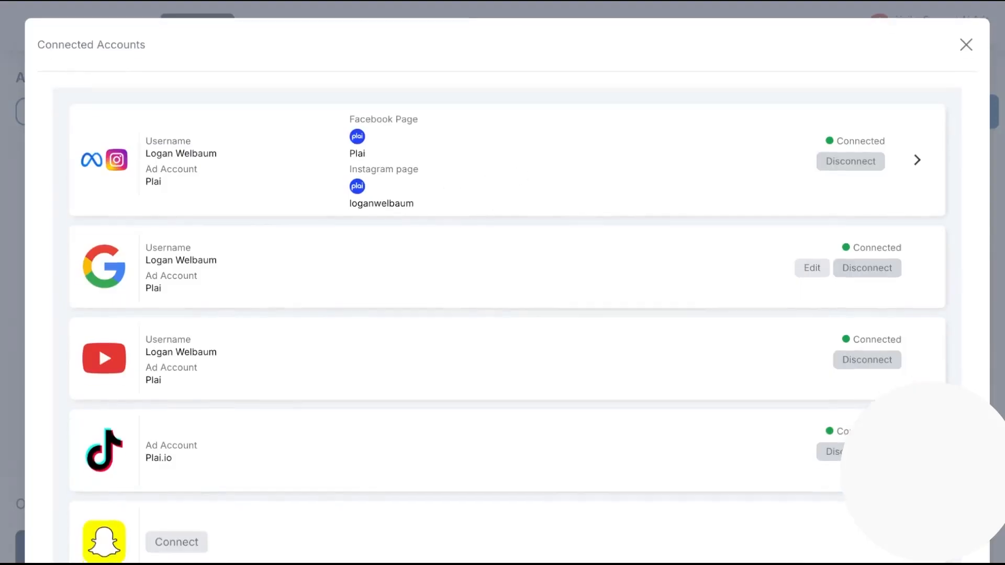
scroll(up, 3)
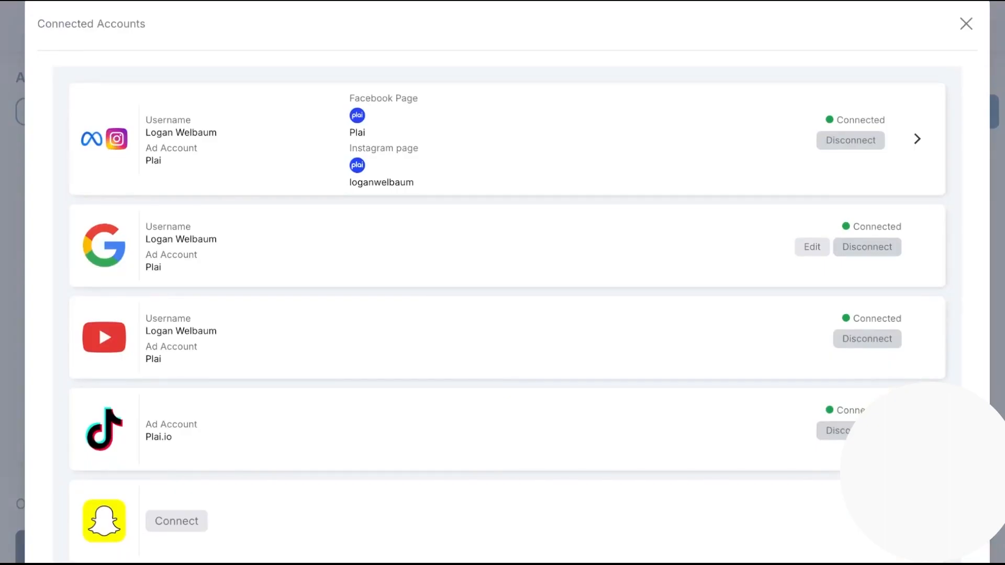
click(966, 24)
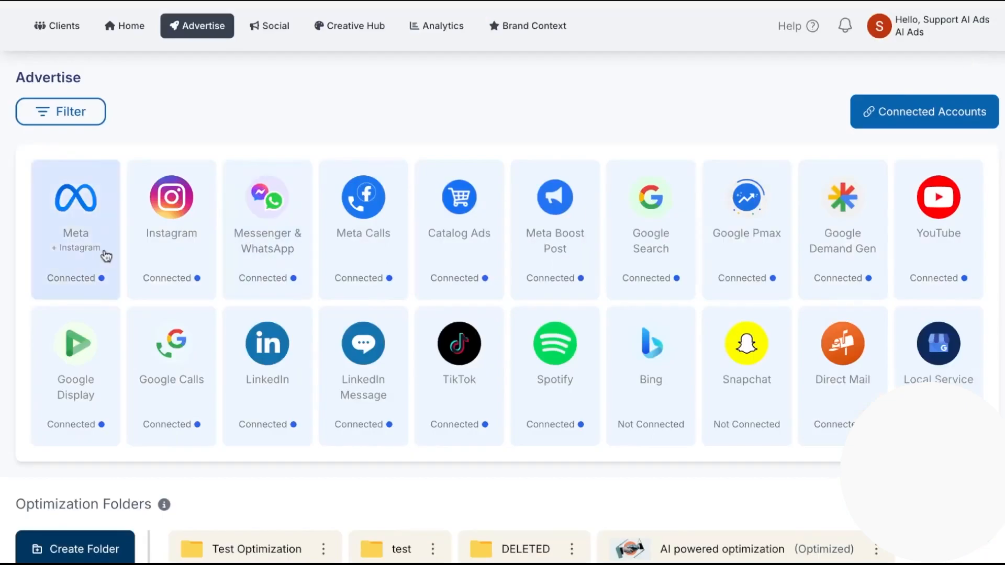
click(75, 228)
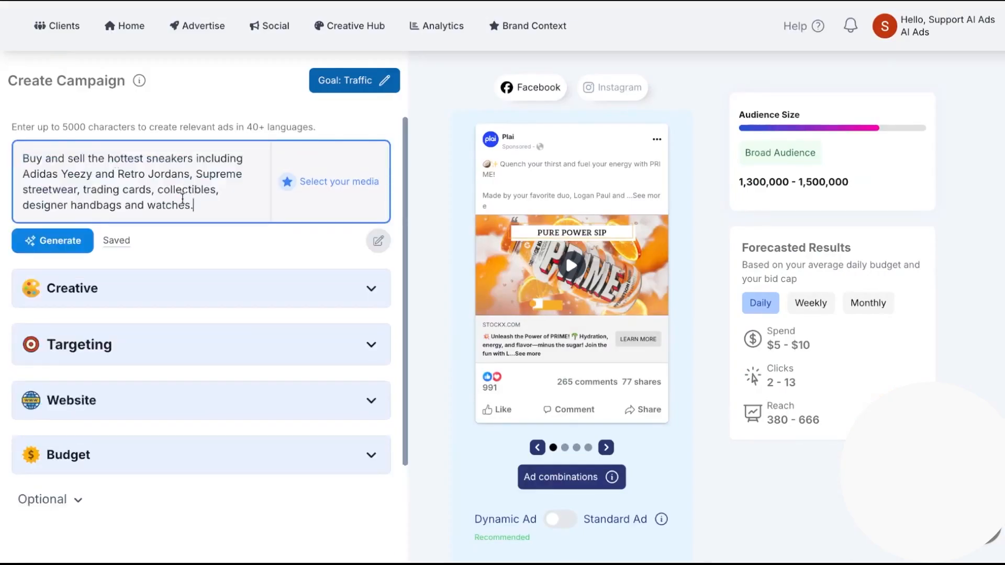
- Open 'Select your media' and clear all the existing PRIME drink images
click(338, 181)
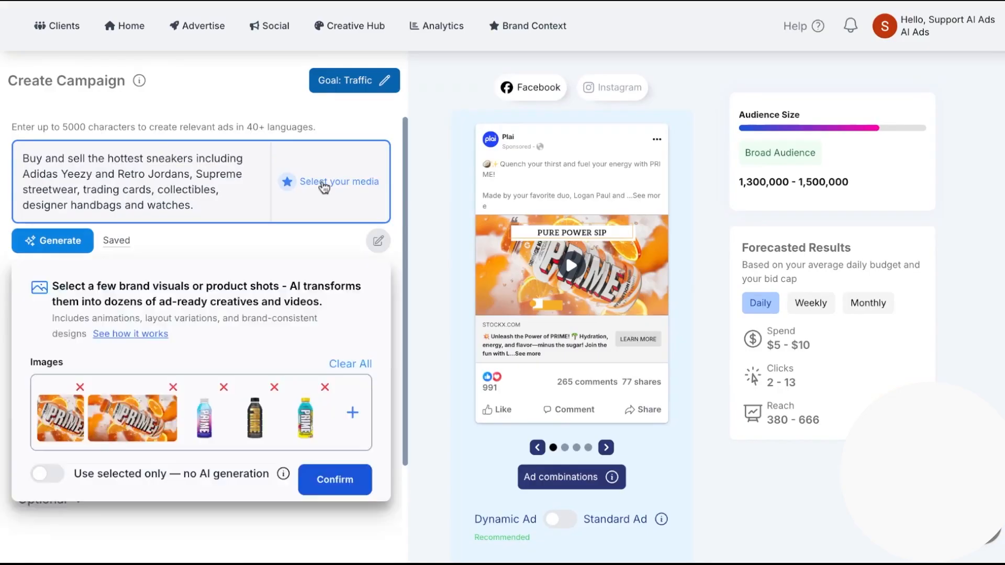
click(350, 363)
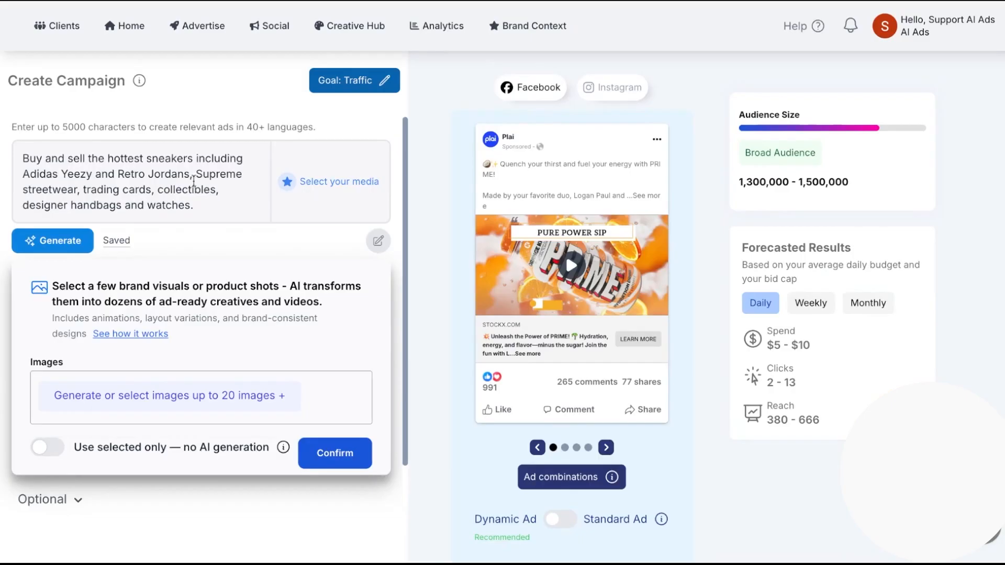
mouse_move(311, 209)
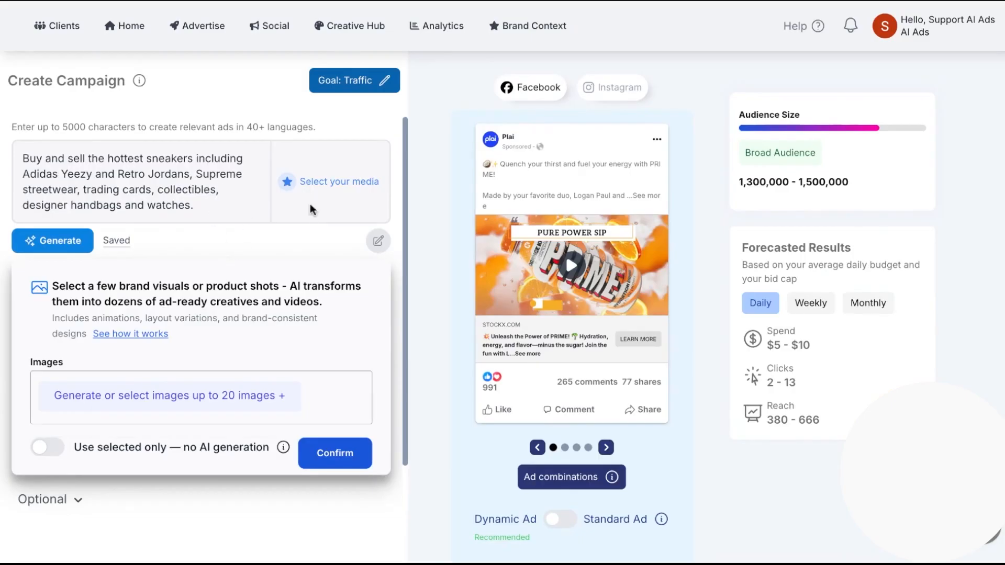
mouse_move(347, 289)
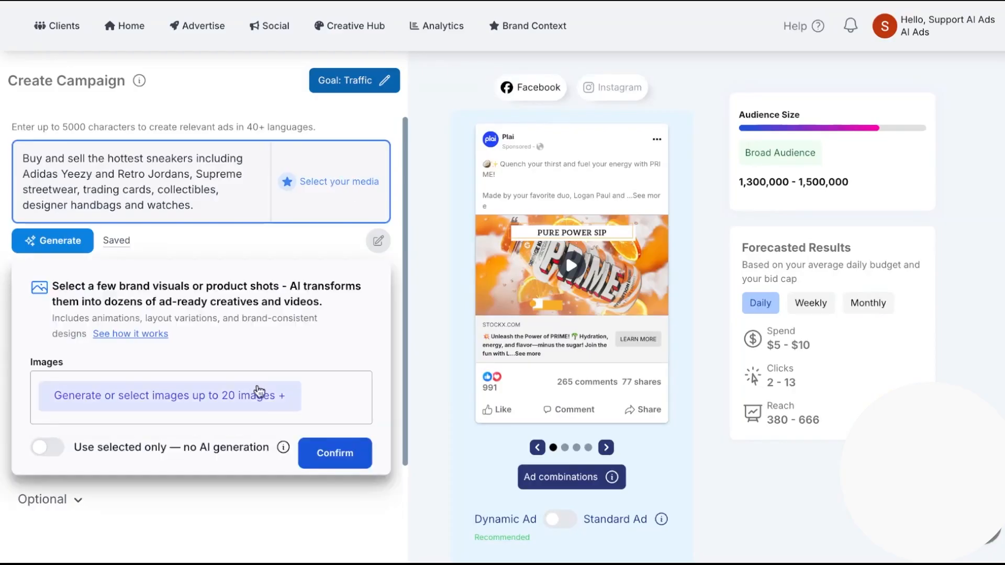
- Pick sneaker photos, including green and in-leaves ones, from the stockx.com Website media source
click(169, 395)
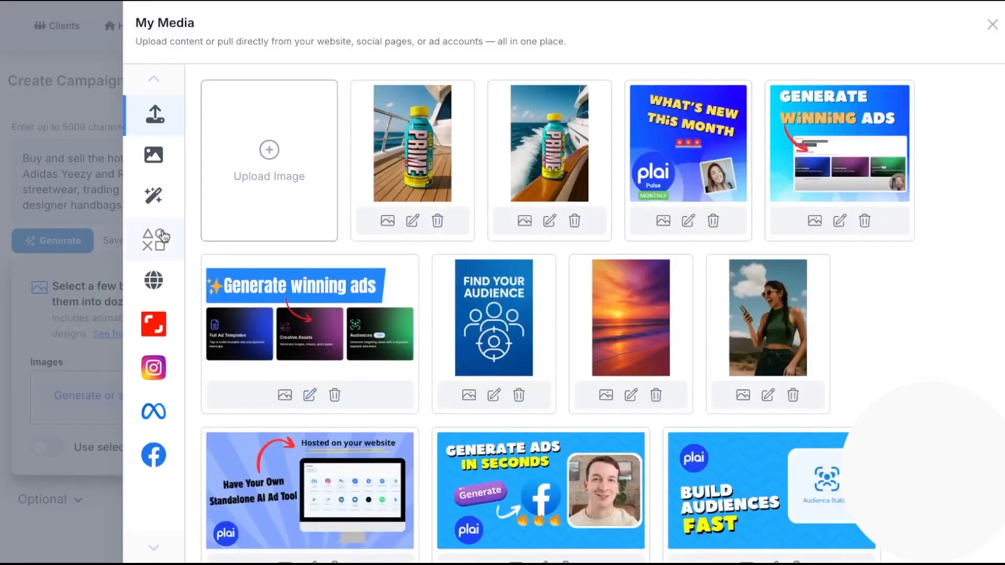
click(153, 281)
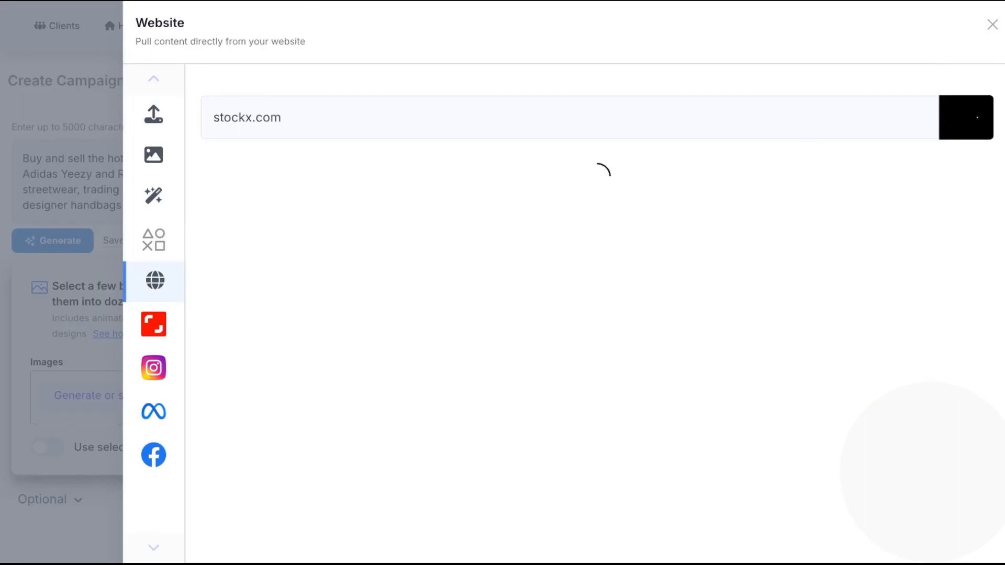
mouse_move(552, 217)
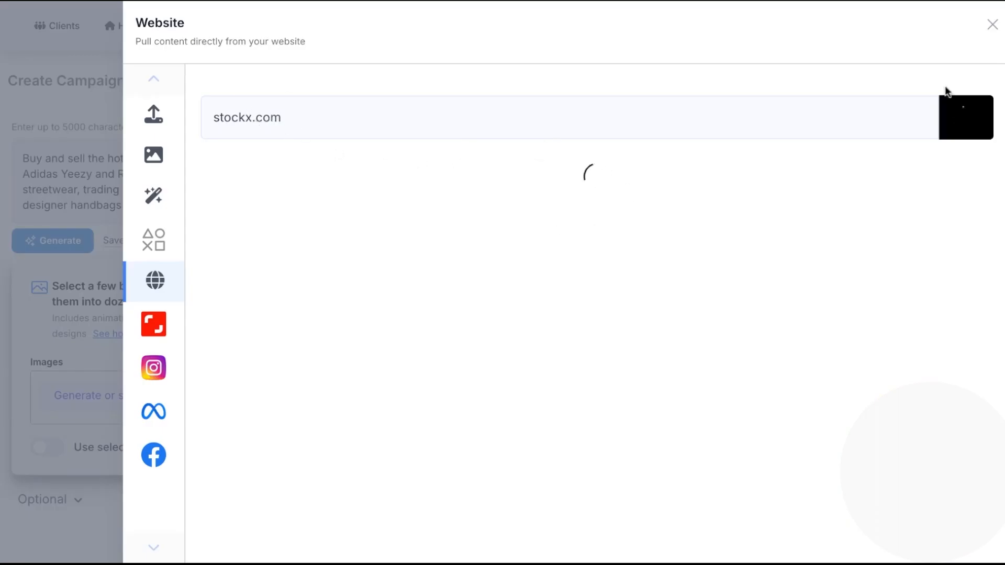
mouse_move(320, 298)
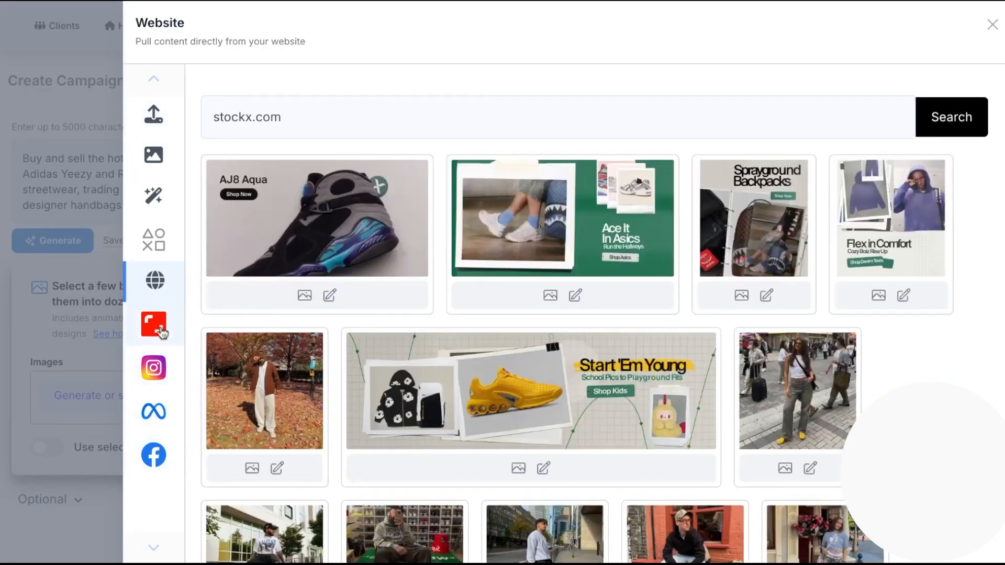
scroll(down, 3)
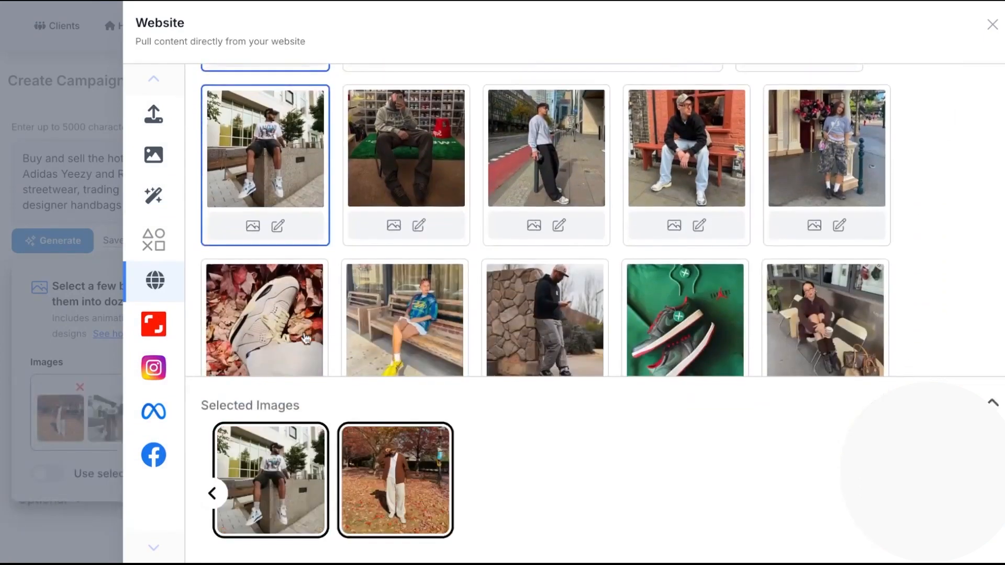
click(684, 301)
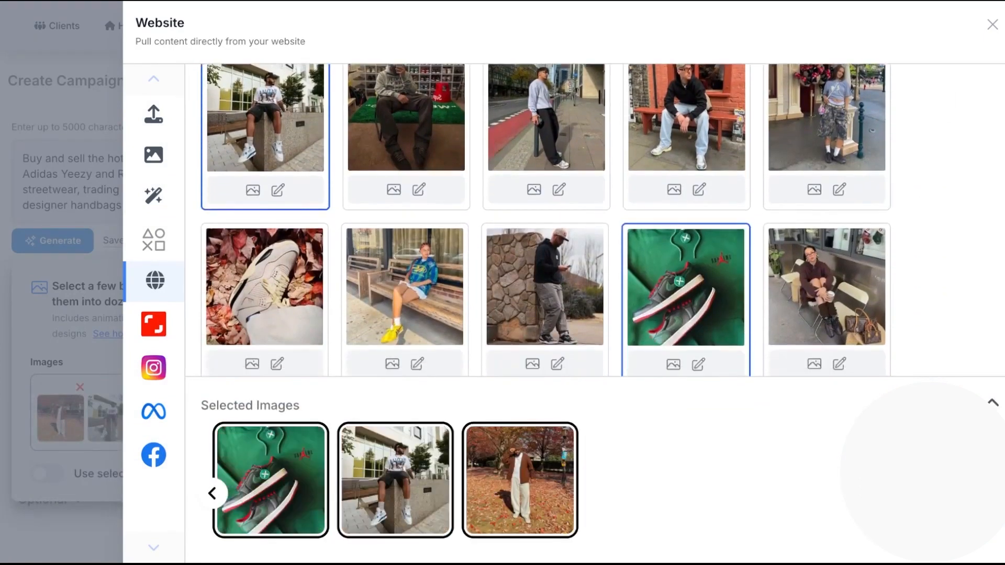
click(265, 286)
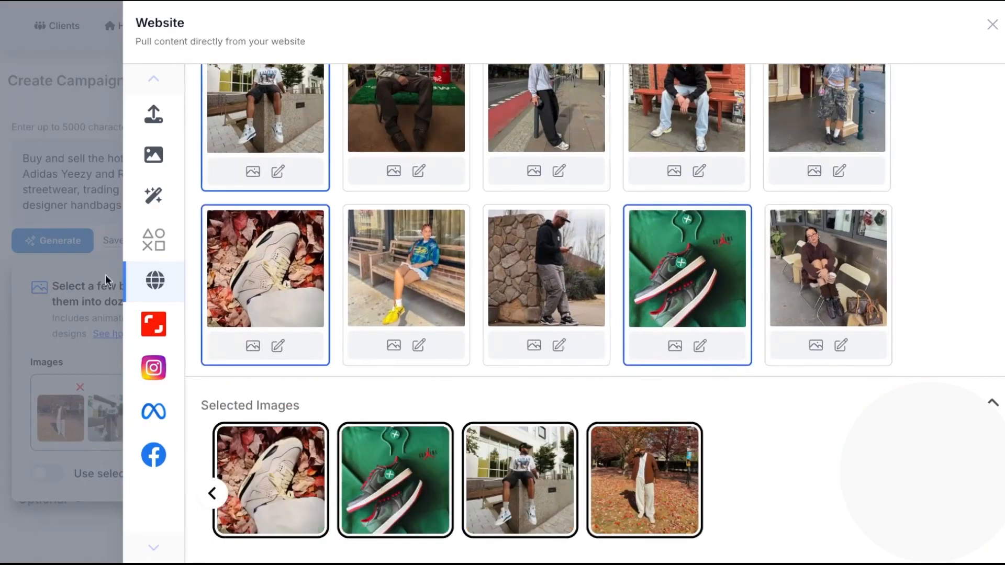
click(993, 25)
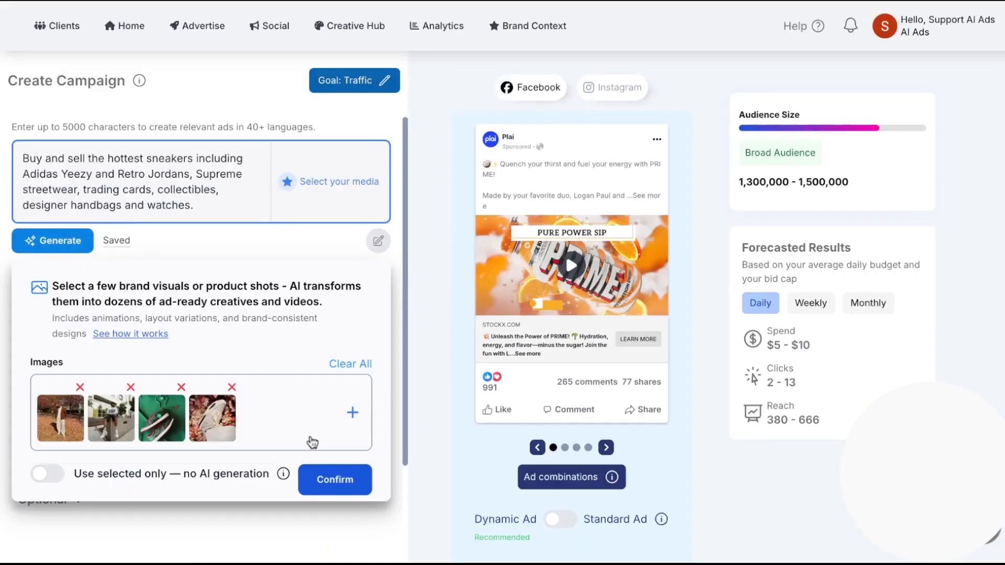
- Confirm the four selected images and generate the ad creative
click(334, 479)
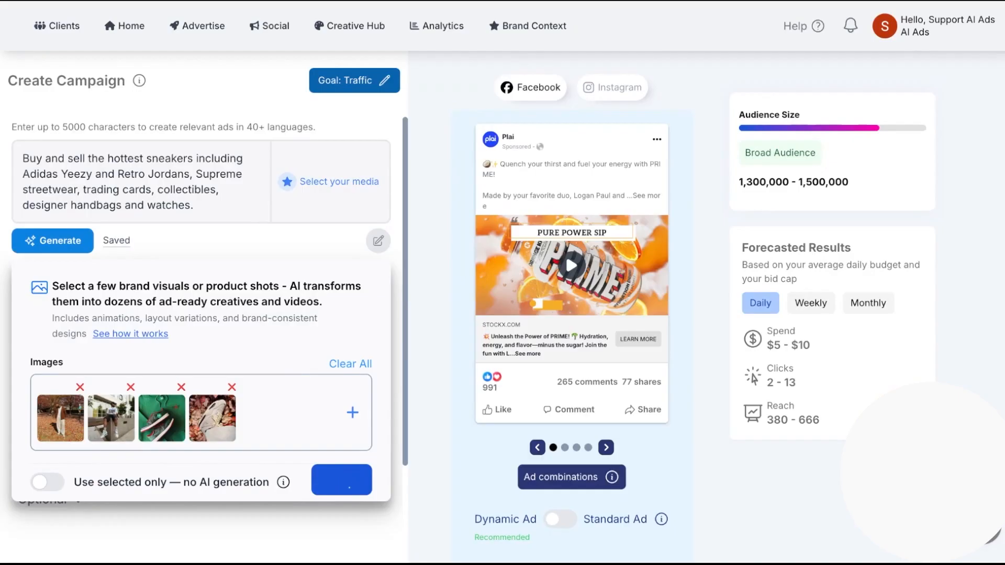
click(52, 240)
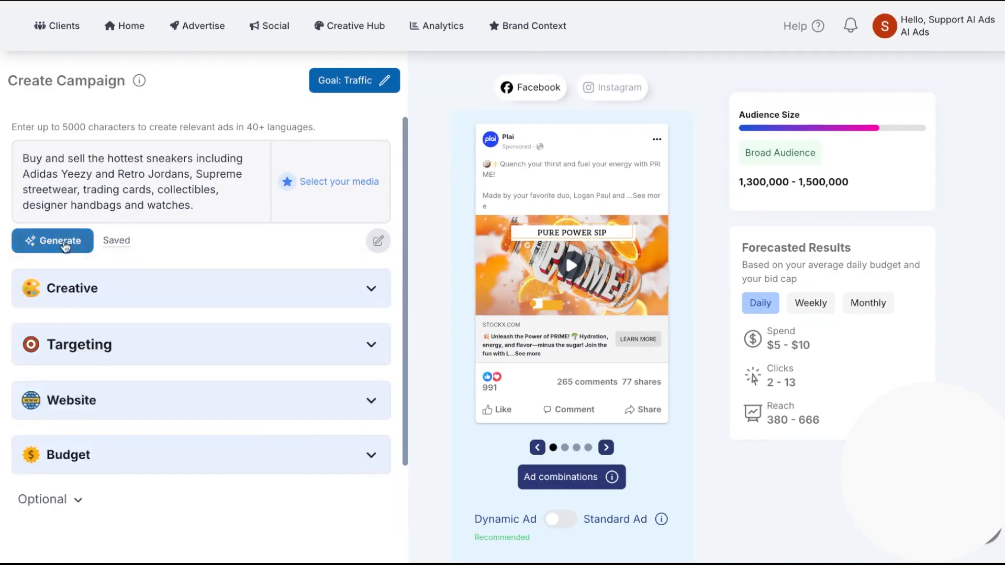
click(53, 240)
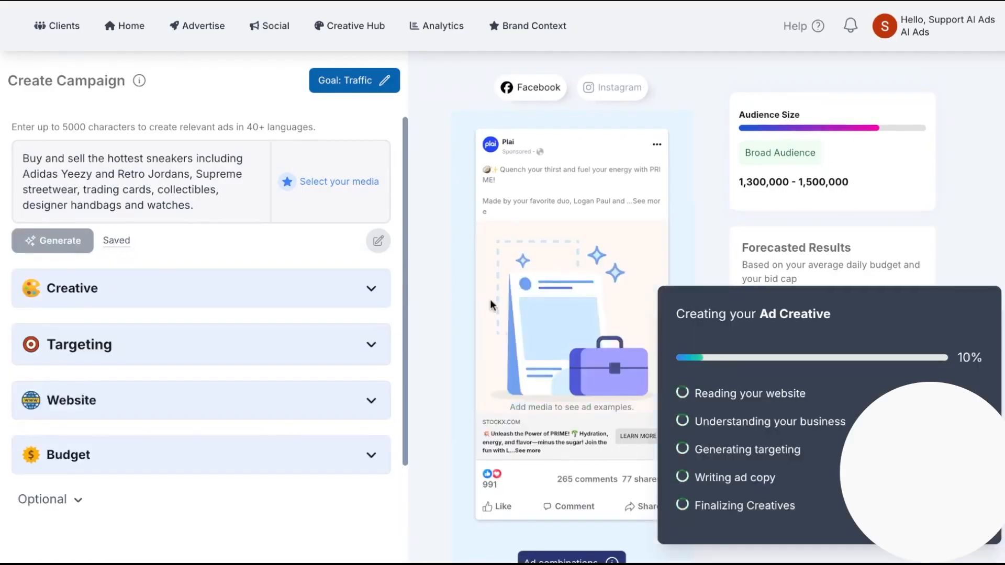
click(527, 25)
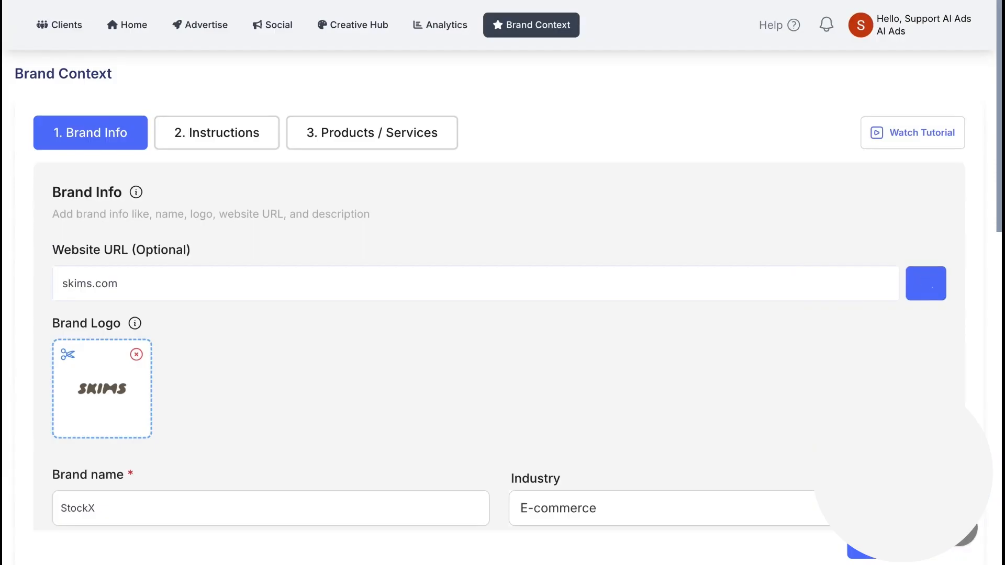
- Append the rule 'never use the word free' to the Brand Instructions
scroll(down, 3)
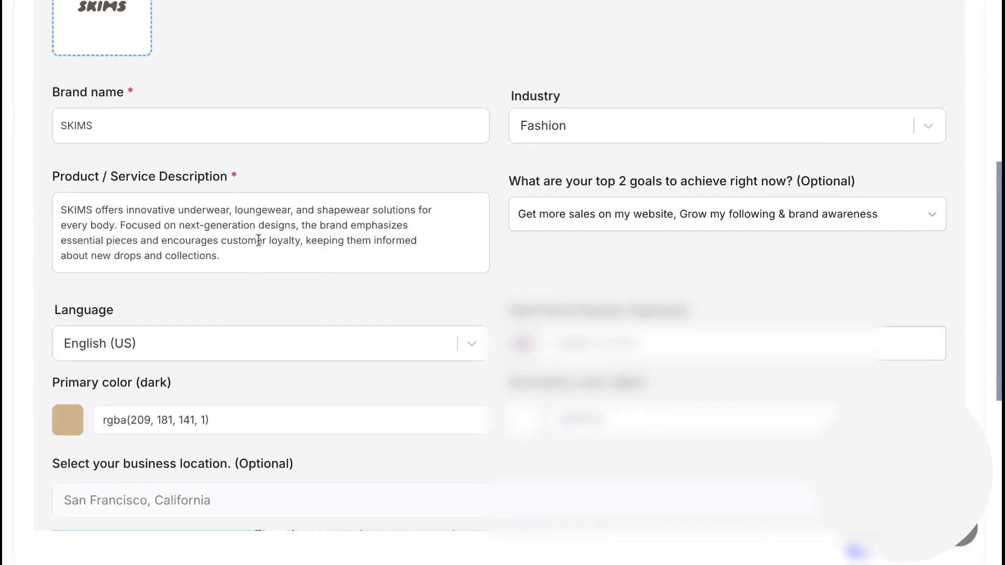
mouse_move(579, 210)
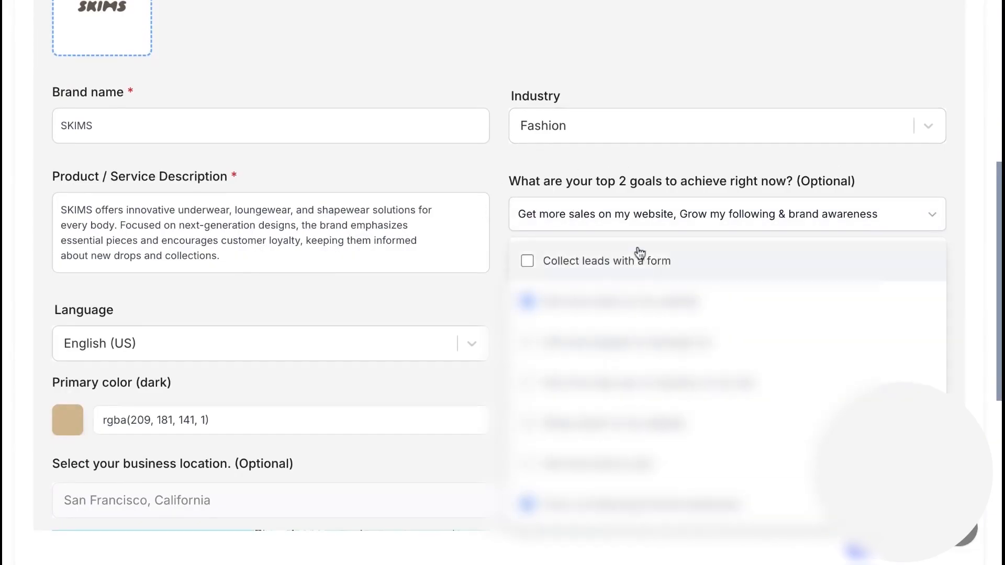
click(216, 132)
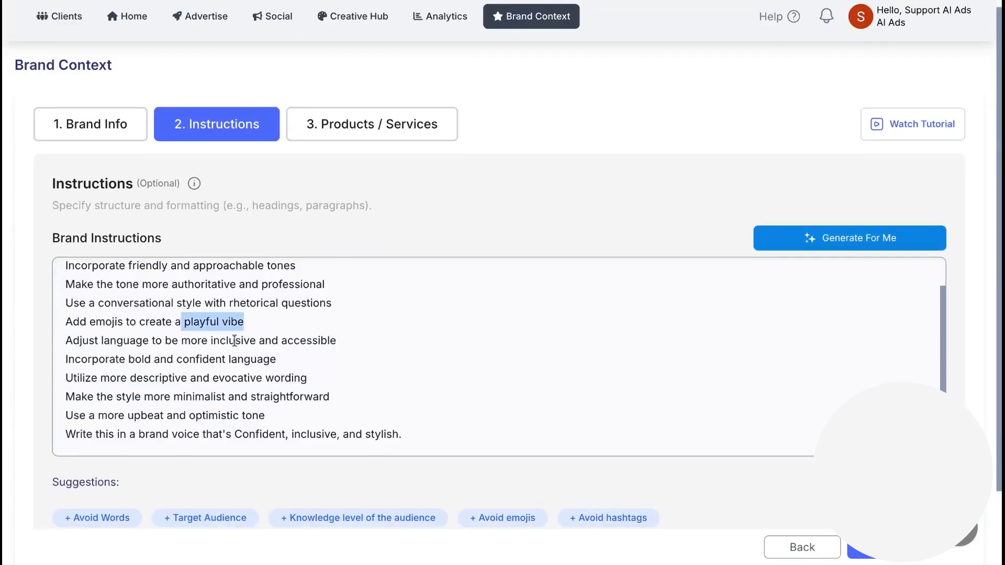
click(403, 434)
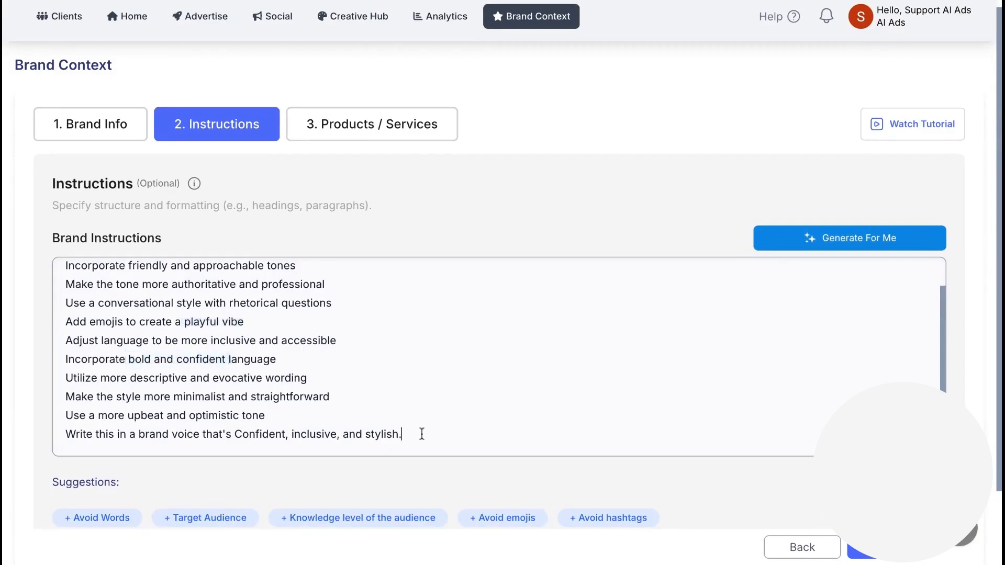
text(never use the wor)
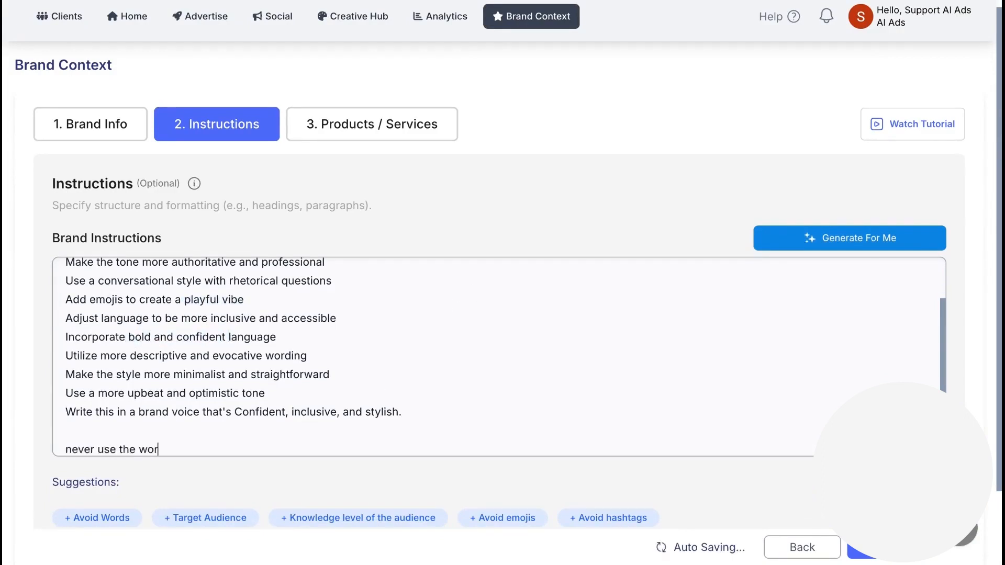
text(d free)
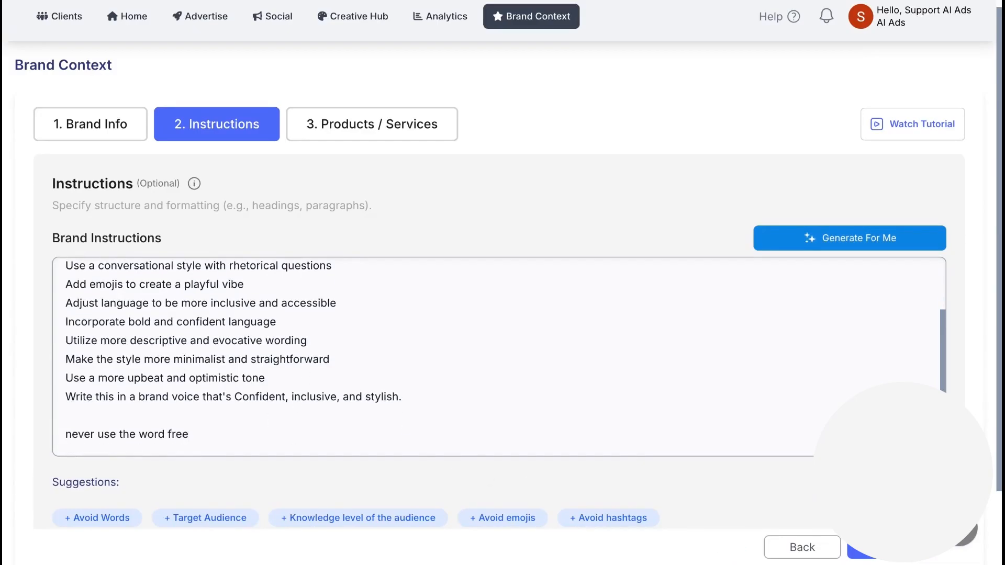
- Create a Meta ECommerce Sales ad for the Adaptive Size Bodysuits product
click(371, 123)
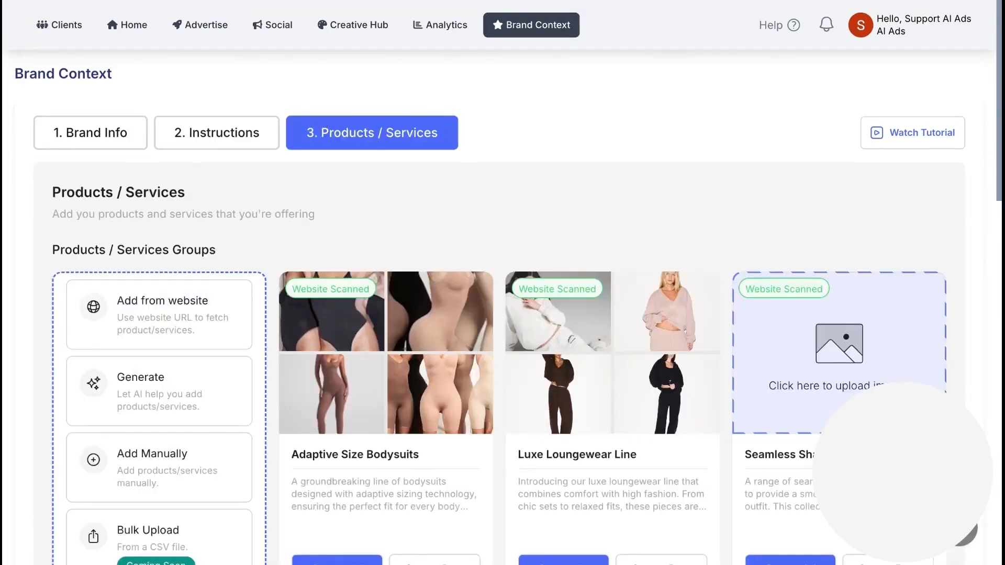
scroll(down, 3)
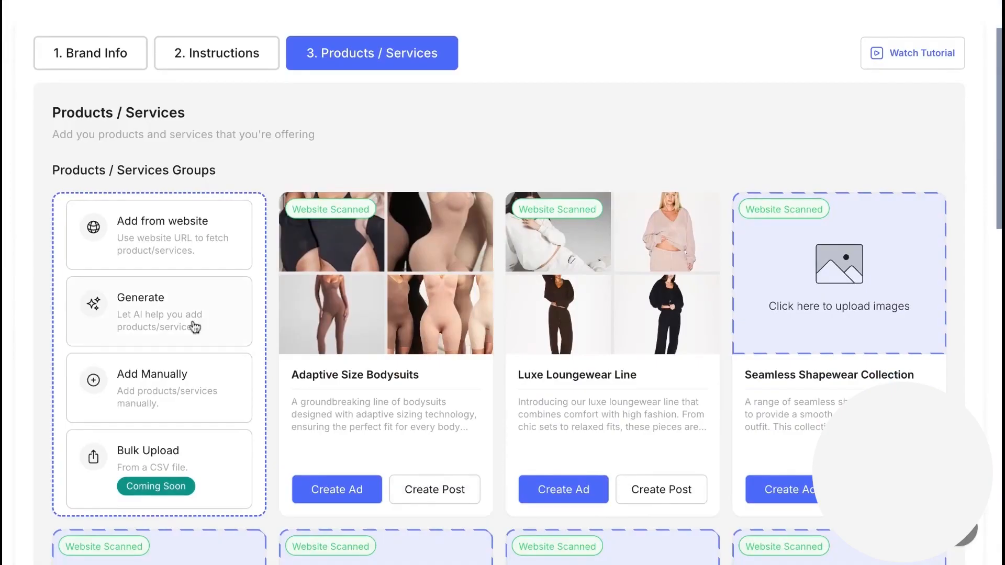
mouse_move(336, 490)
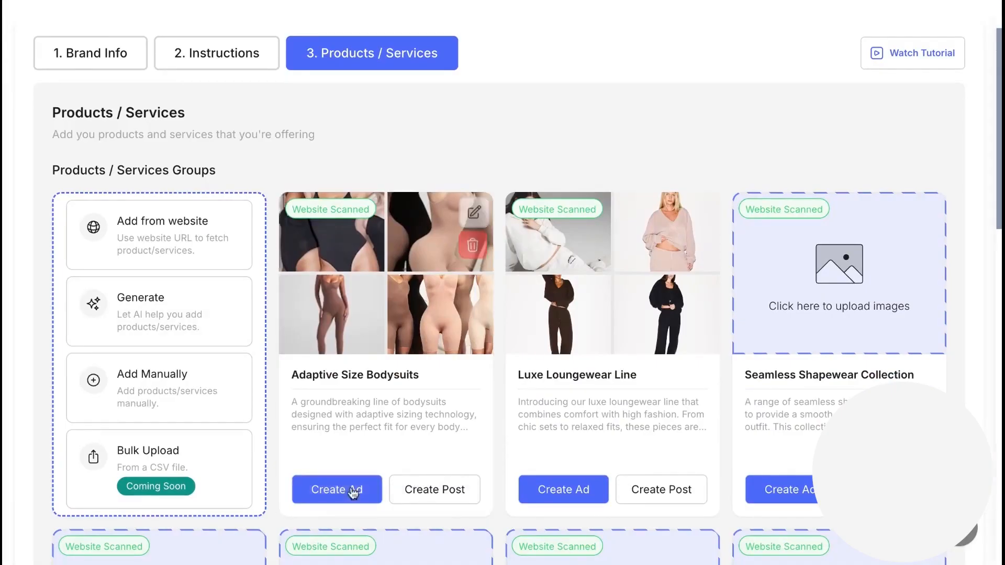
click(336, 490)
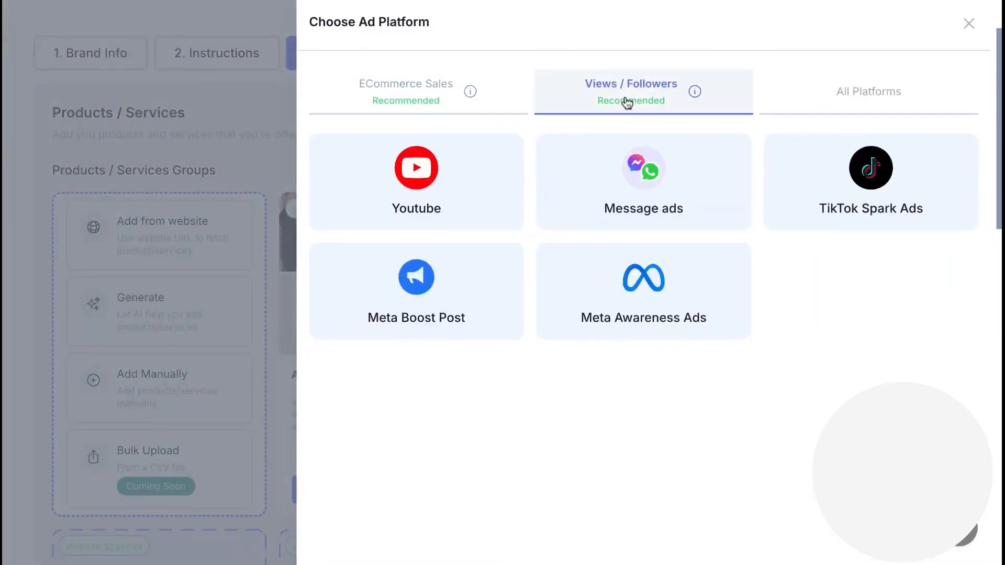
click(405, 92)
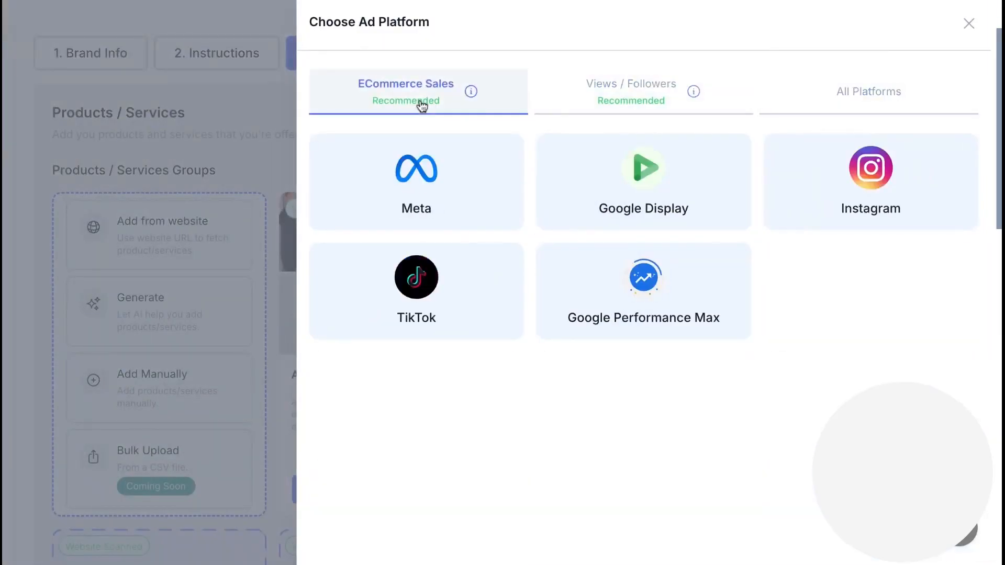
click(415, 182)
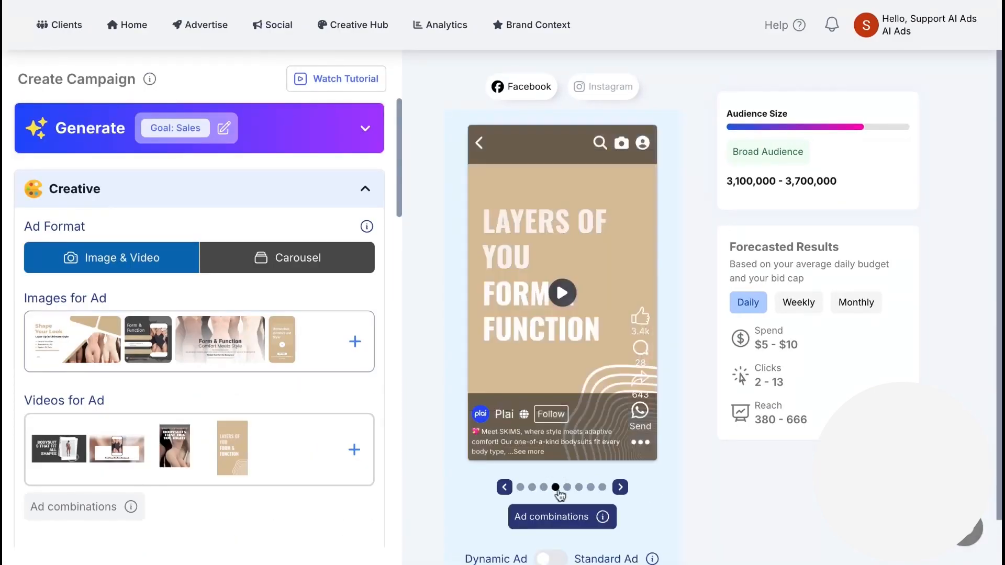
- Open Suggested Creatives and discard the Form & Function template headline edit
click(619, 487)
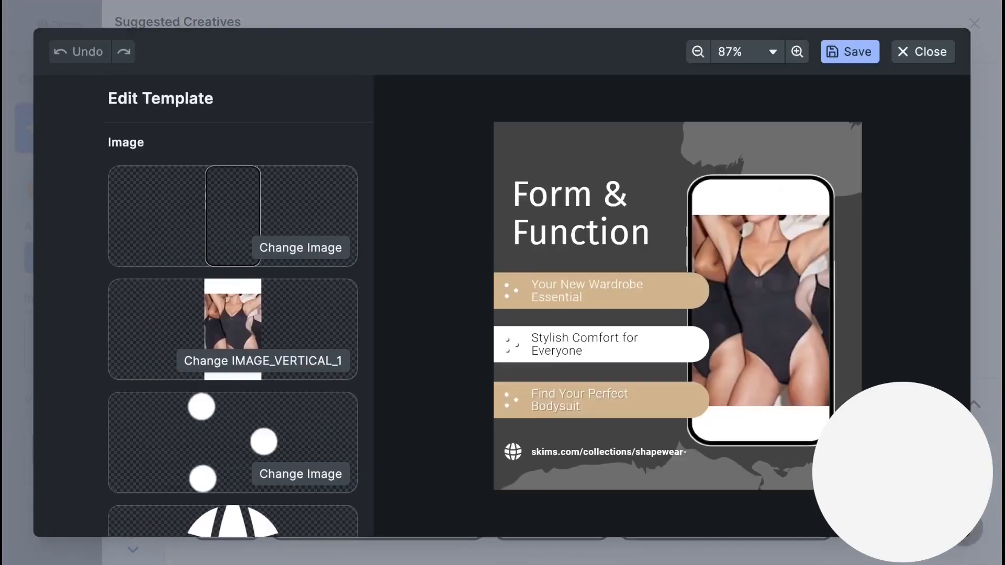
scroll(down, 3)
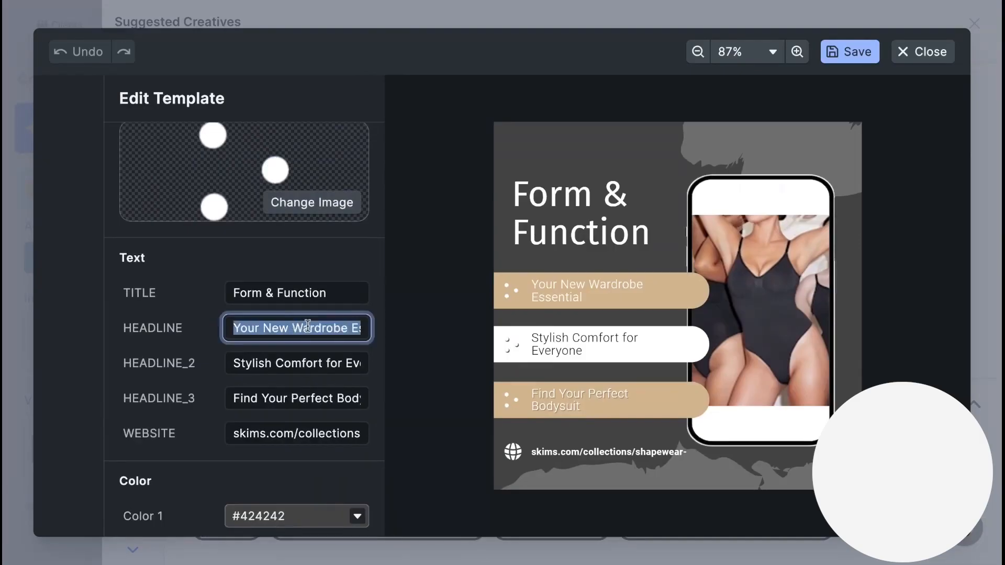
click(923, 51)
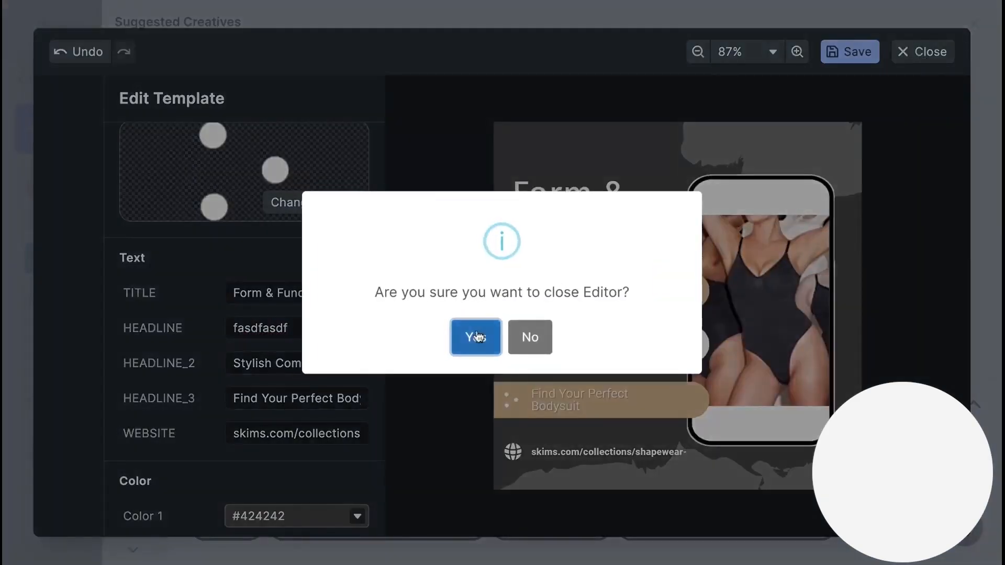
click(475, 337)
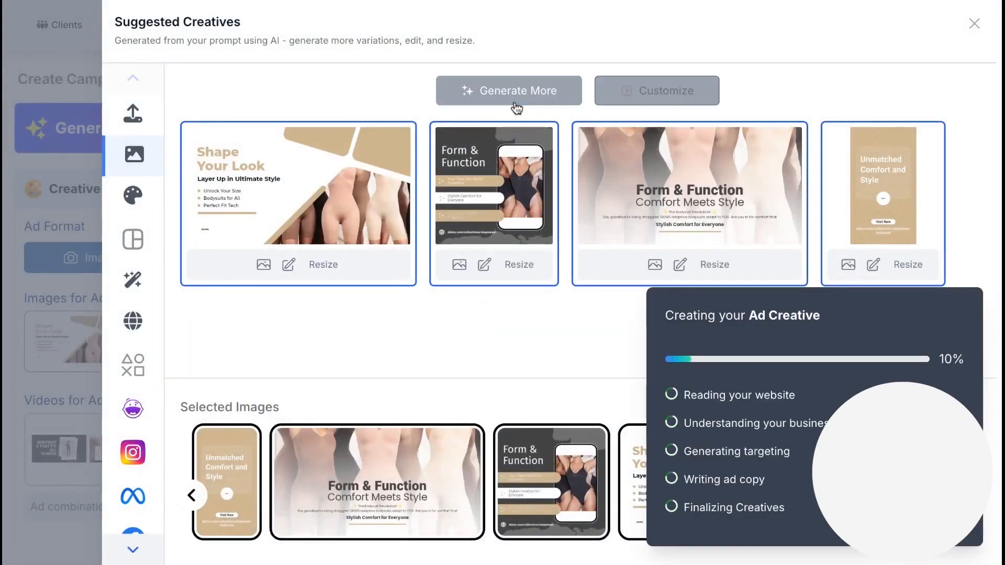
- Generate more image creatives and browse the Text-to-Image and other sidebar creative tools
click(505, 89)
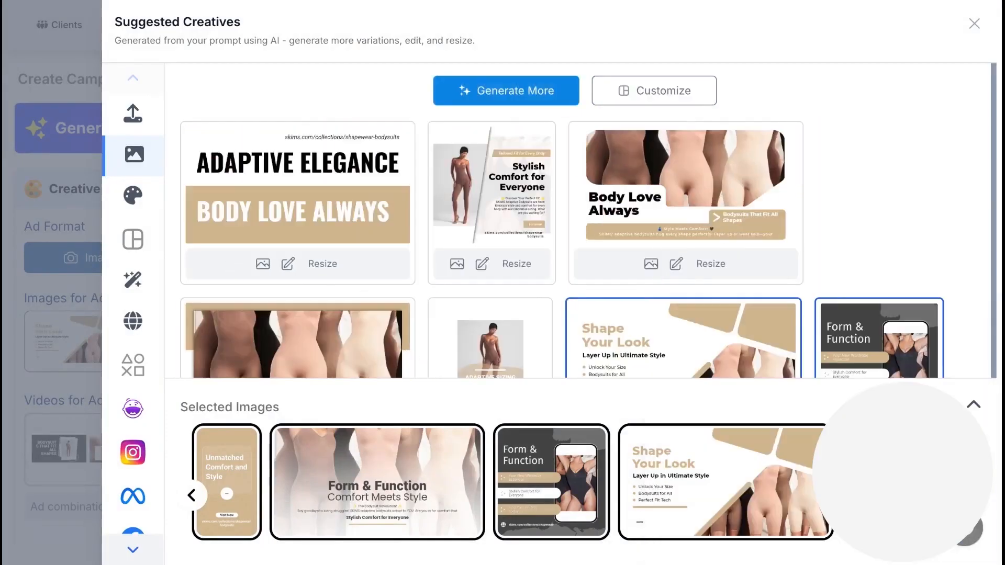
scroll(down, 3)
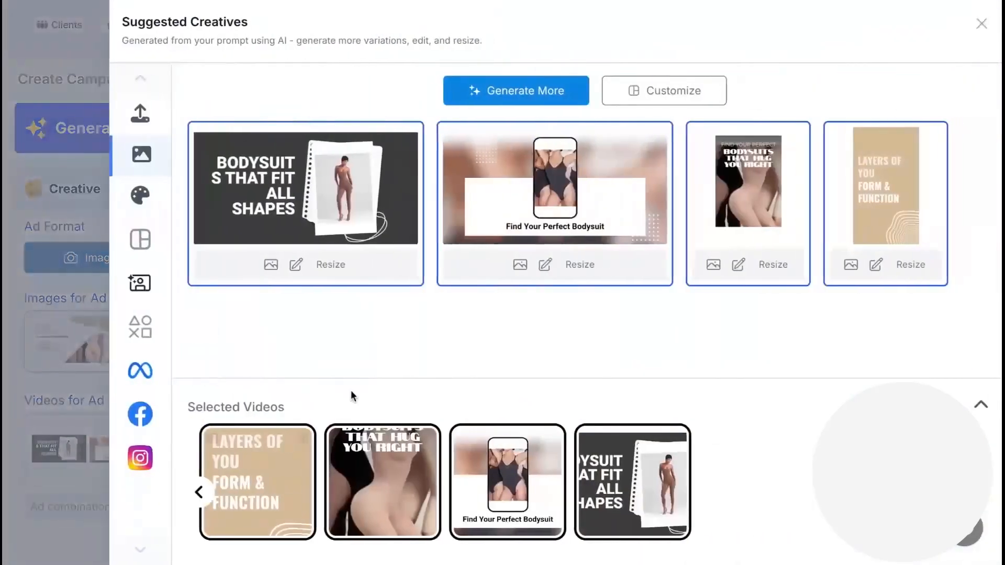
click(980, 24)
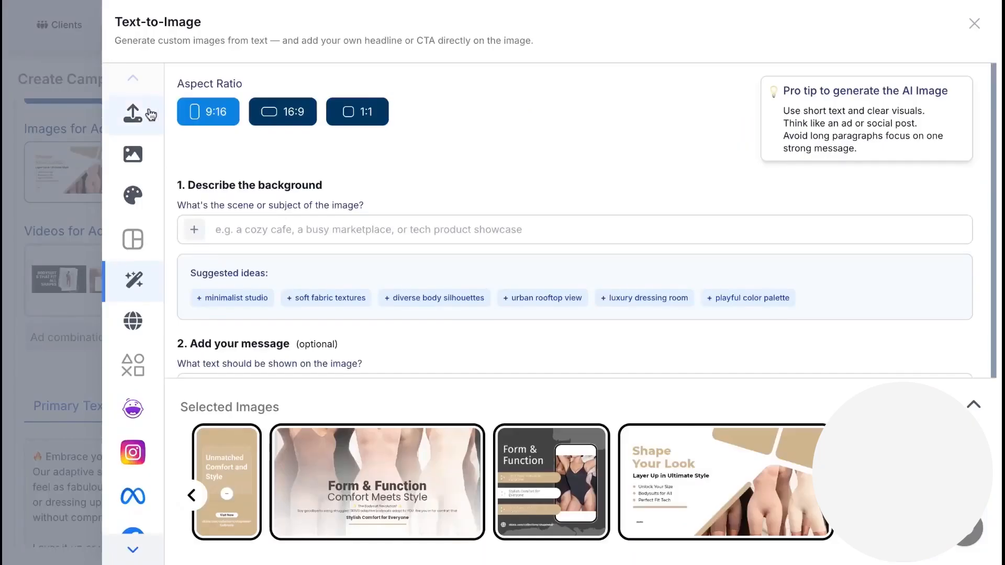
mouse_move(132, 409)
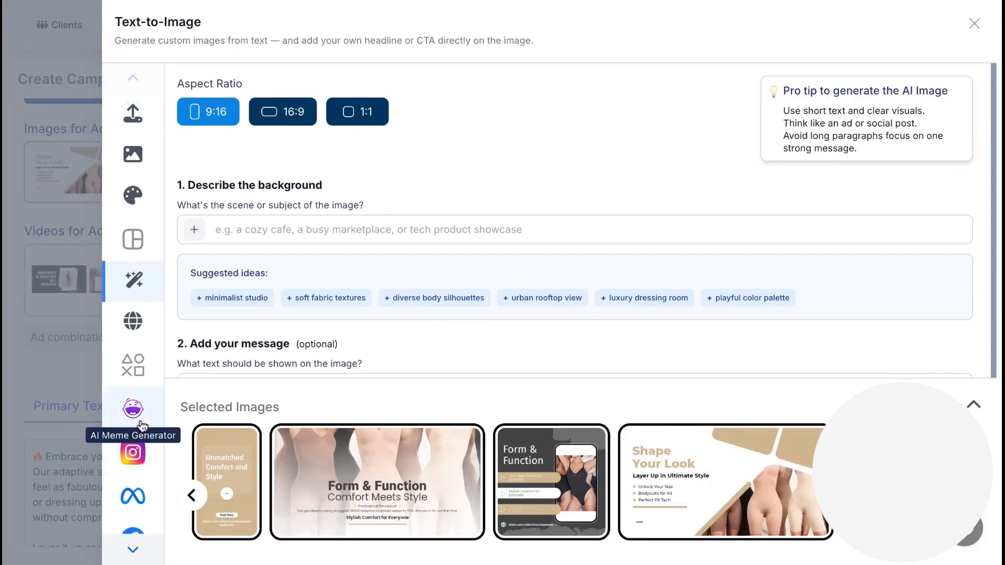
mouse_move(395, 252)
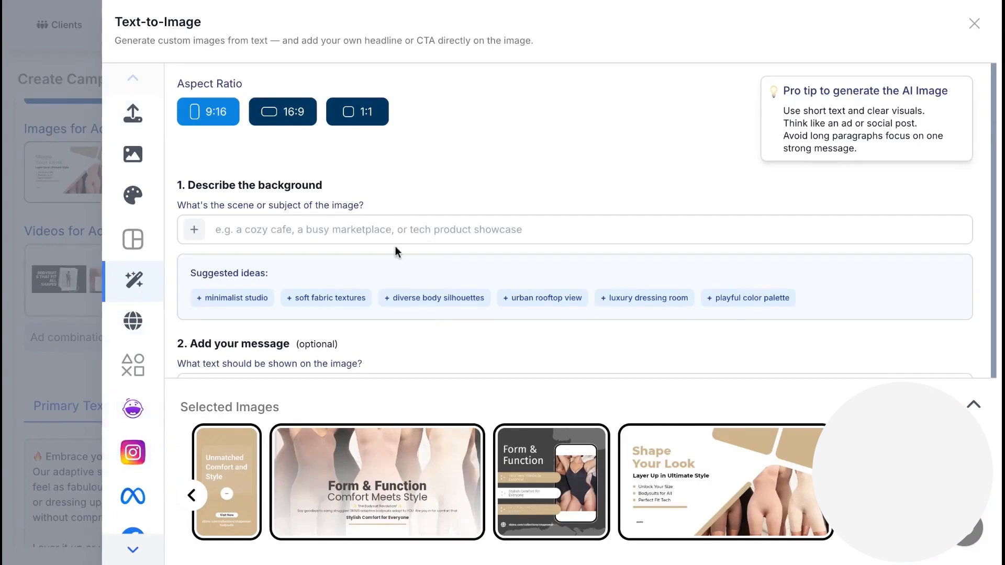
scroll(down, 3)
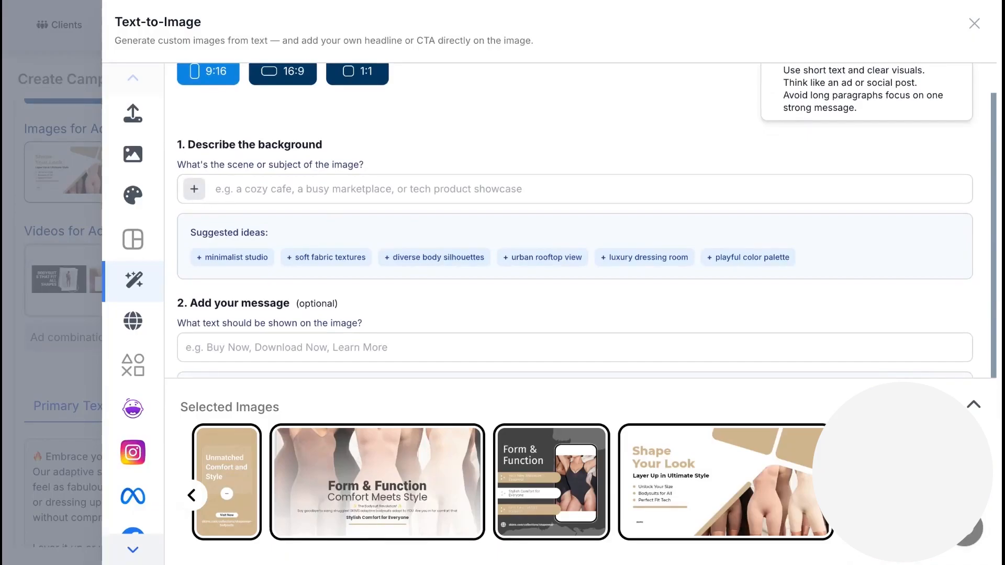
mouse_move(60, 256)
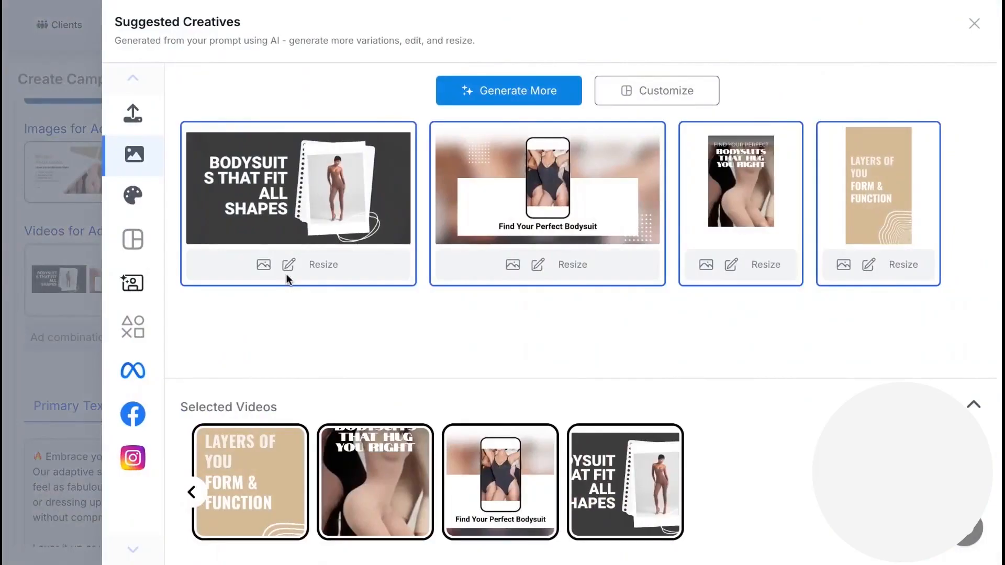
click(133, 283)
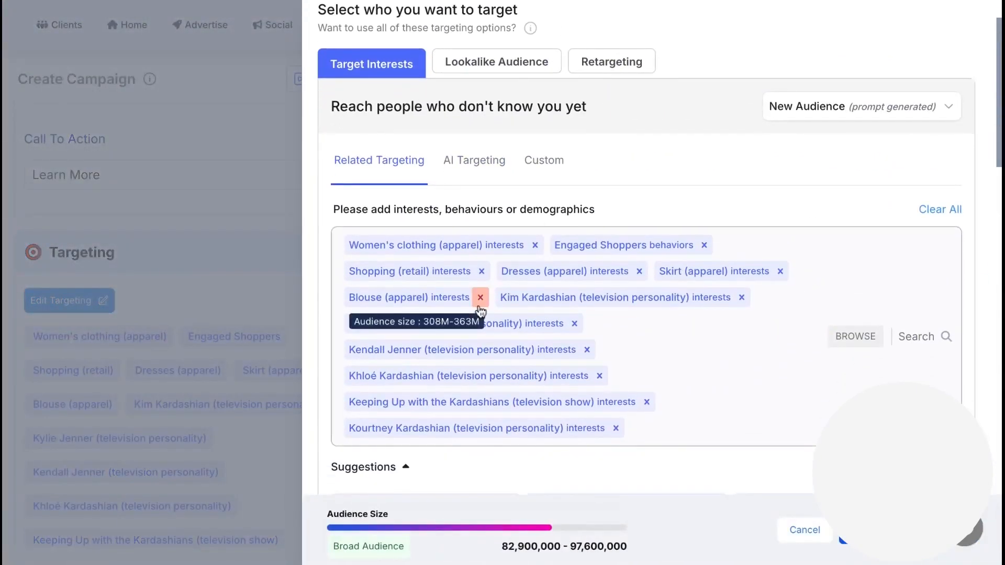
- Try the Retargeting customer-list audience upload, then close it and leave targeting
click(611, 61)
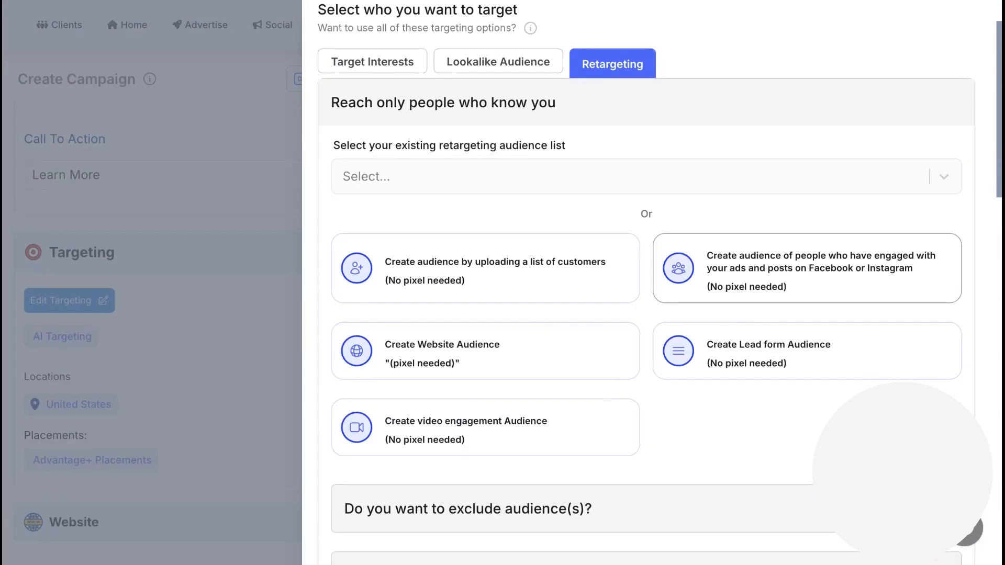
mouse_move(605, 357)
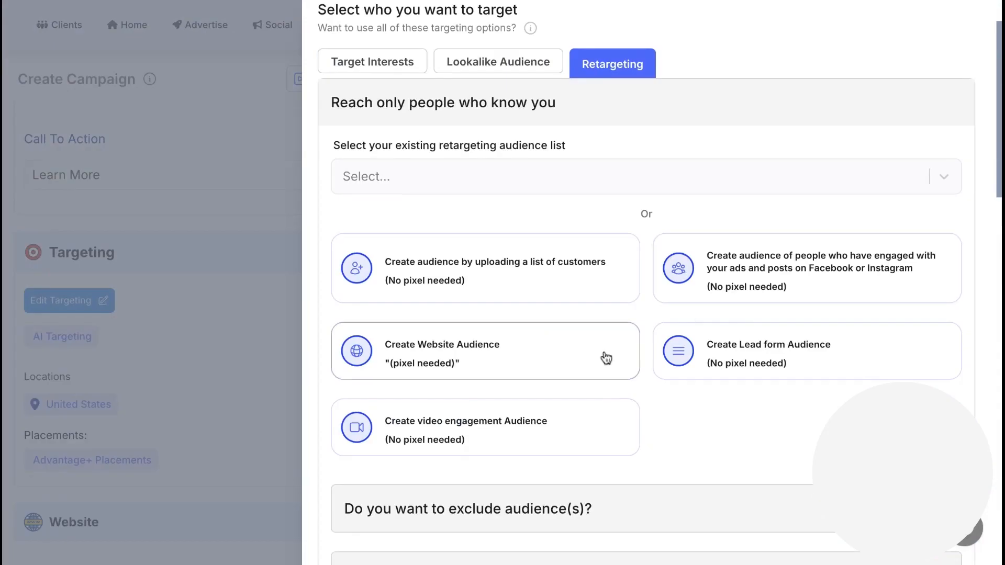
mouse_move(527, 429)
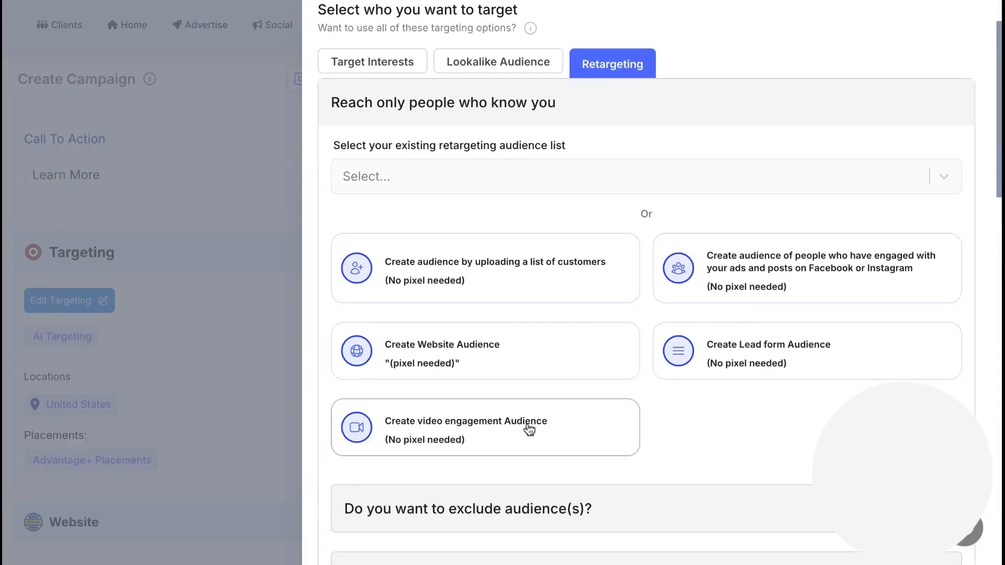
click(485, 268)
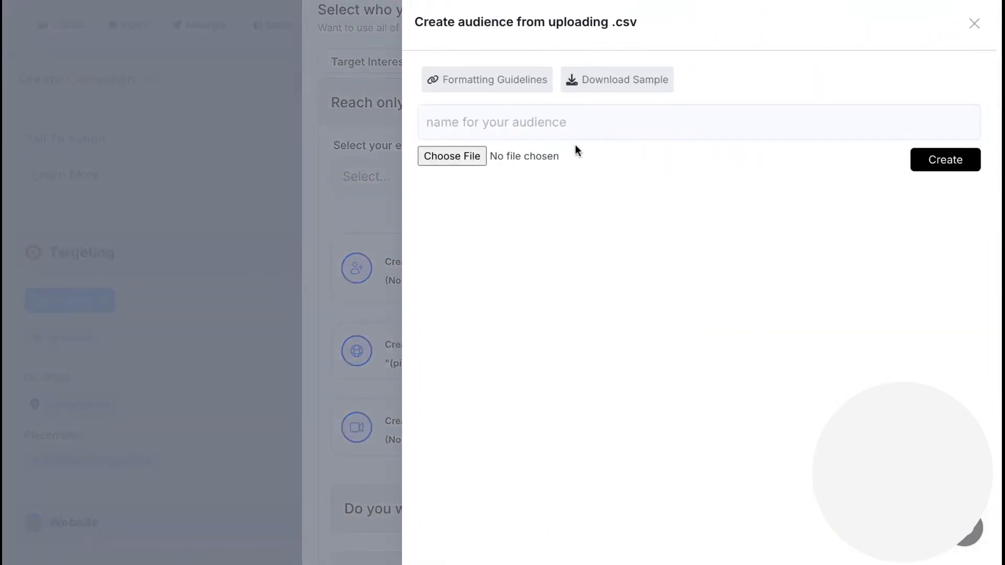
click(973, 23)
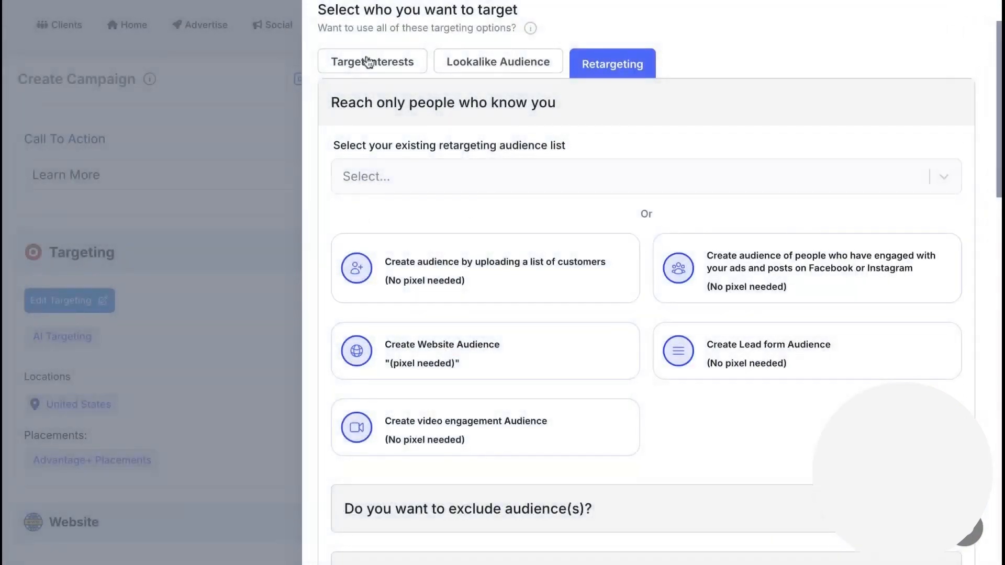
scroll(down, 3)
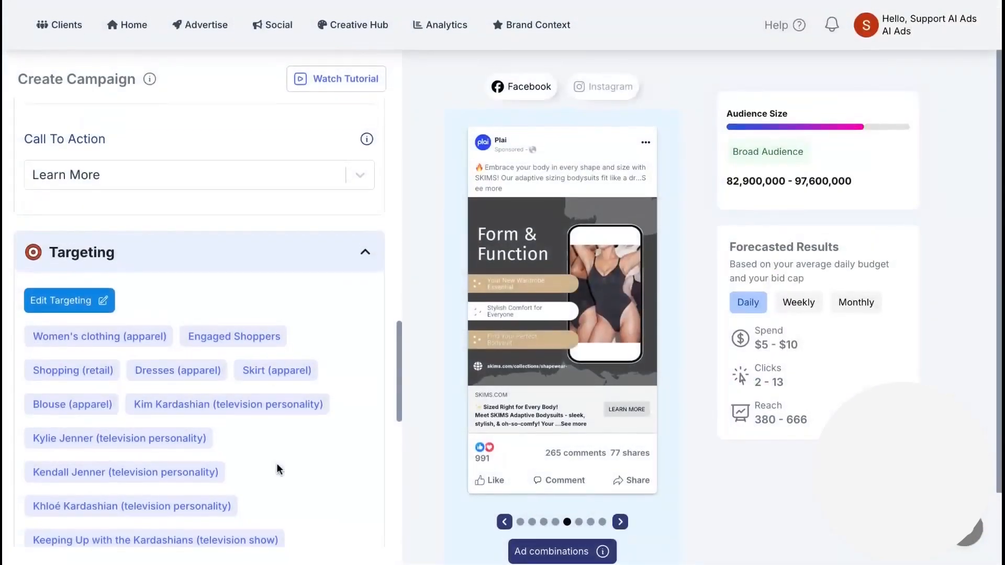
- Generate a budget recommendation from product price 99, setting 50 USD per day
scroll(down, 3)
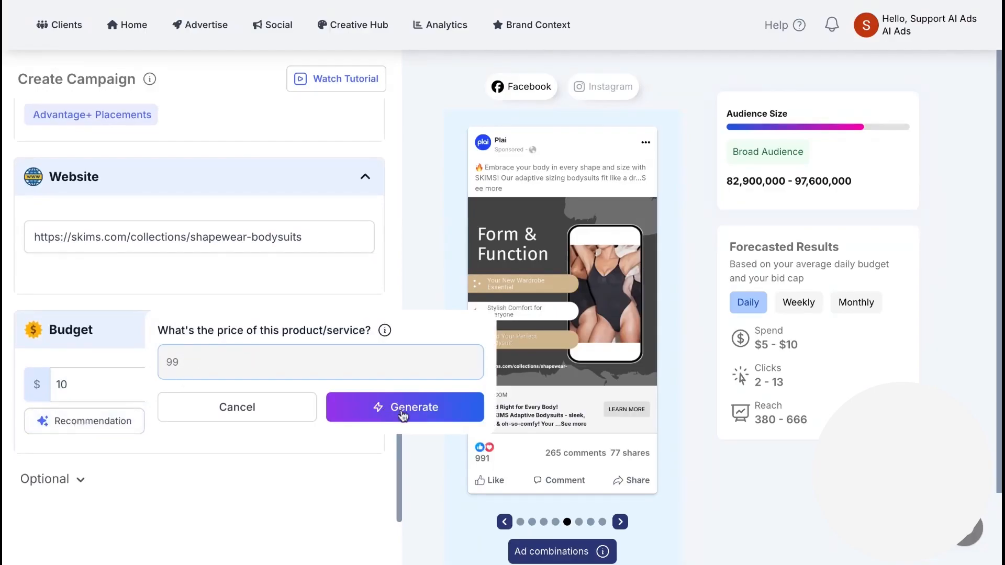
click(405, 407)
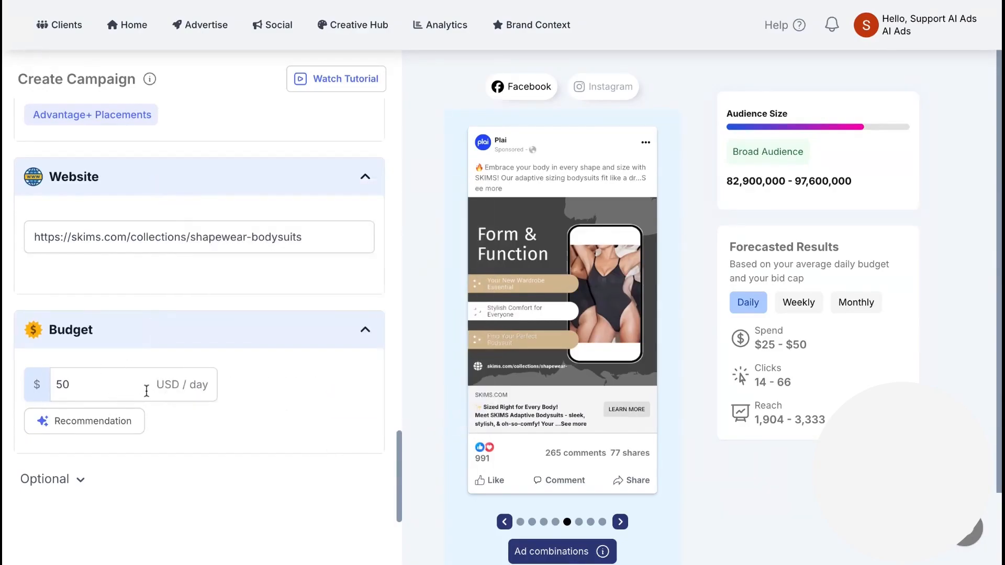
scroll(down, 3)
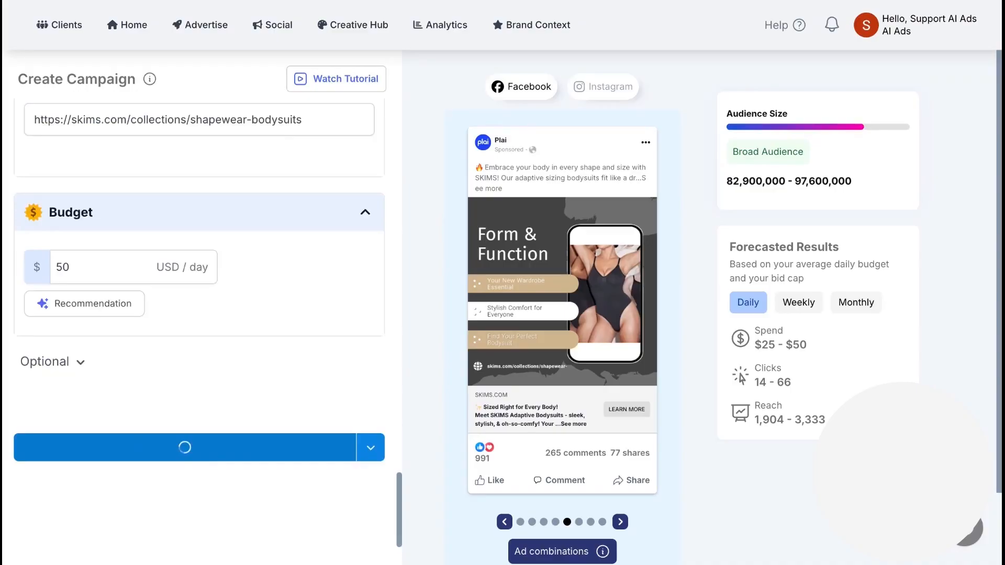
- Return home, scroll through the ad template grid and open a template
click(126, 25)
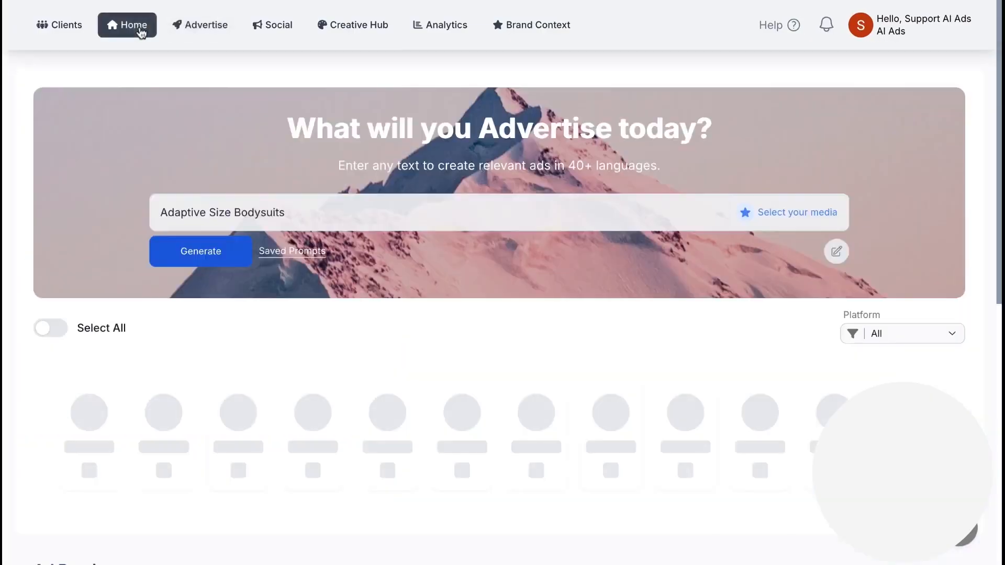
scroll(down, 3)
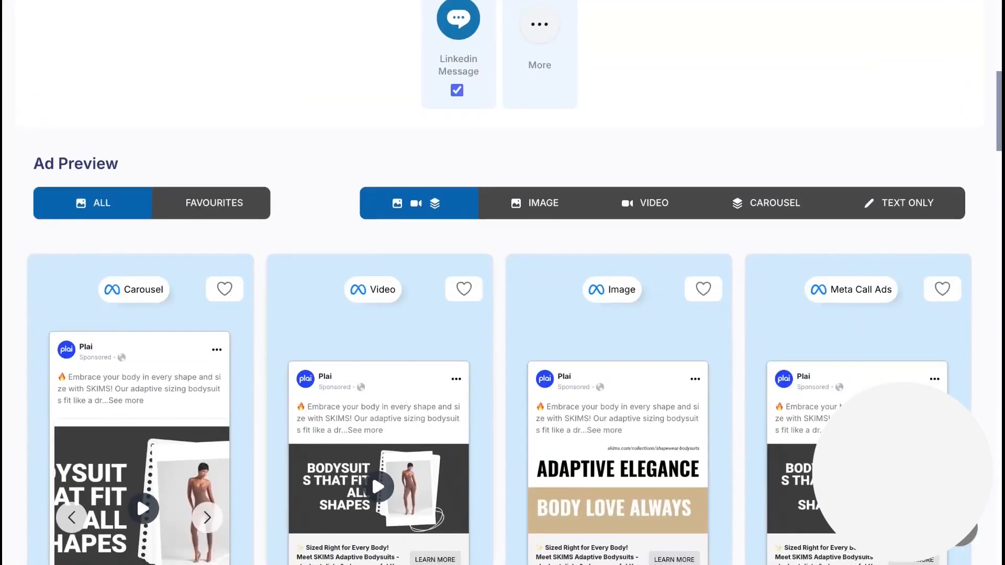
scroll(down, 3)
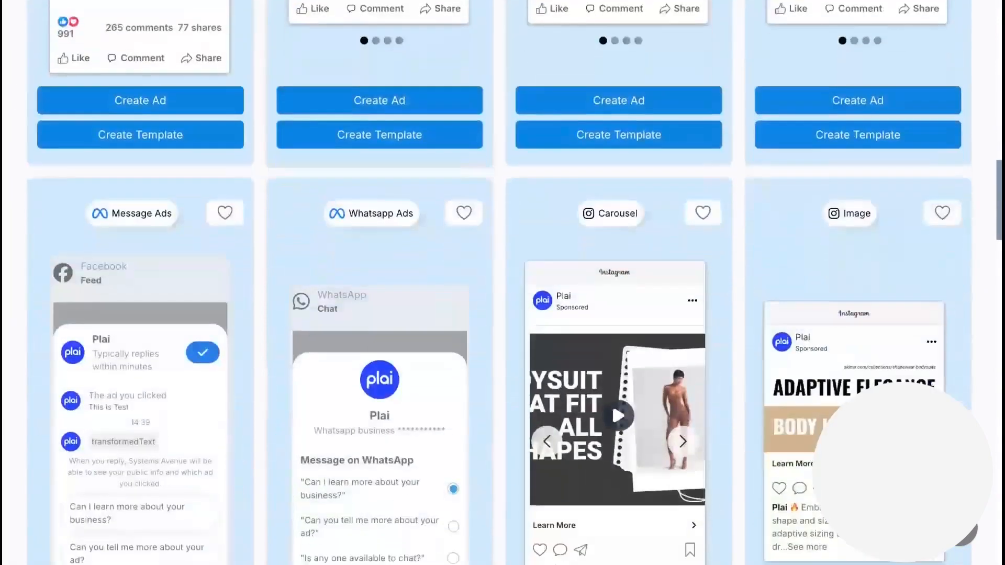
scroll(down, 3)
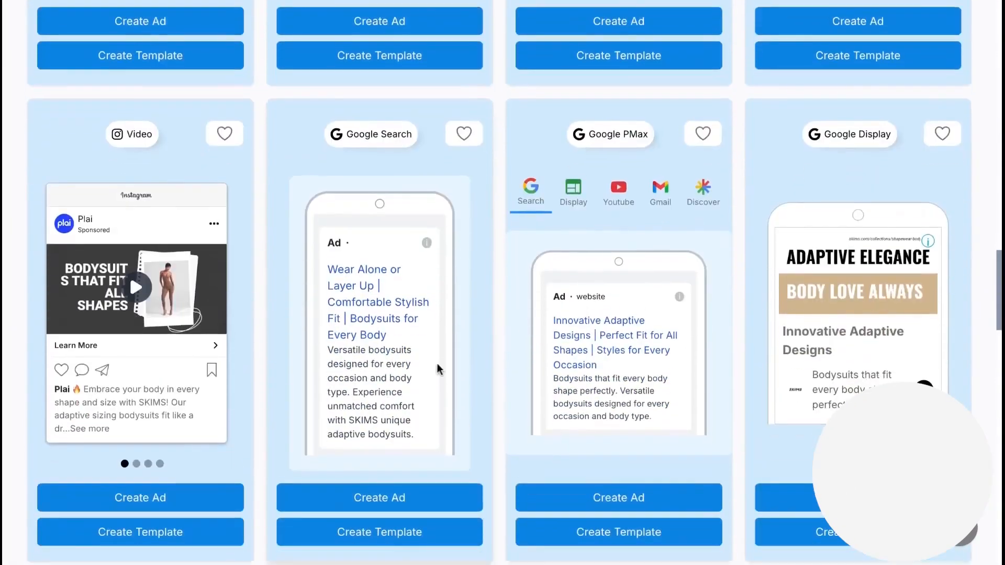
scroll(down, 3)
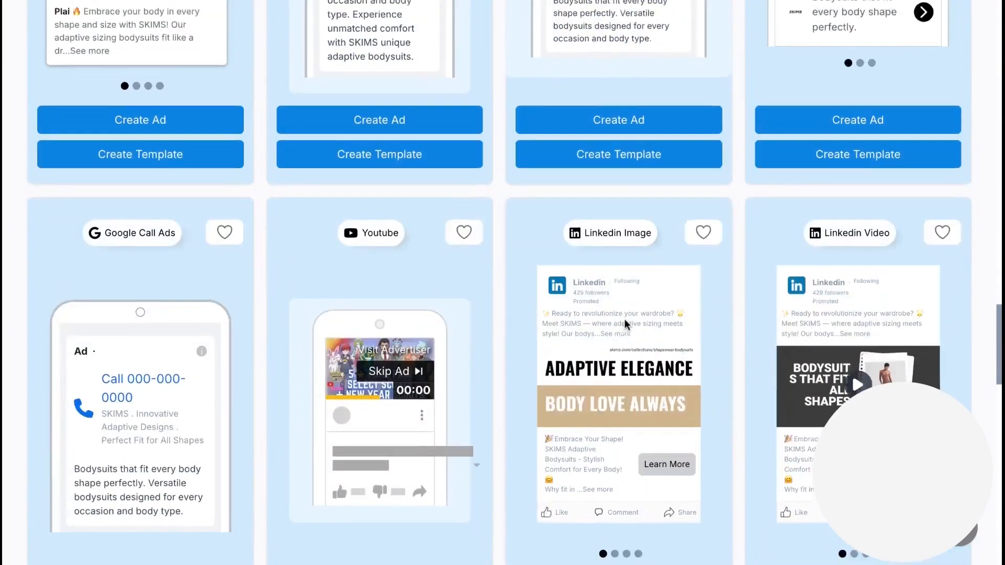
scroll(up, 3)
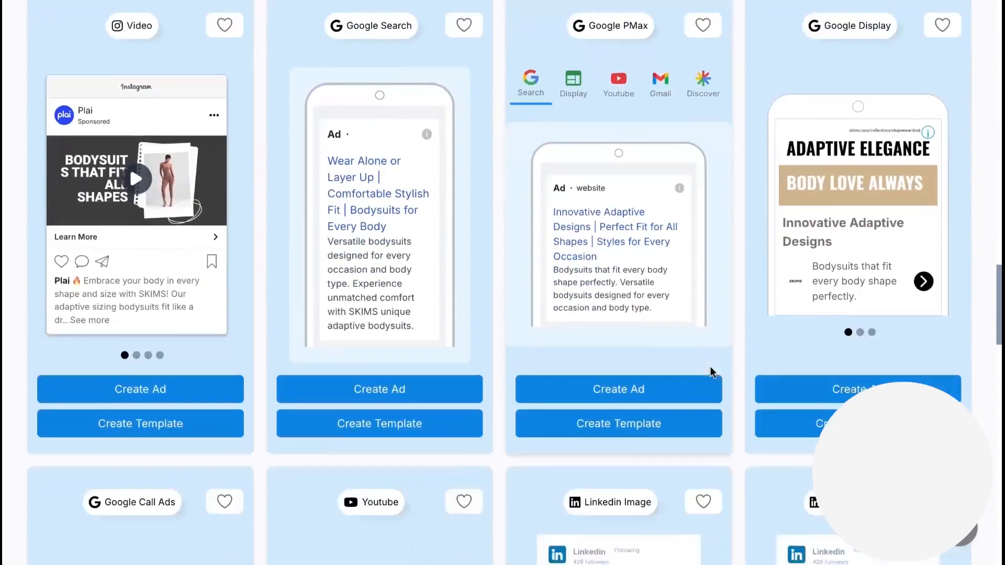
click(618, 389)
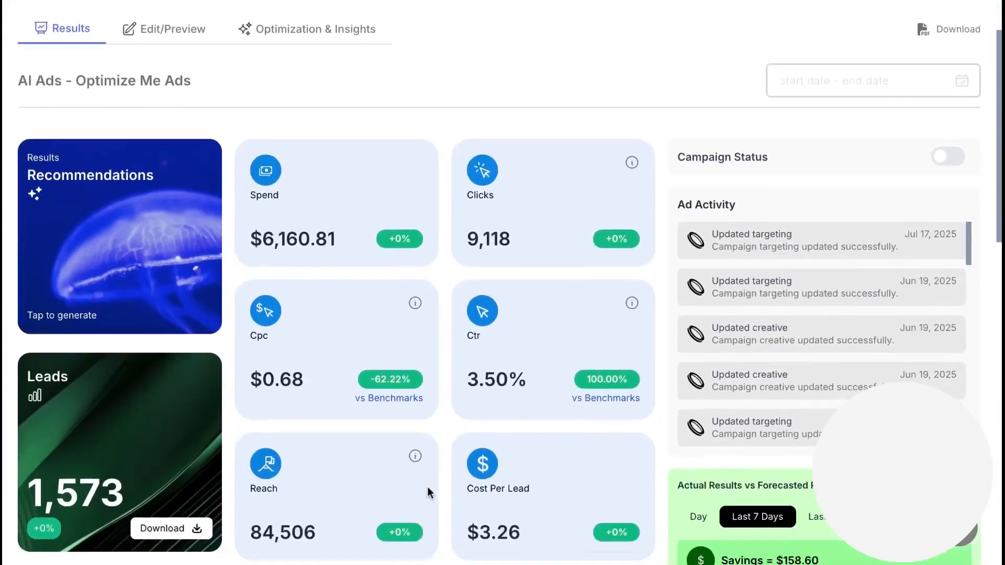
- View the creative optimization history of old and new headlines and primary texts
scroll(down, 3)
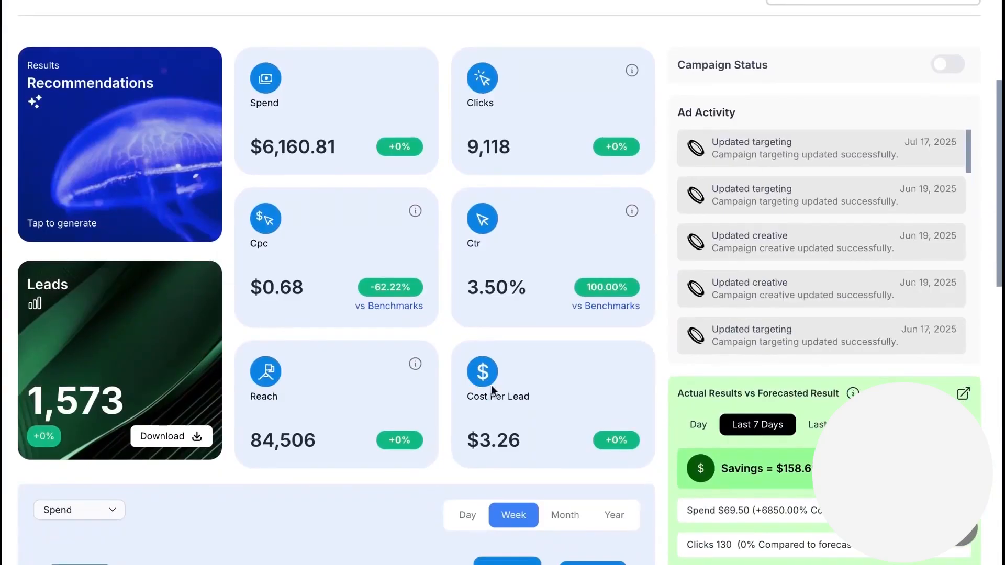
scroll(down, 3)
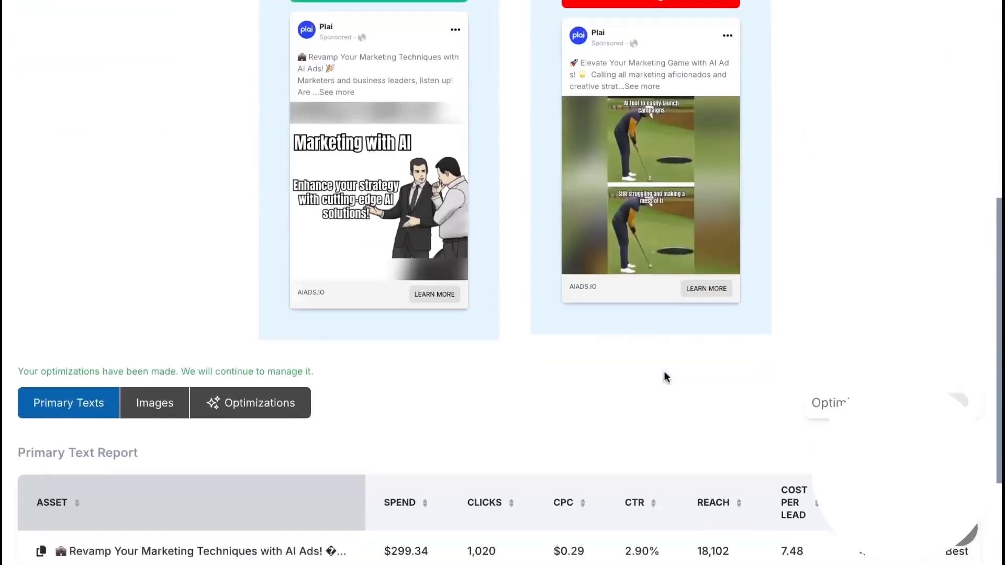
click(250, 402)
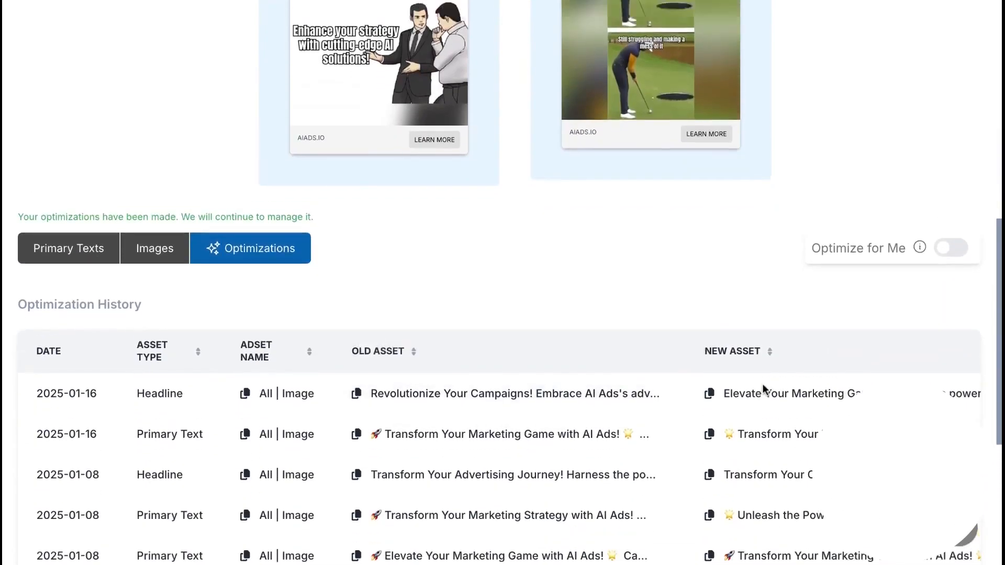
click(131, 172)
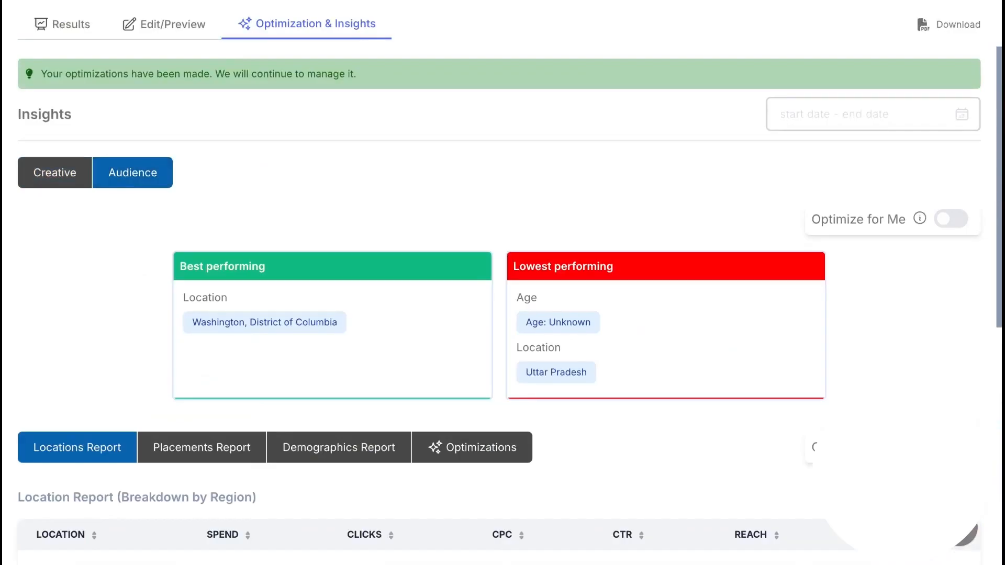
- Review location insights: Washington, D.C. best, Uttar Pradesh lowest, plus removed-location history
click(471, 448)
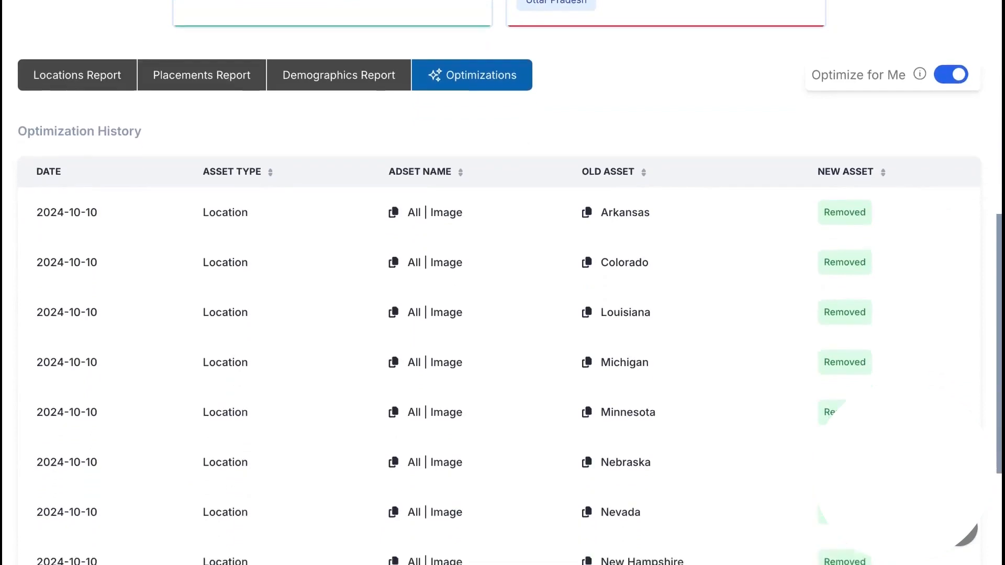
scroll(up, 3)
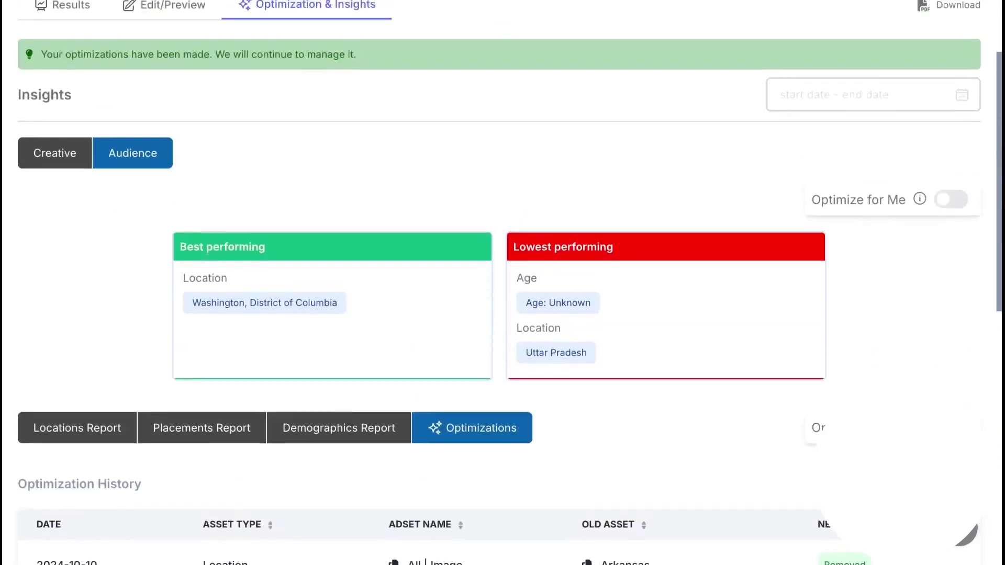
scroll(up, 3)
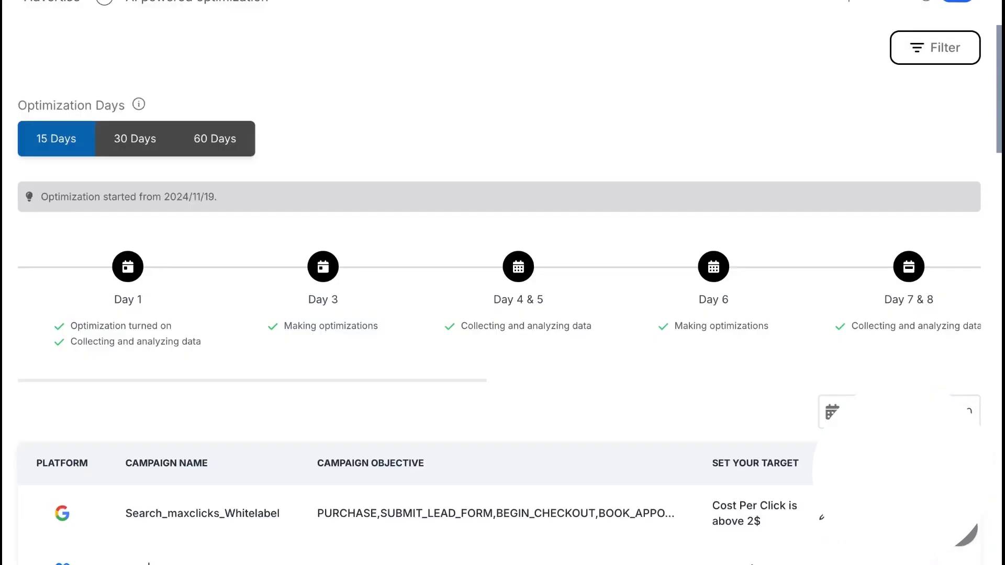
- Scroll through the 15-day optimization timeline, campaign targets table and budget change history
scroll(down, 3)
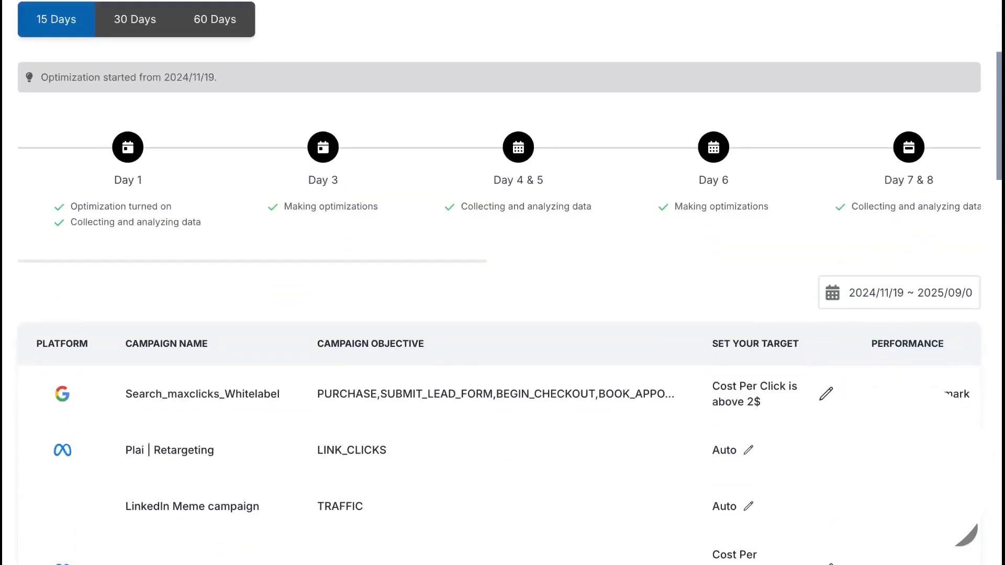
scroll(down, 3)
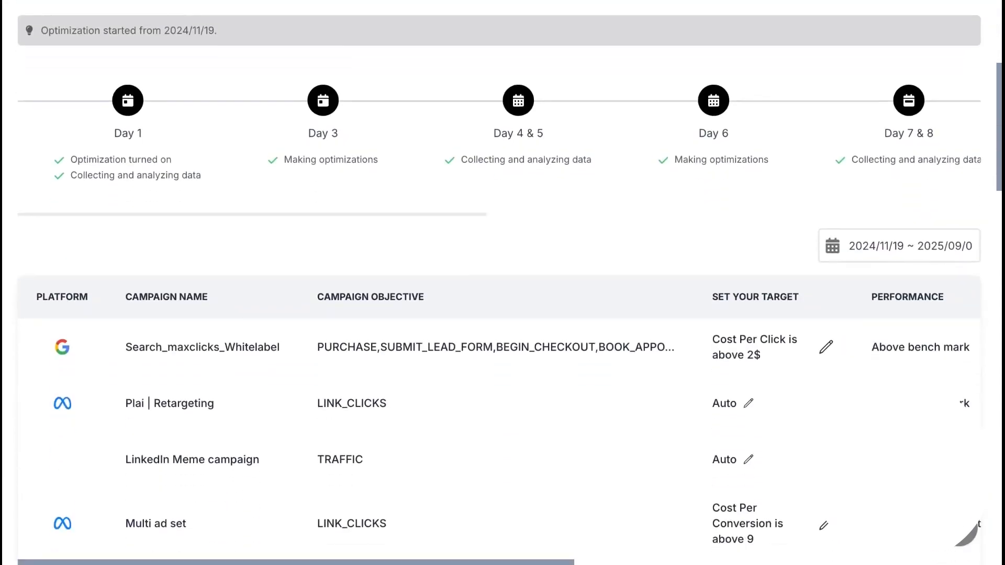
scroll(down, 3)
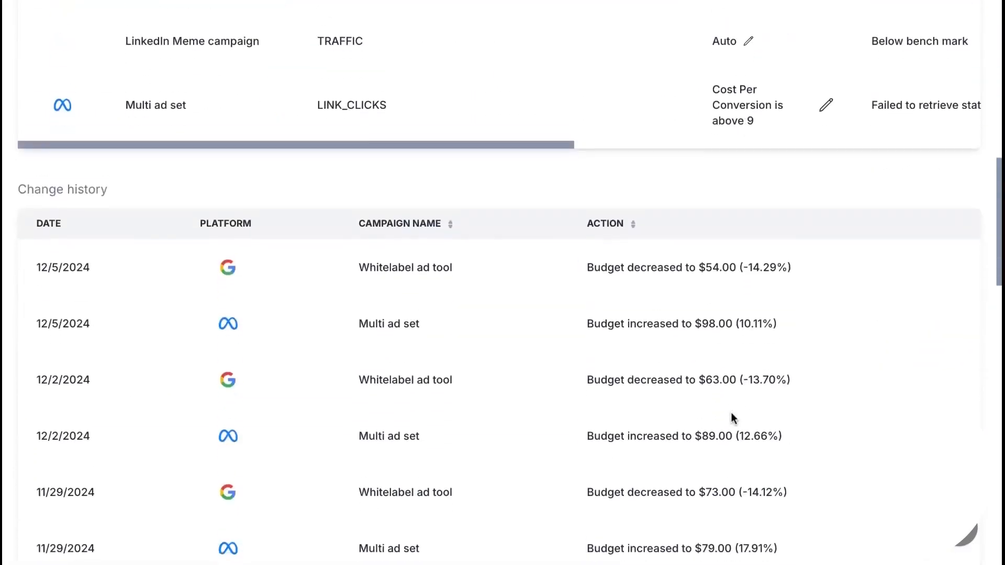
click(250, 32)
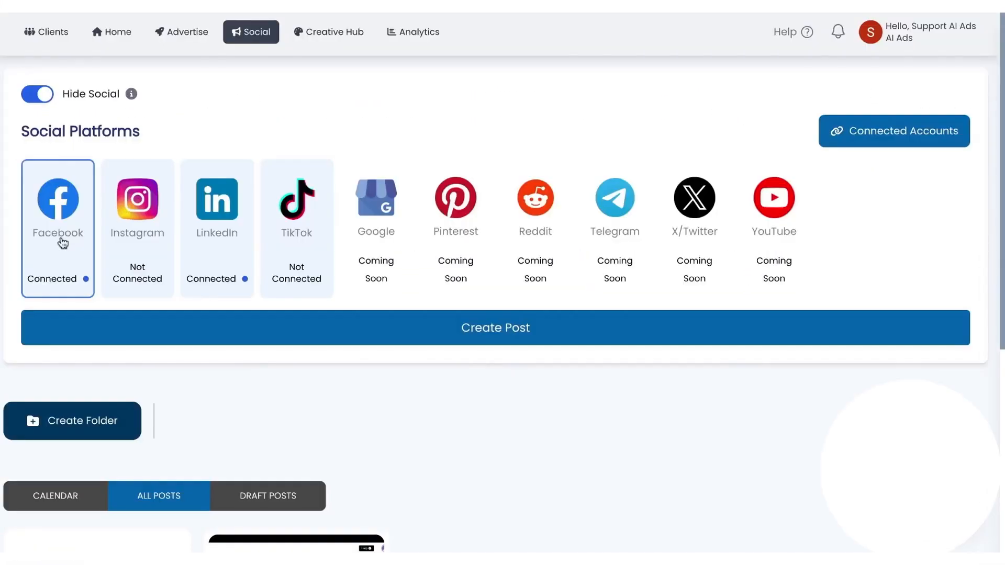
mouse_move(124, 252)
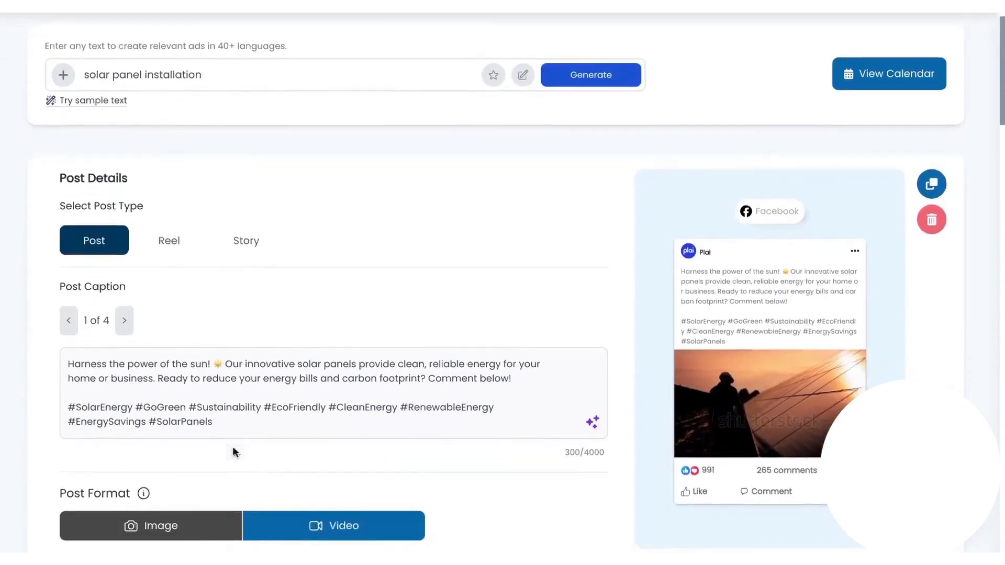
- Switch the solar panel installation post to the second of four generated captions
click(125, 326)
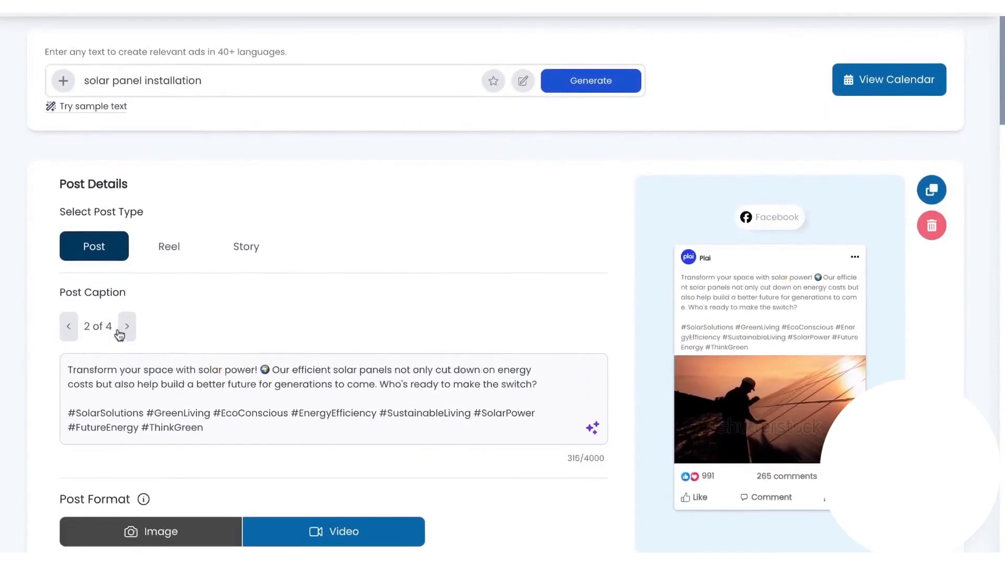
scroll(down, 3)
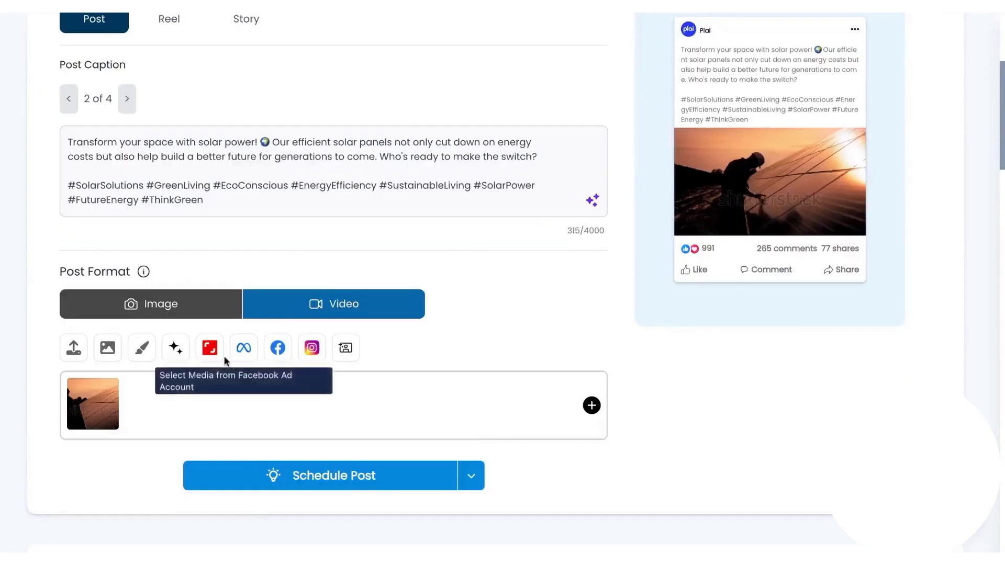
scroll(up, 3)
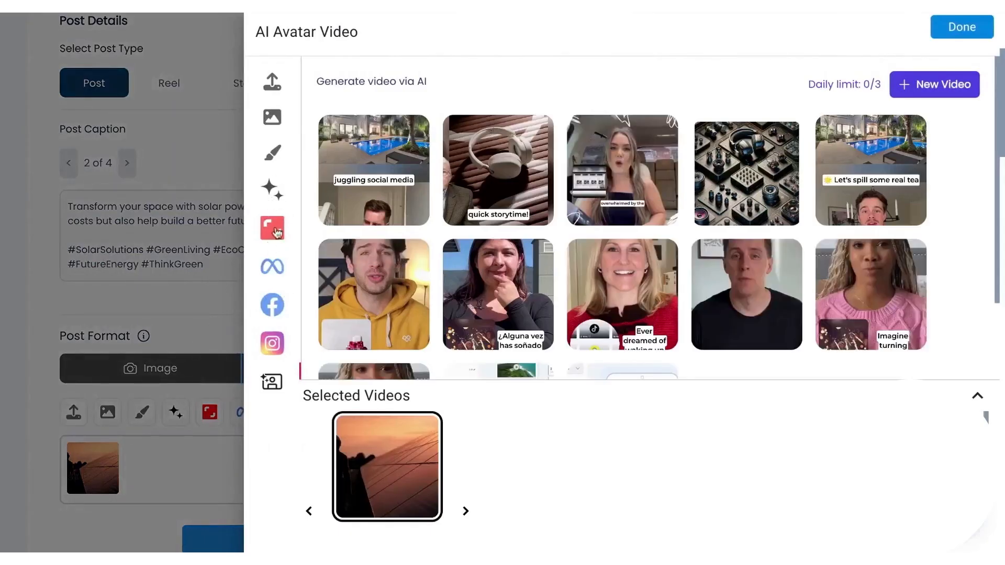
- Generate and add the meme 'Bob's Solar is the best at solar panel installation! I guarantee it.'
click(961, 26)
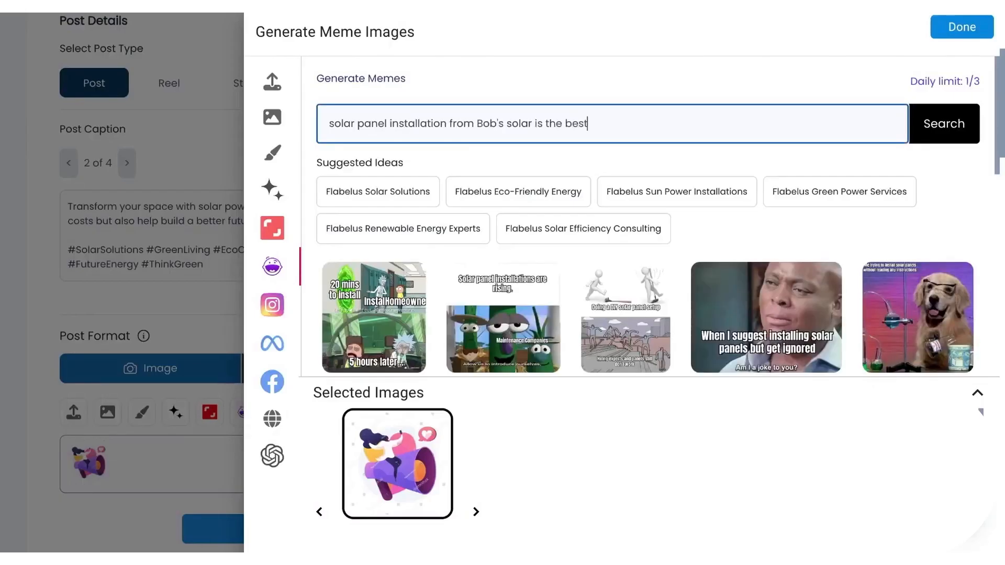
click(943, 123)
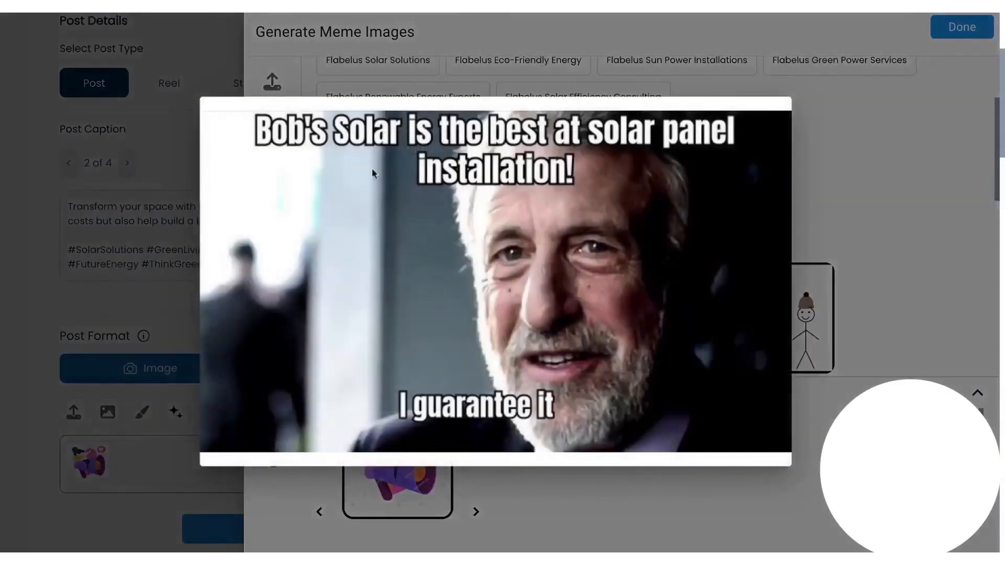
click(961, 26)
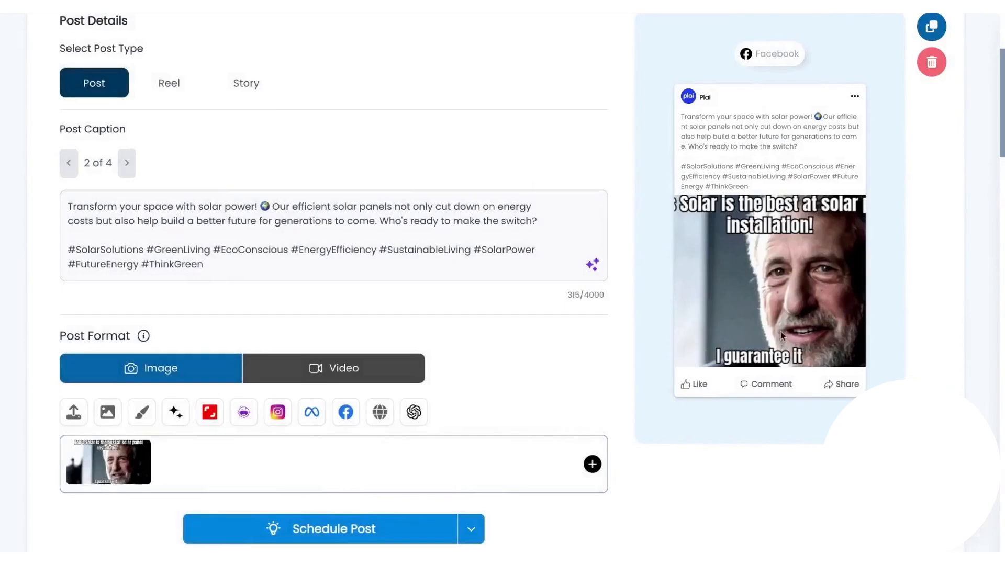
- Review the Facebook post's caption 2 of 4 and solar meme image
scroll(down, 3)
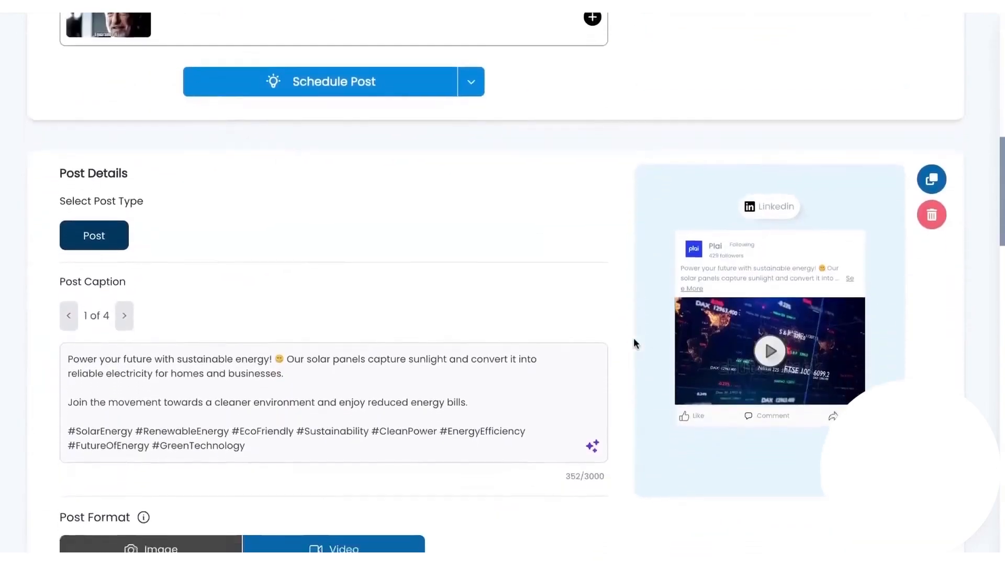
scroll(down, 3)
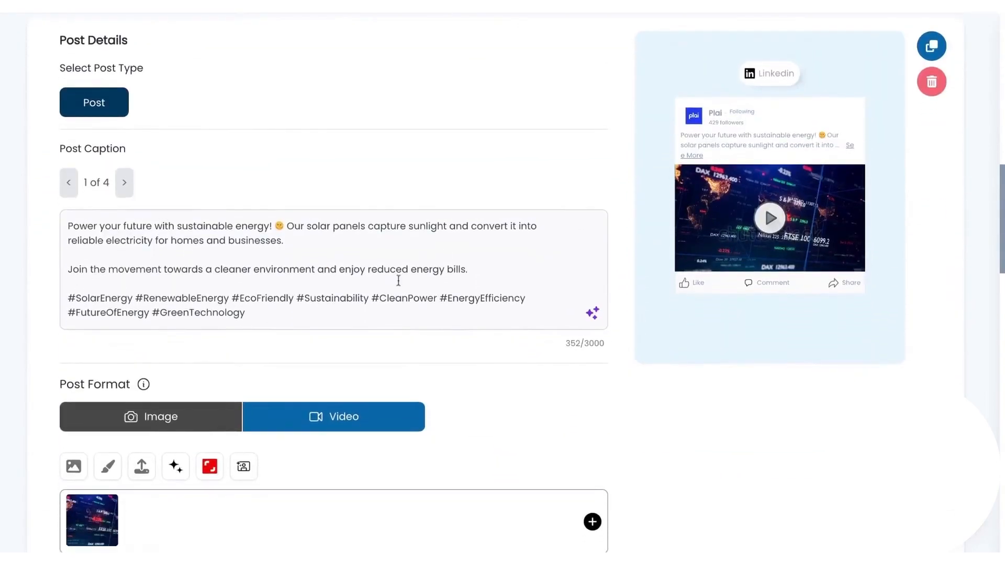
scroll(up, 3)
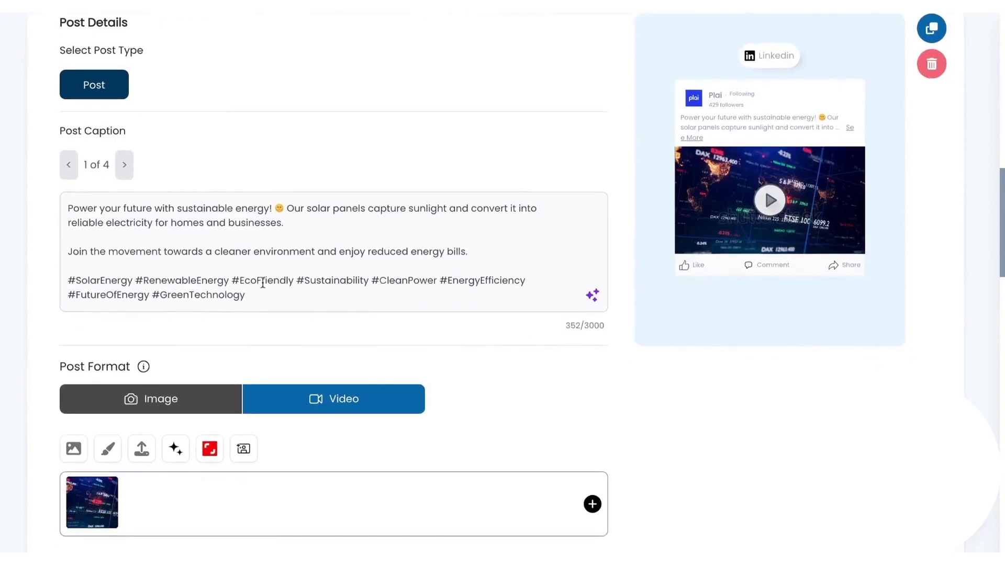
scroll(down, 3)
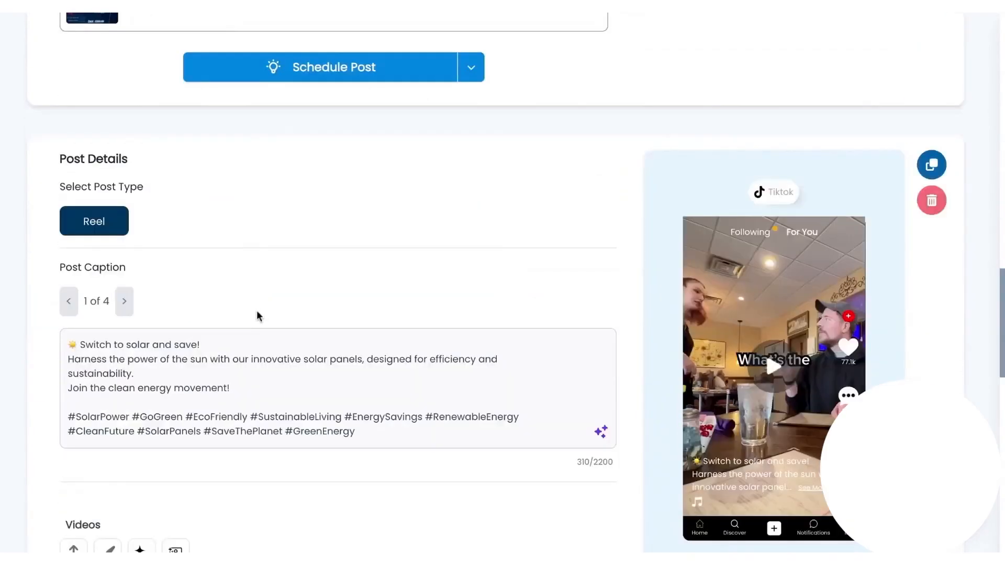
scroll(down, 3)
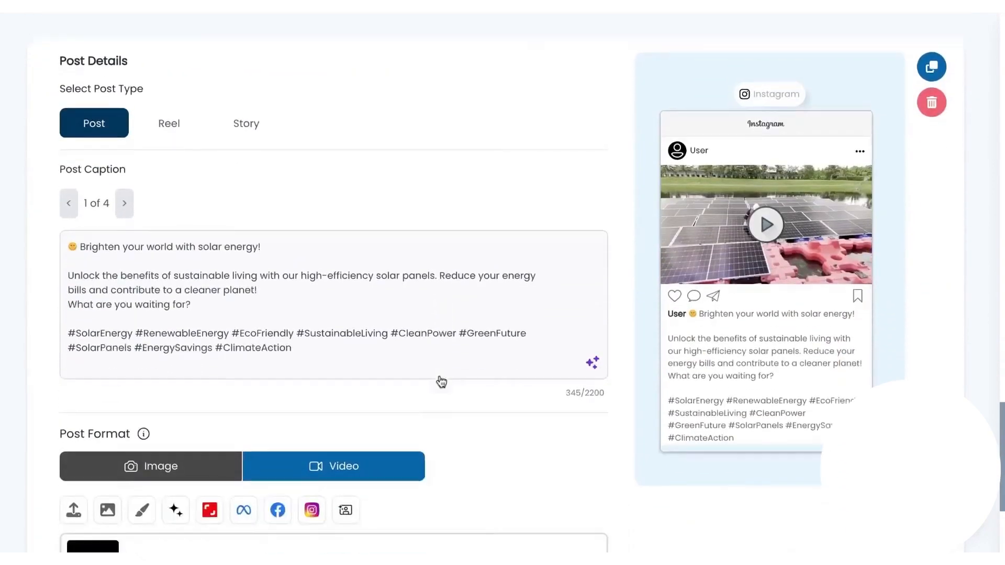
scroll(down, 3)
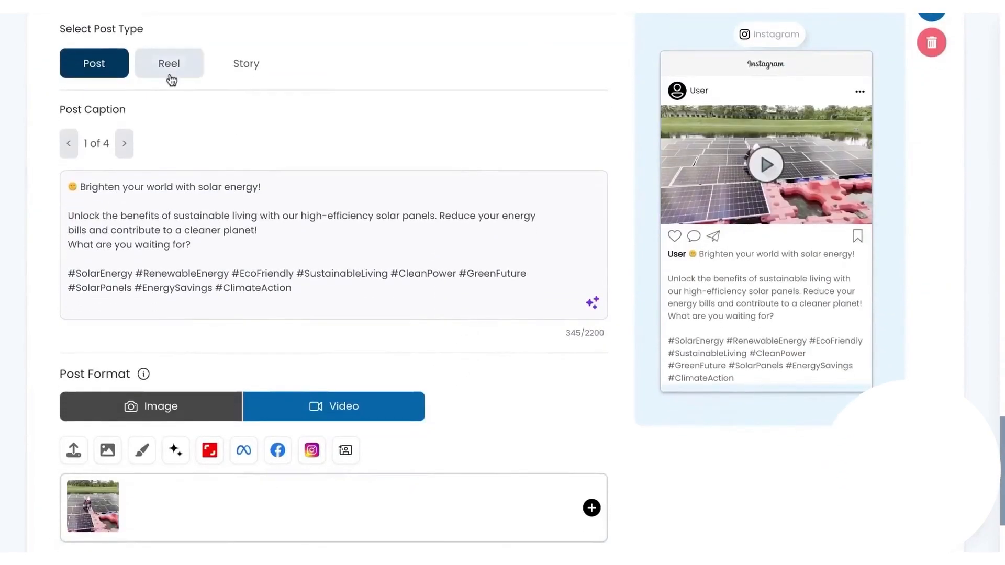
scroll(up, 3)
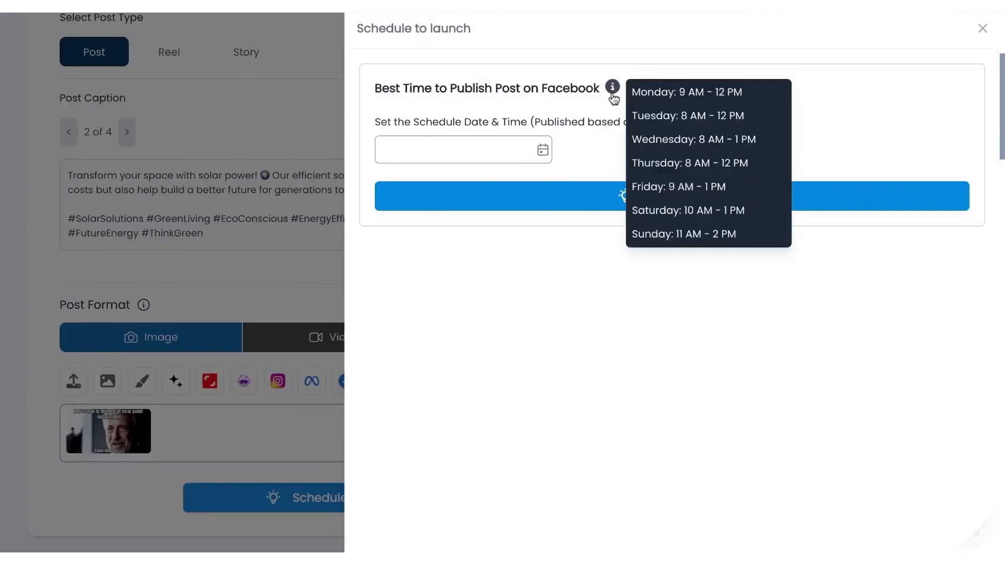
- Close the scheduling window and view the Draft and Publish Post options
click(981, 28)
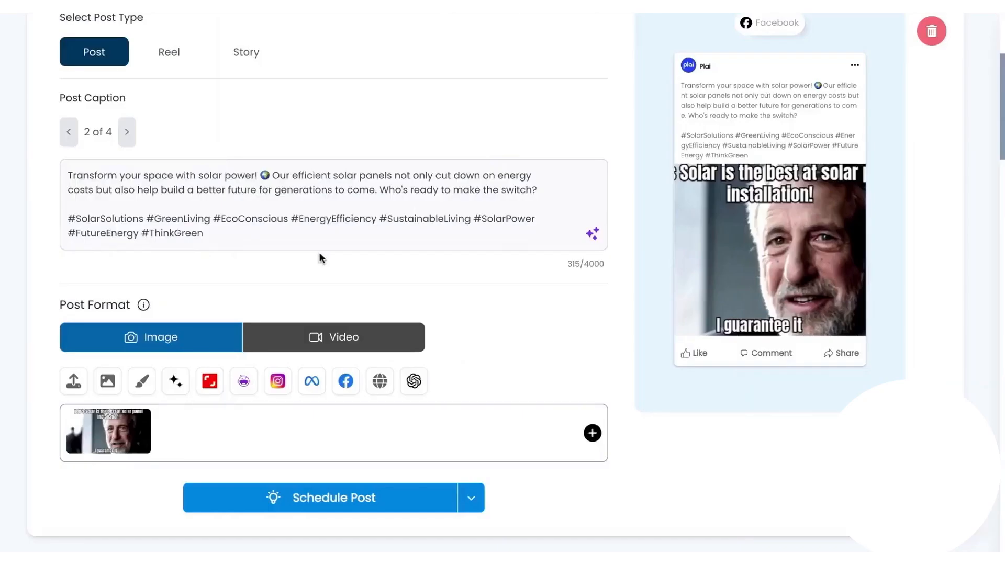
click(471, 497)
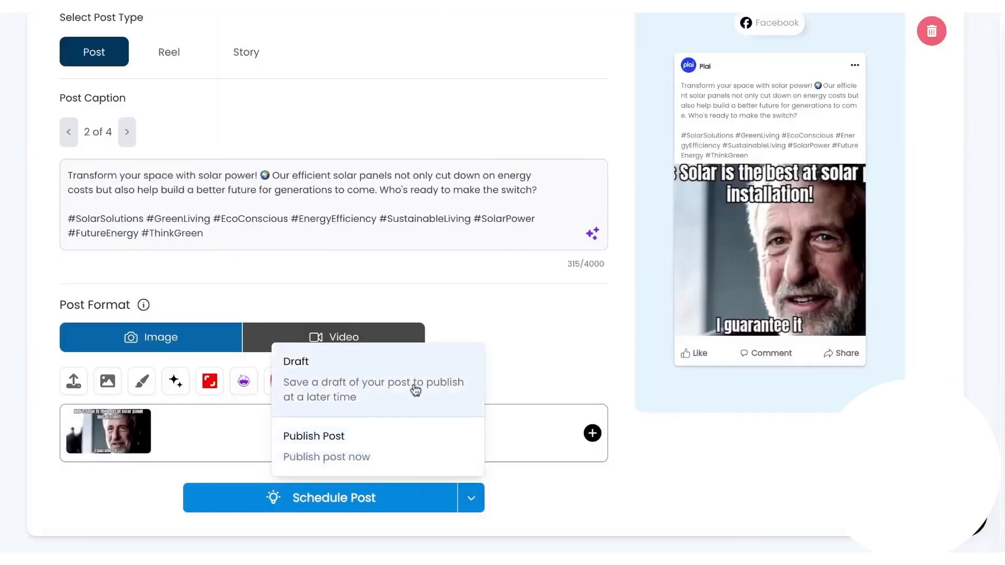
scroll(up, 3)
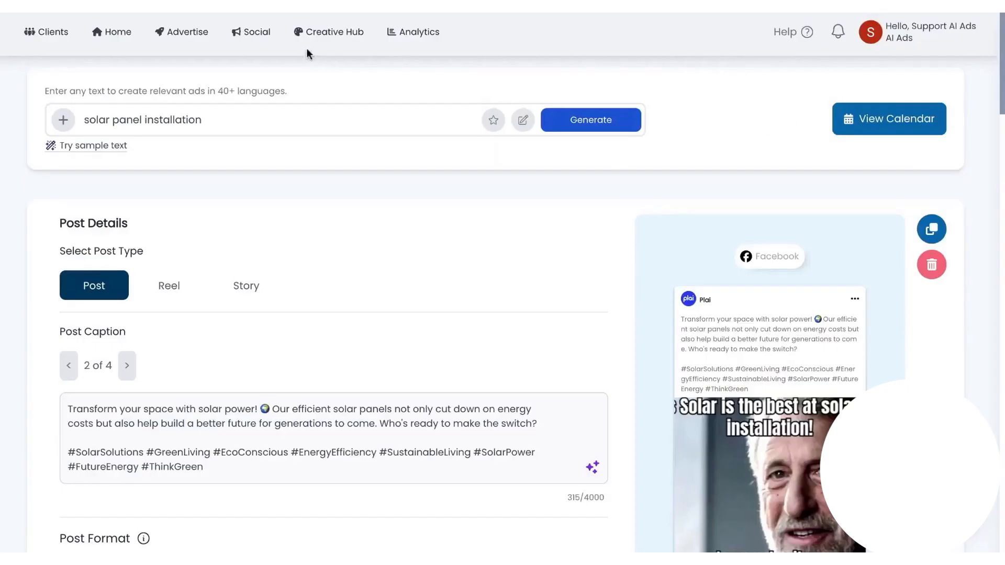
- Check the two scheduled Facebook posts on the January 2025 calendar, then return to All Posts
click(251, 32)
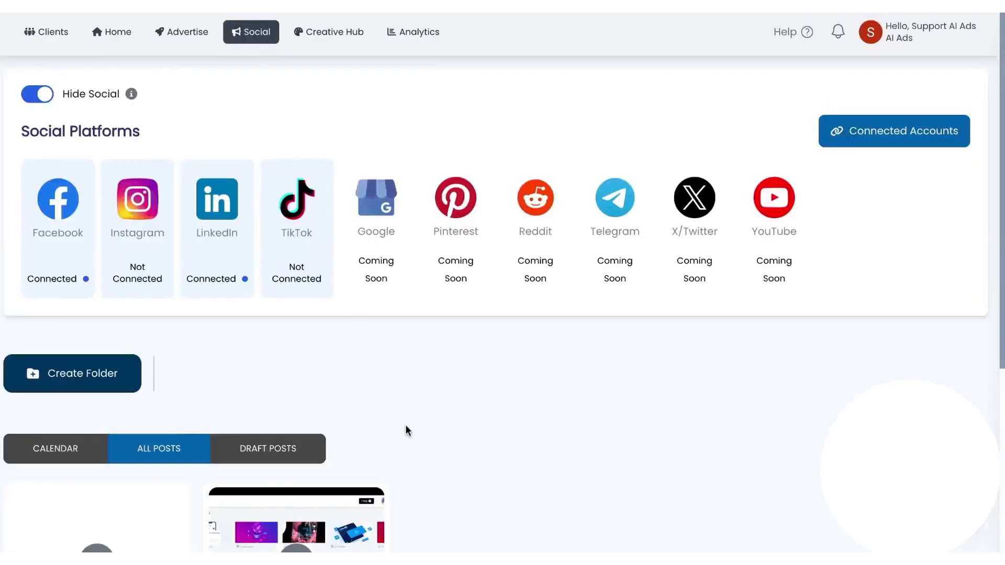
scroll(down, 3)
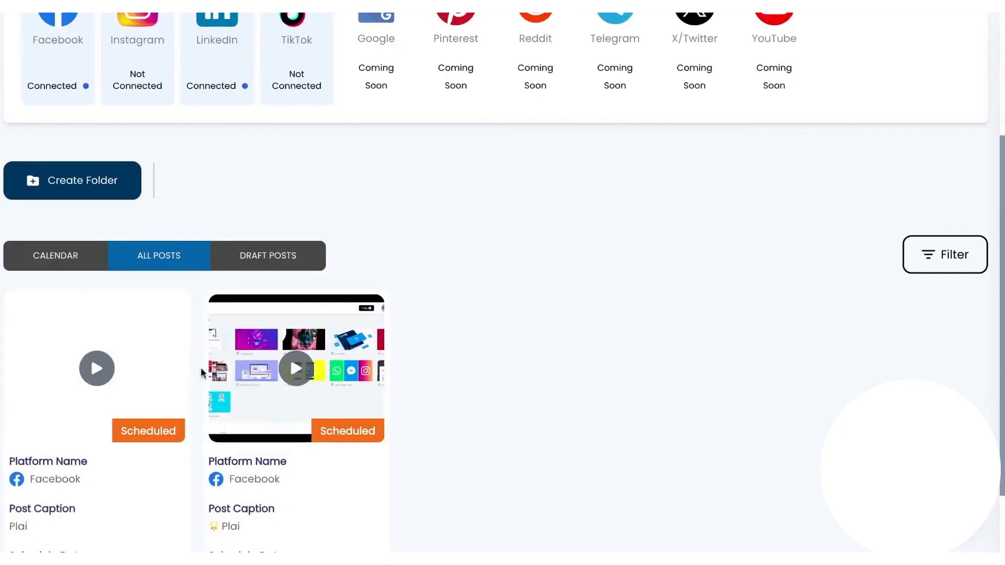
click(55, 255)
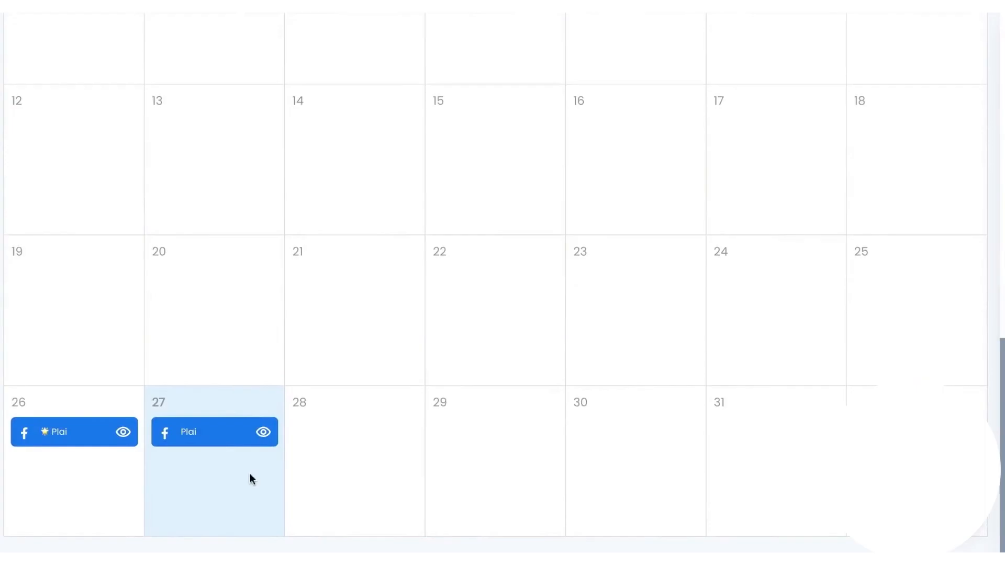
scroll(up, 3)
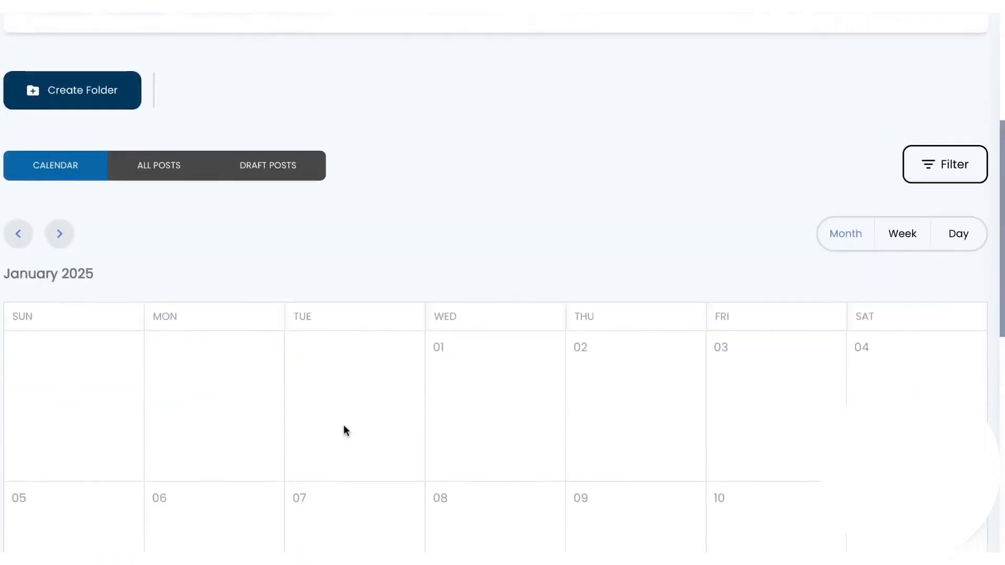
click(267, 166)
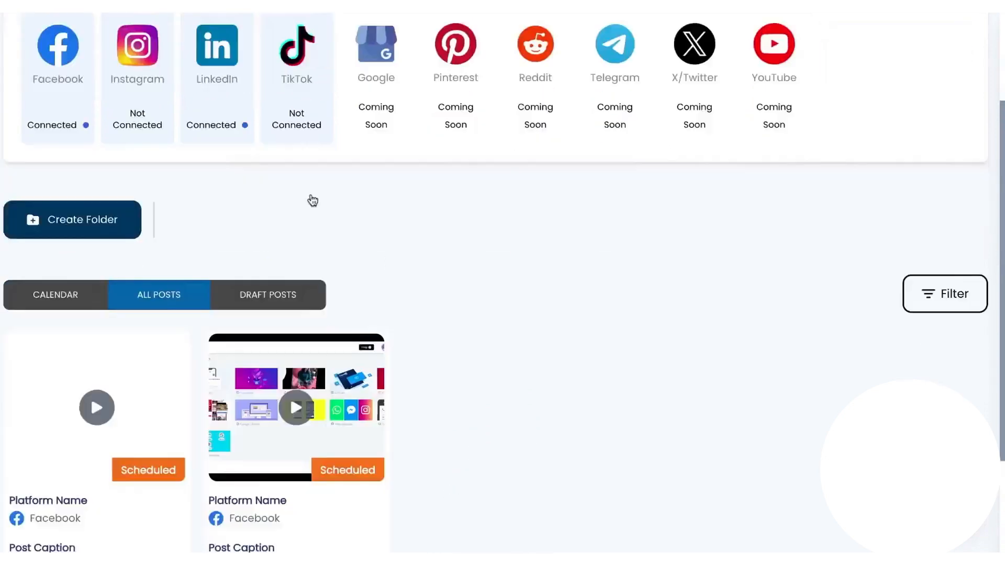
scroll(down, 3)
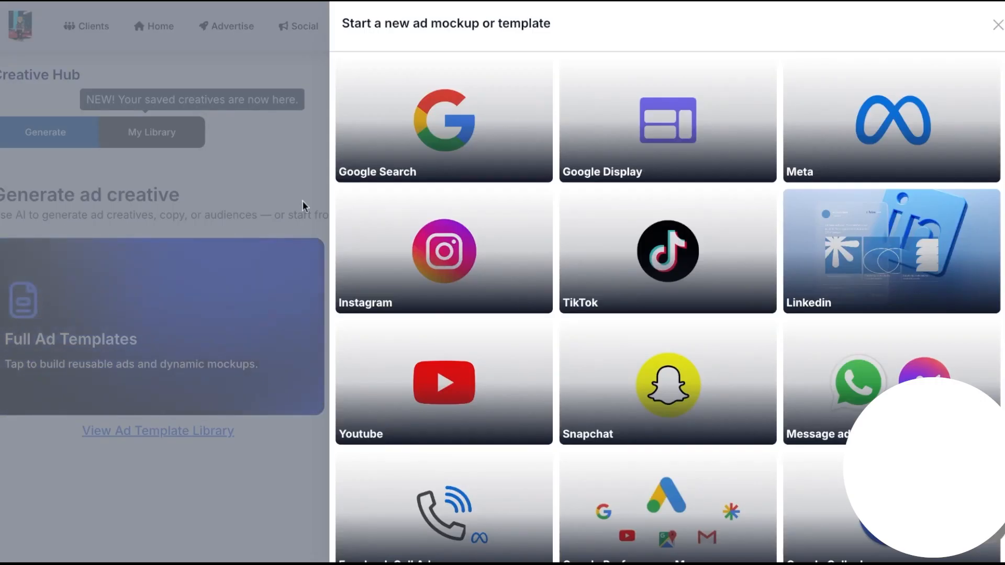
- Browse the Ad Videos and Ad Copy generators in Creative Assets, returning to Ad Images
click(997, 26)
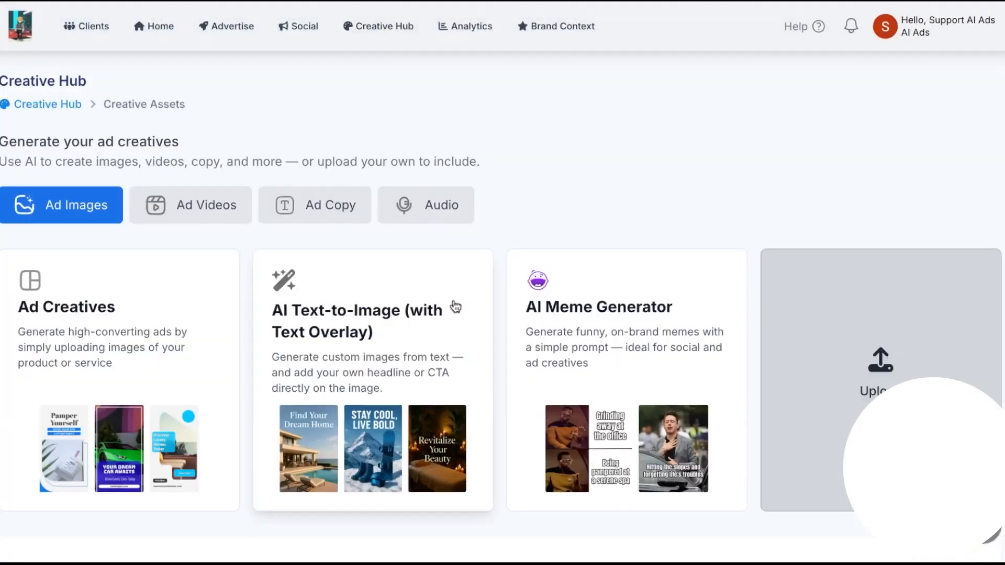
click(190, 205)
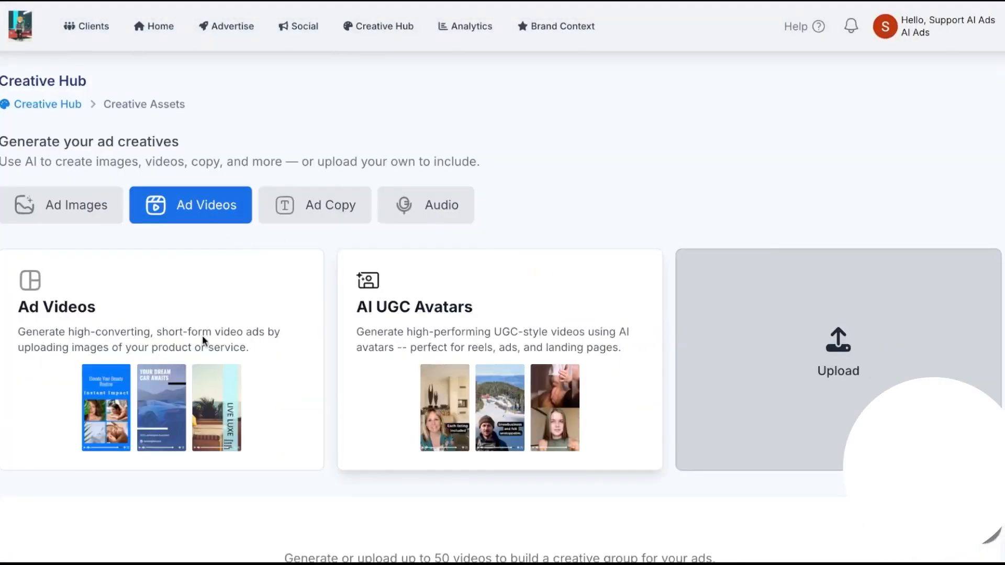
click(315, 204)
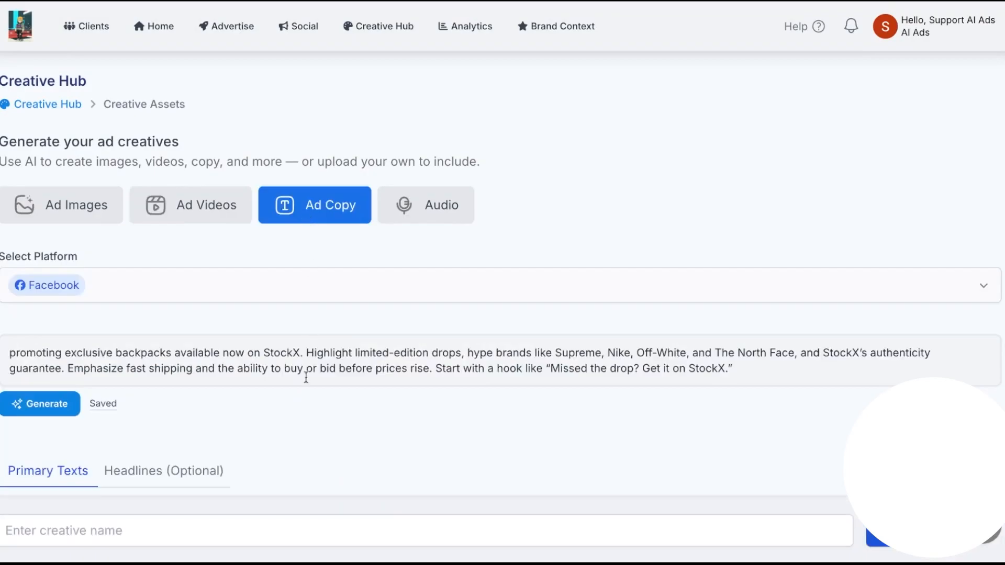
click(40, 403)
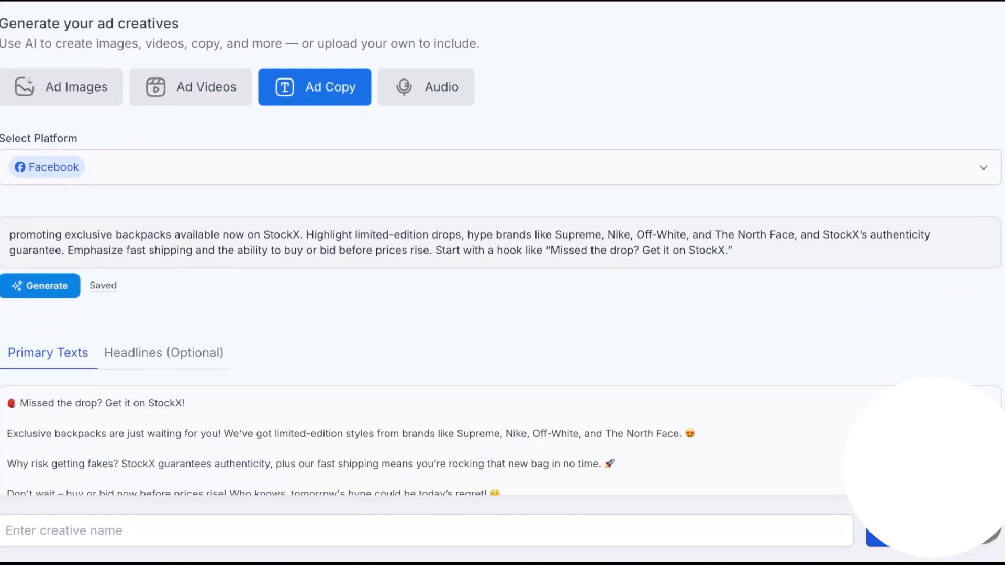
scroll(up, 3)
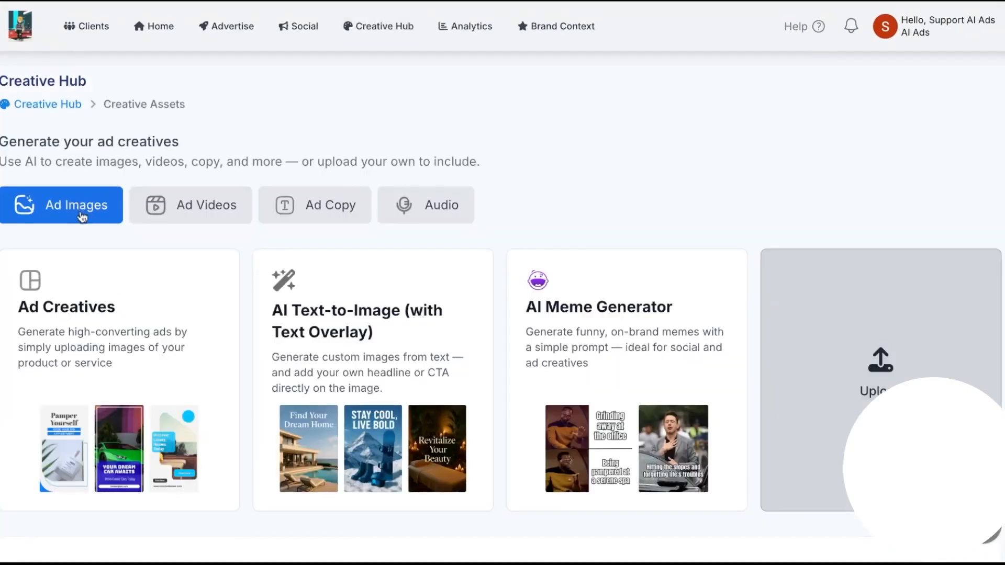
- View AI audio scripts for StockX backpacks, then close the generator and return to Creative Hub
click(189, 204)
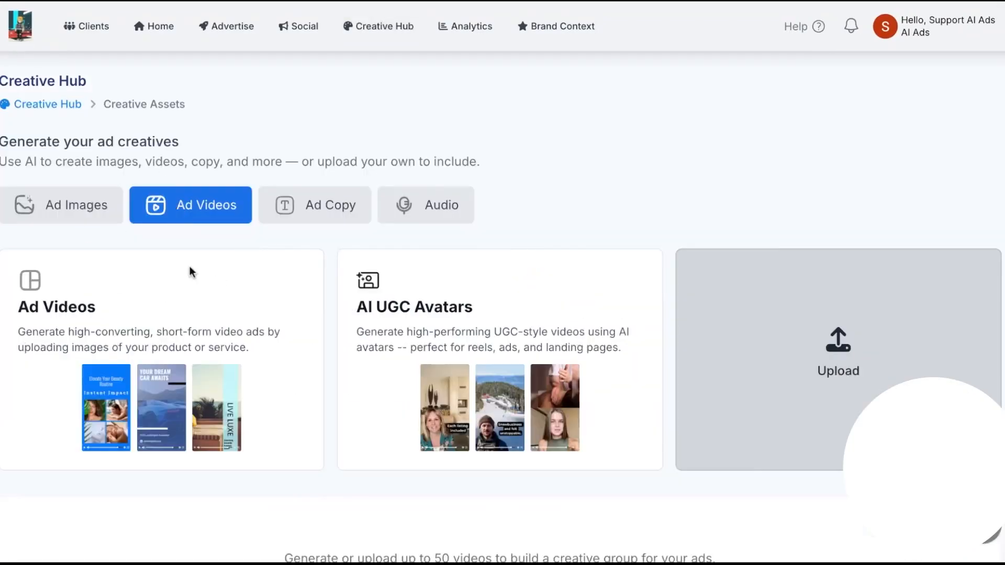
click(425, 205)
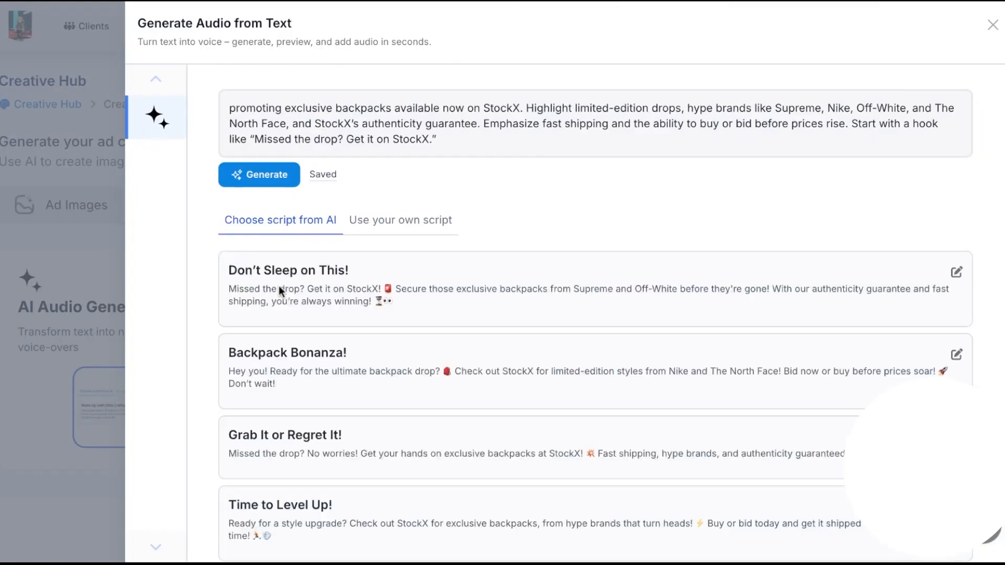
scroll(down, 3)
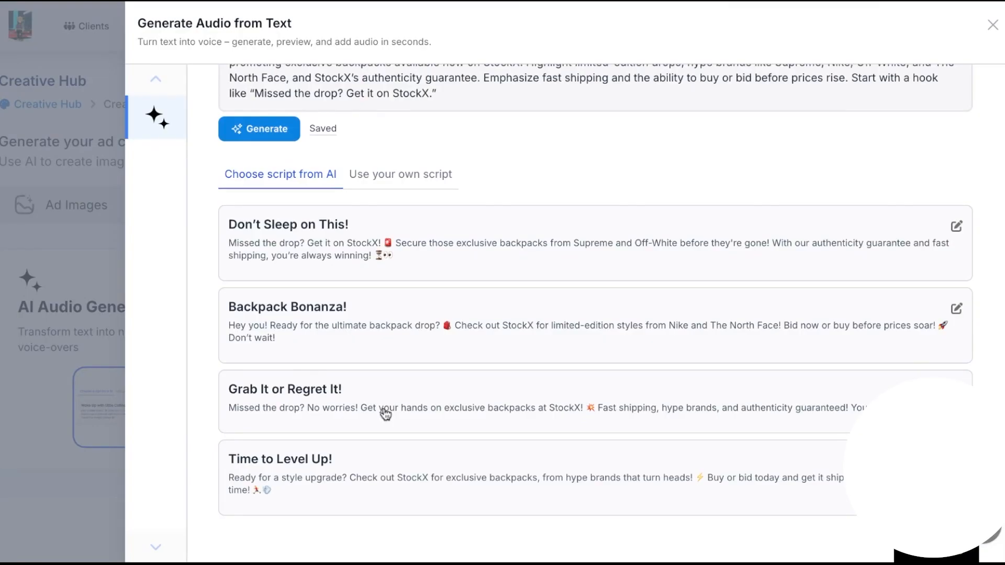
mouse_move(385, 414)
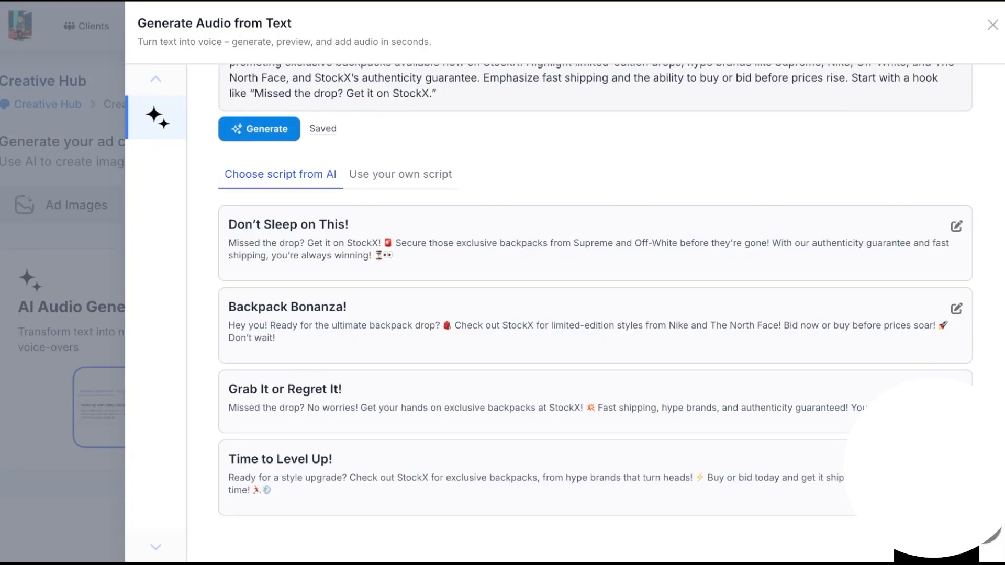
mouse_move(68, 216)
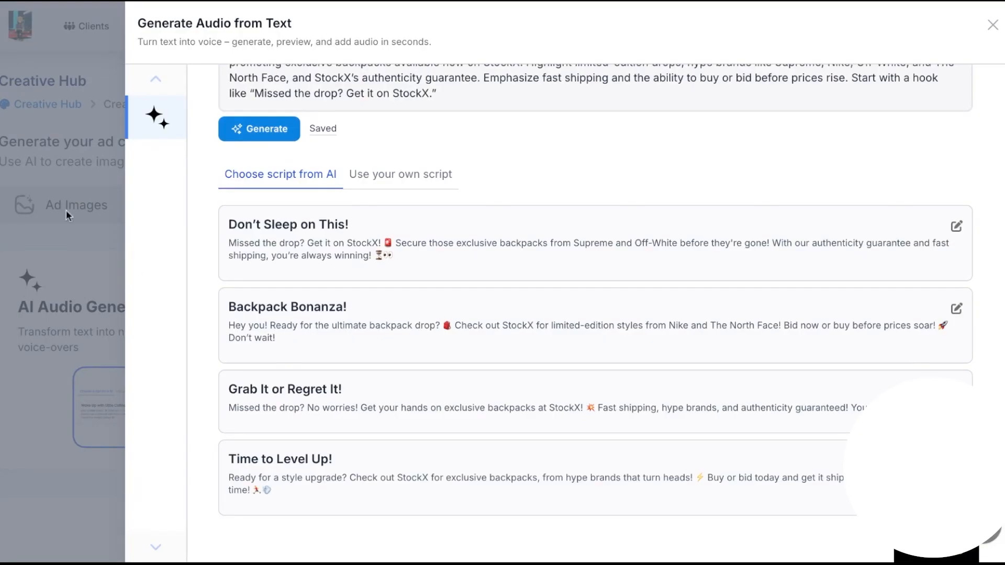
click(993, 25)
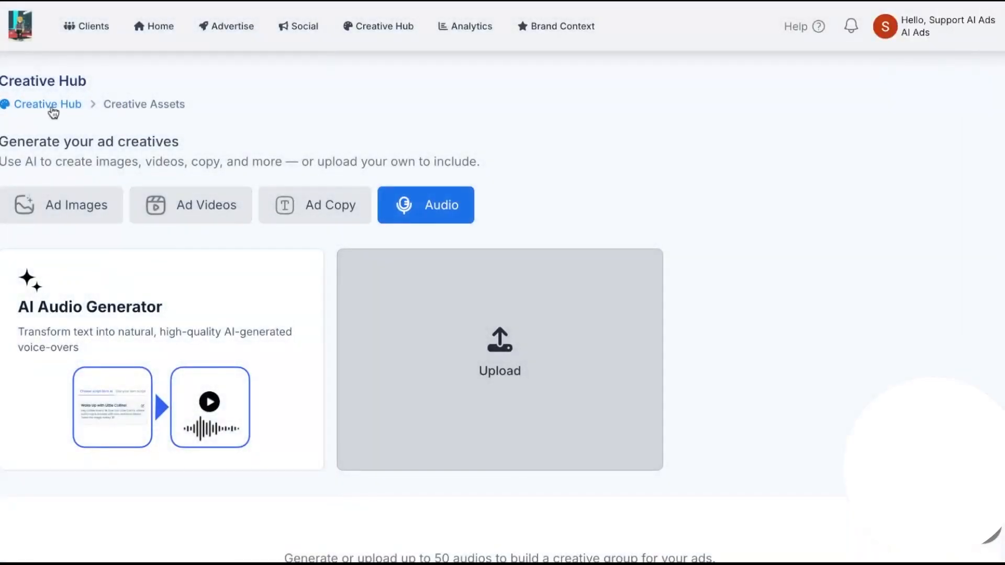
click(378, 26)
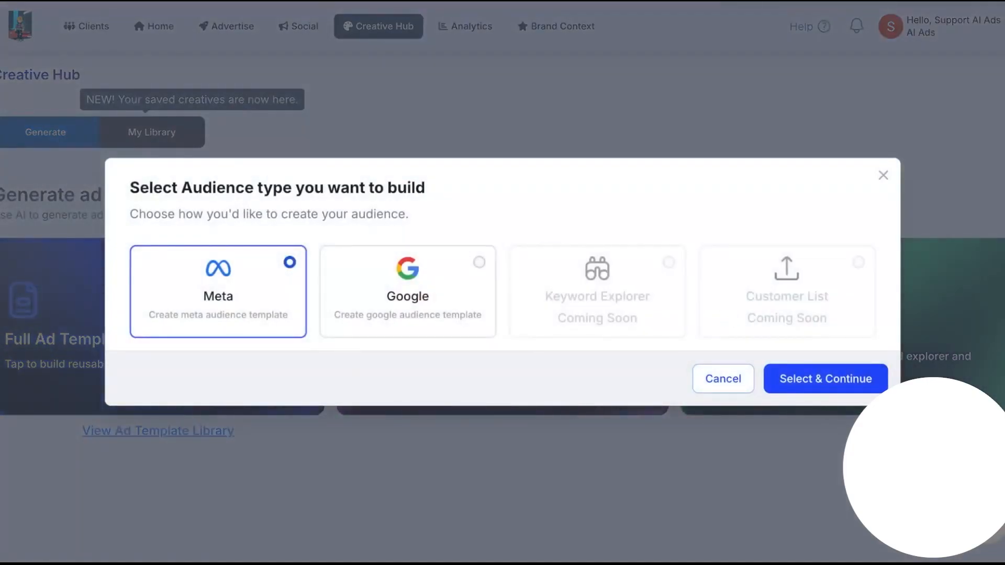
mouse_move(458, 302)
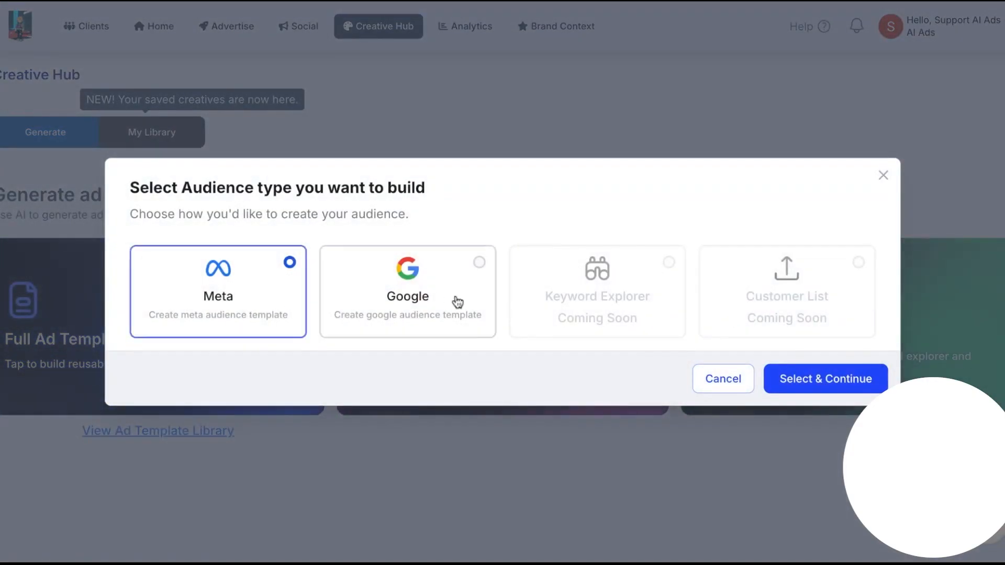
mouse_move(575, 331)
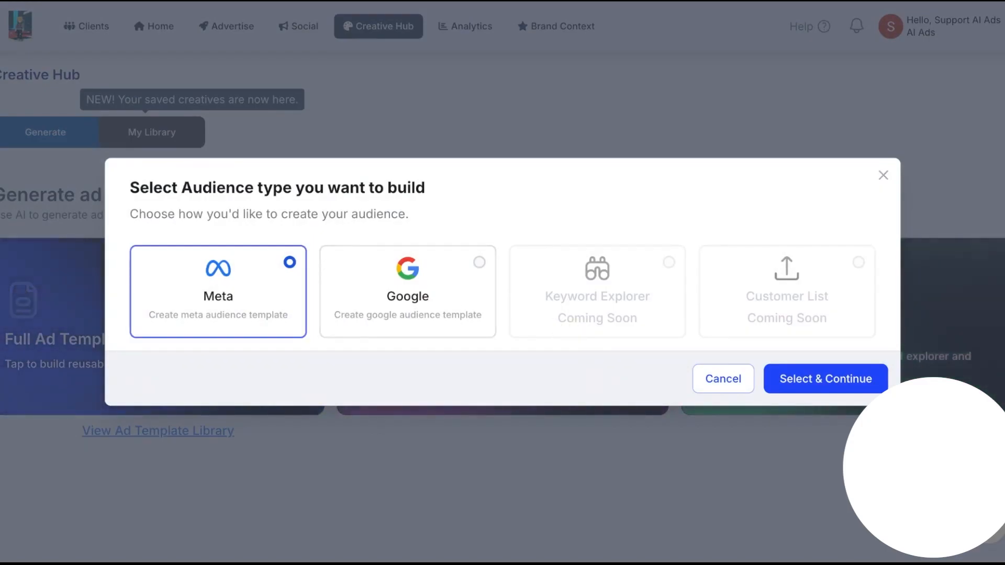
mouse_move(602, 337)
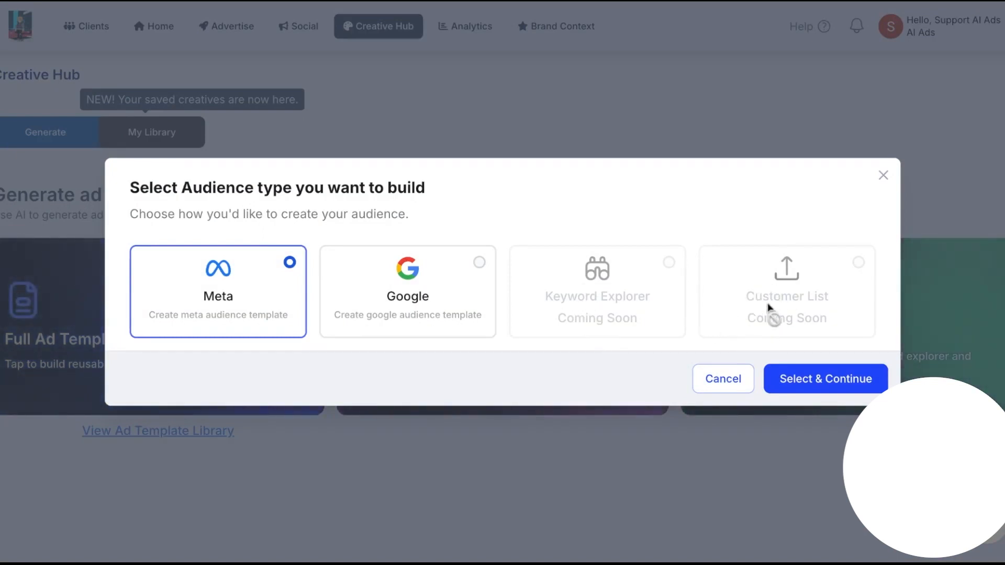
click(722, 378)
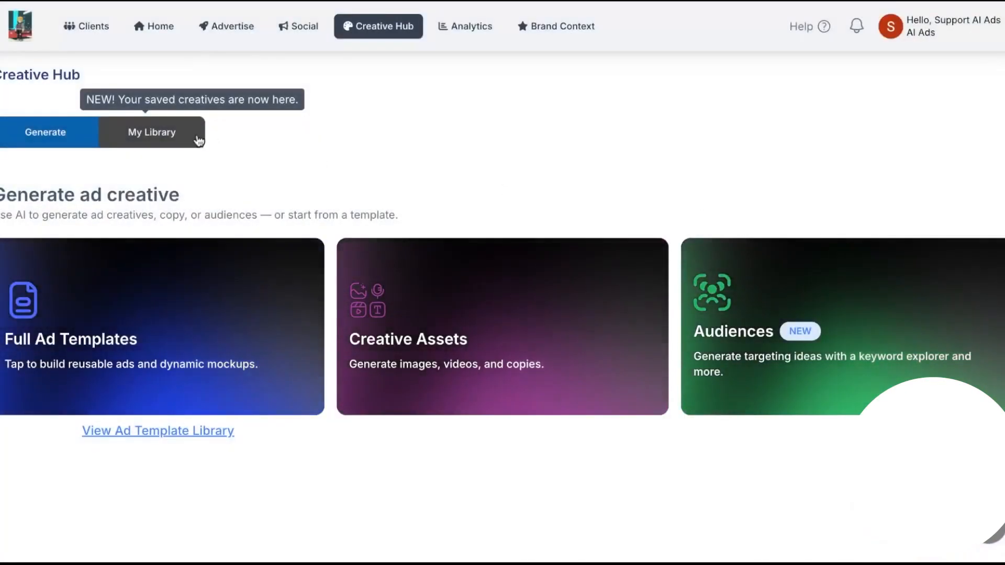
- Browse the saved folders and assets in My Library
click(152, 132)
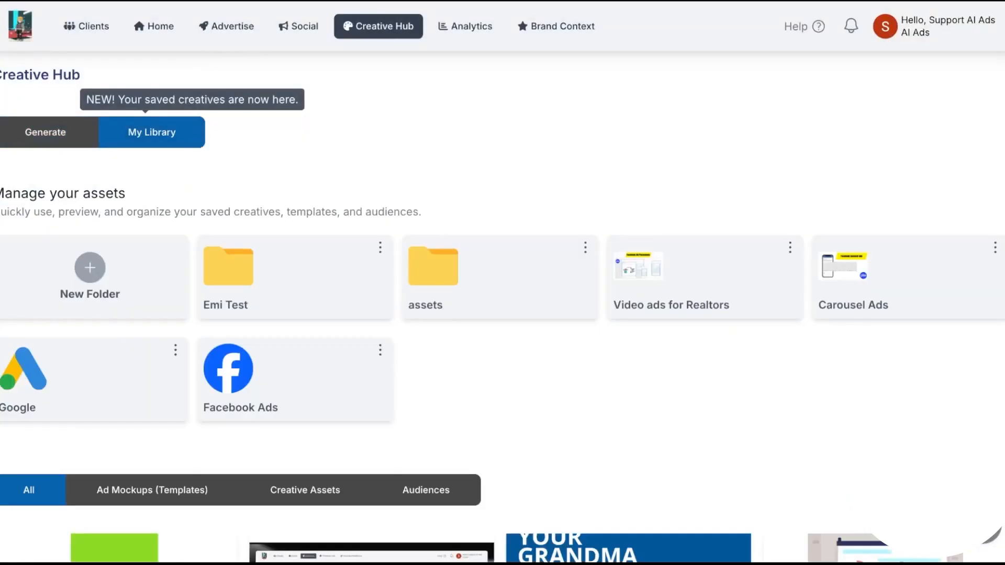
mouse_move(51, 151)
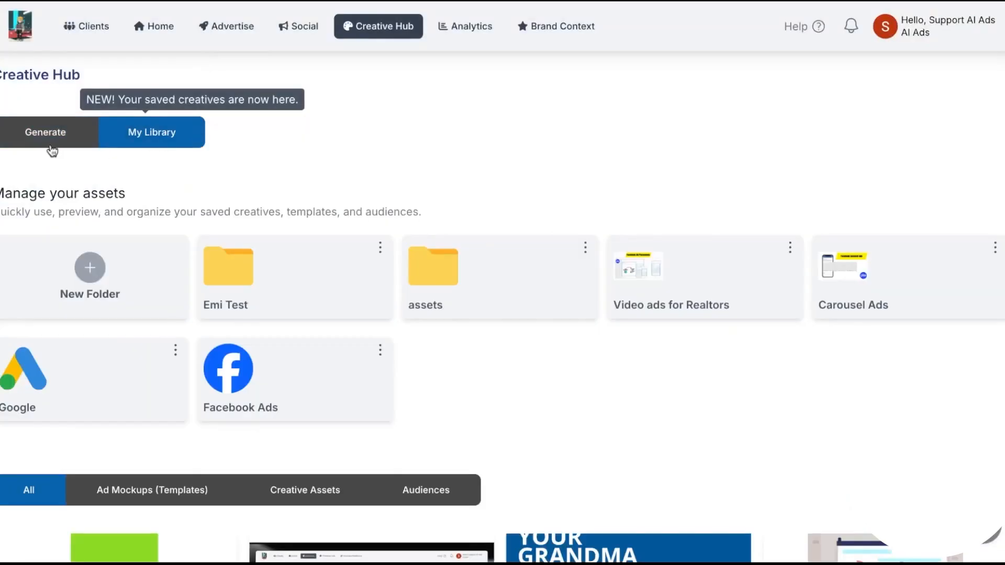
scroll(down, 3)
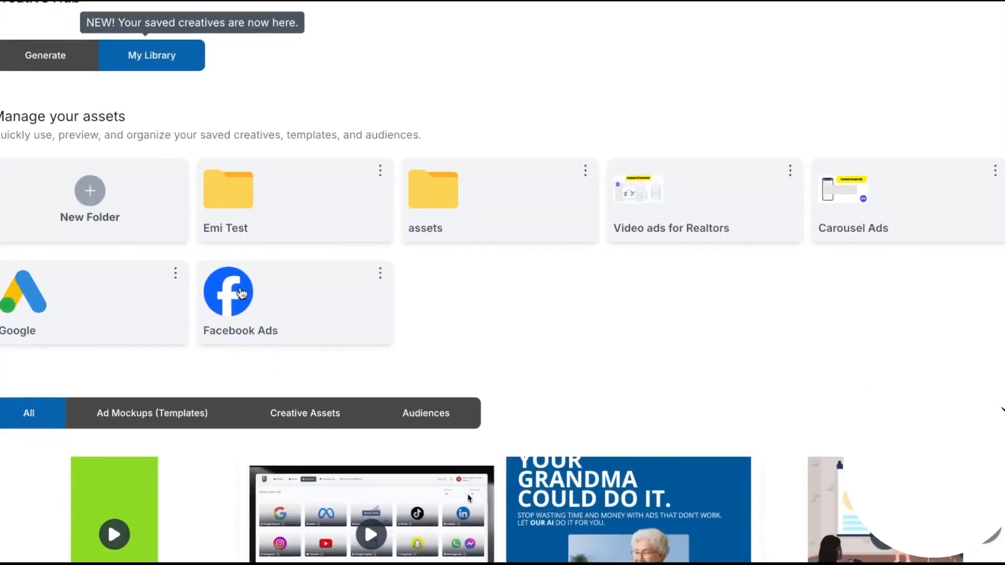
scroll(down, 3)
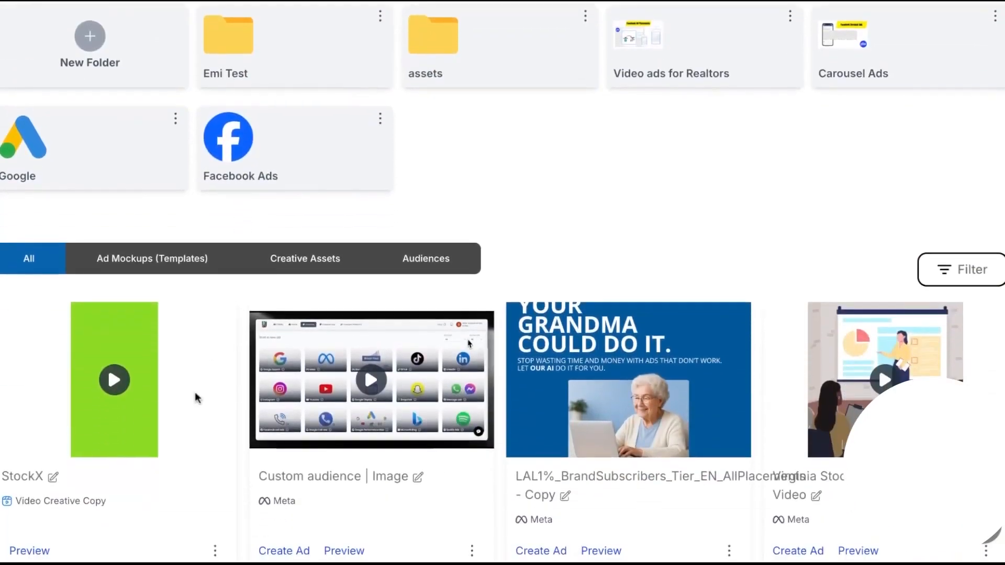
scroll(down, 3)
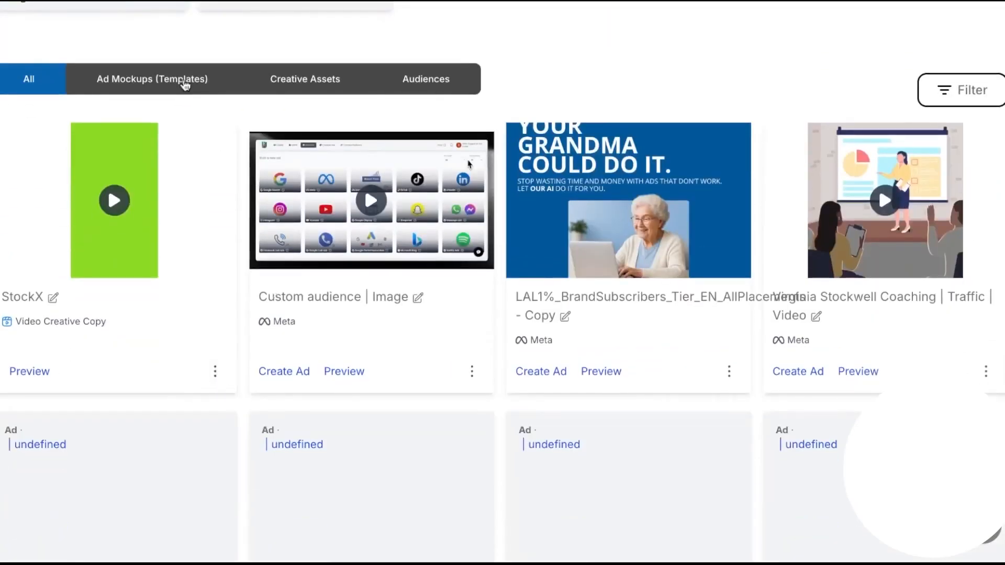
- Filter by Creative Assets and All, open the Custom audience card menu, then SaaS Configurator
click(305, 79)
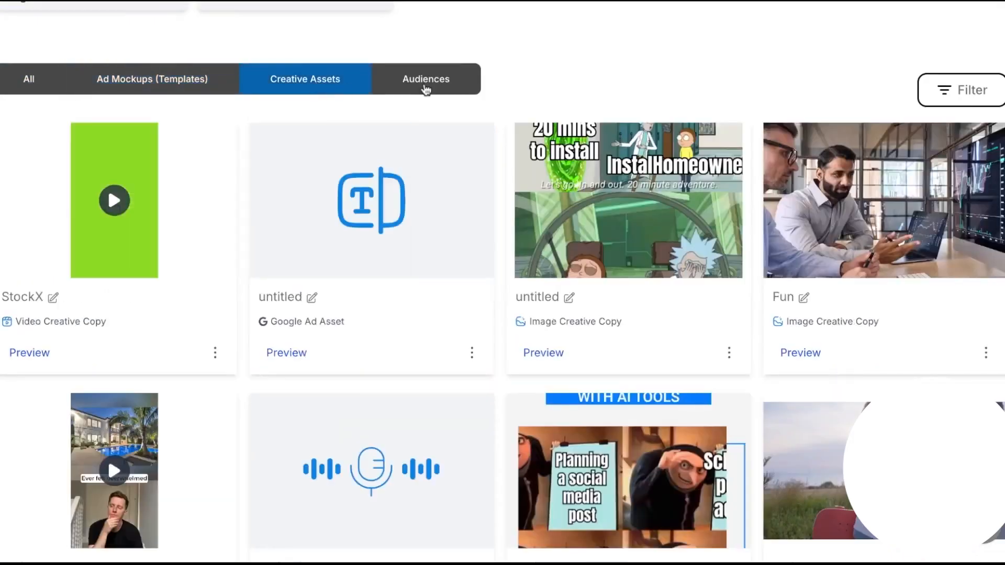
click(425, 79)
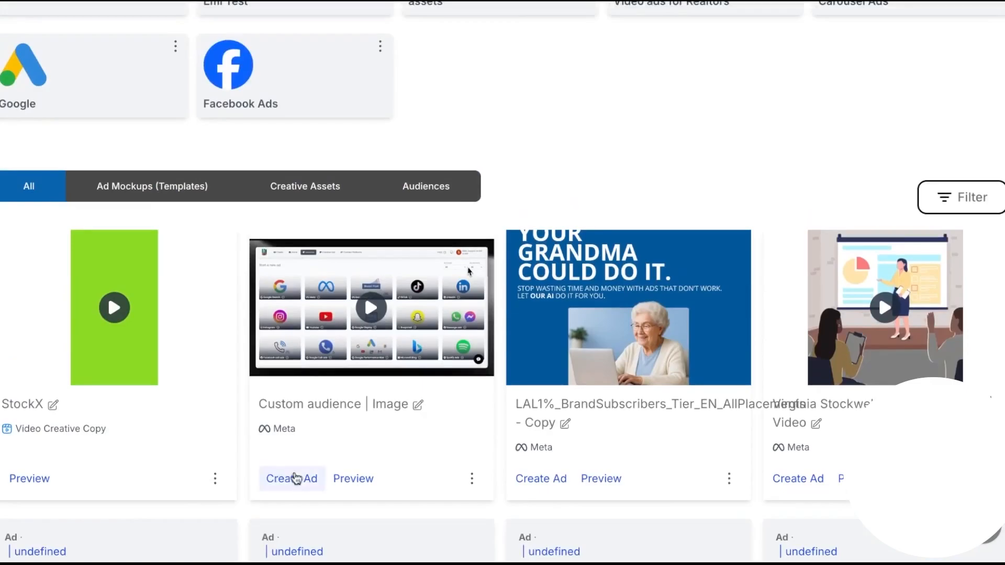
click(471, 478)
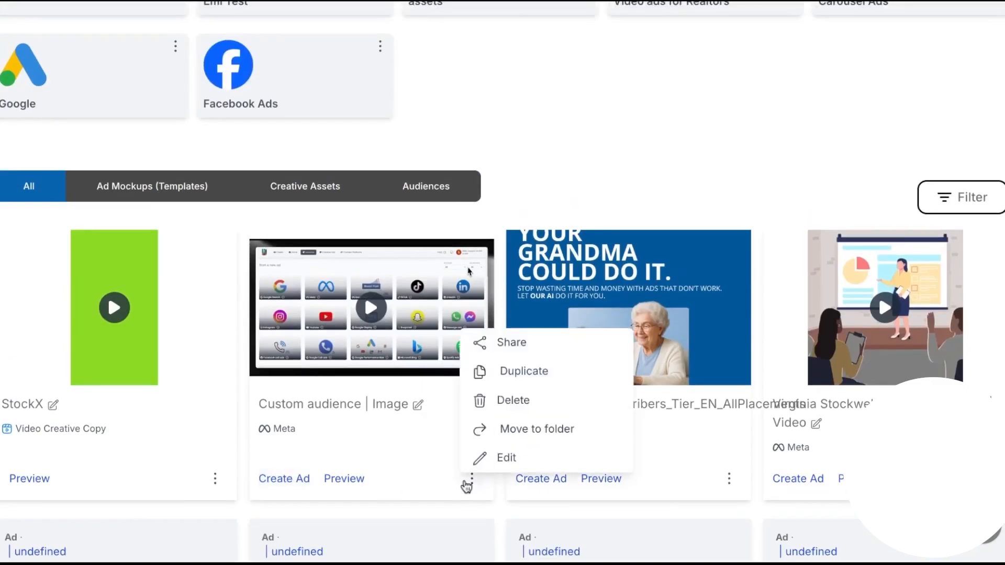
scroll(up, 3)
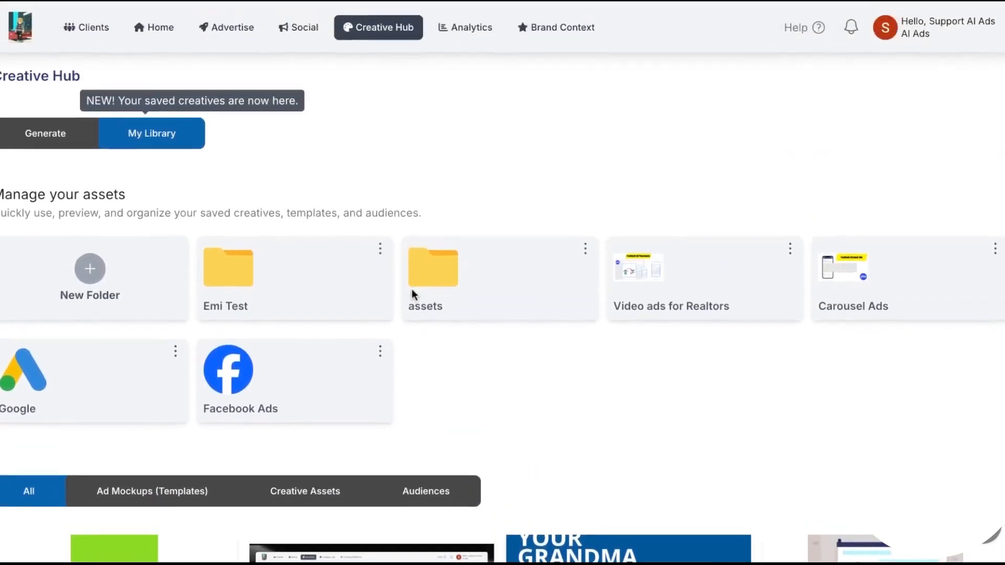
click(45, 132)
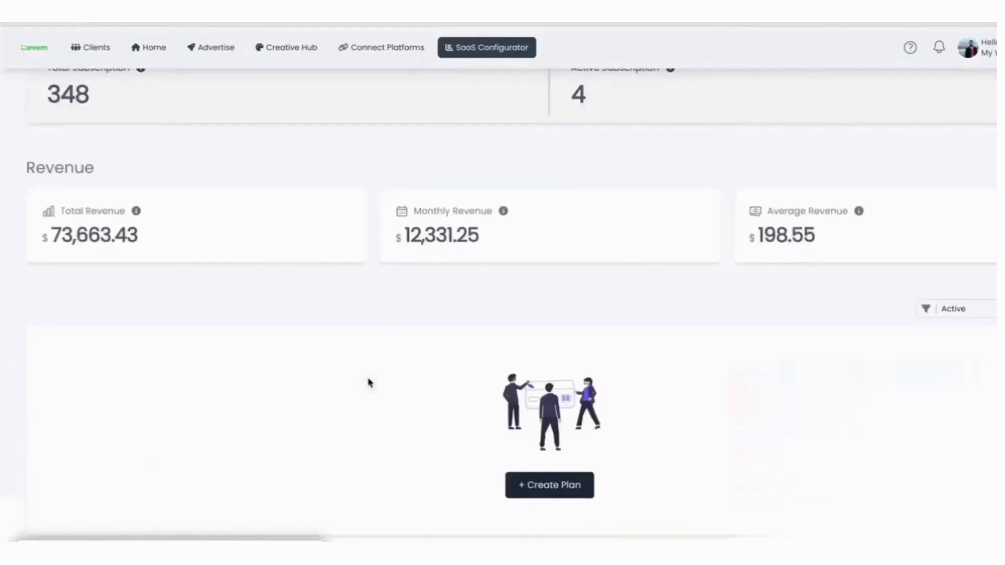
mouse_move(421, 364)
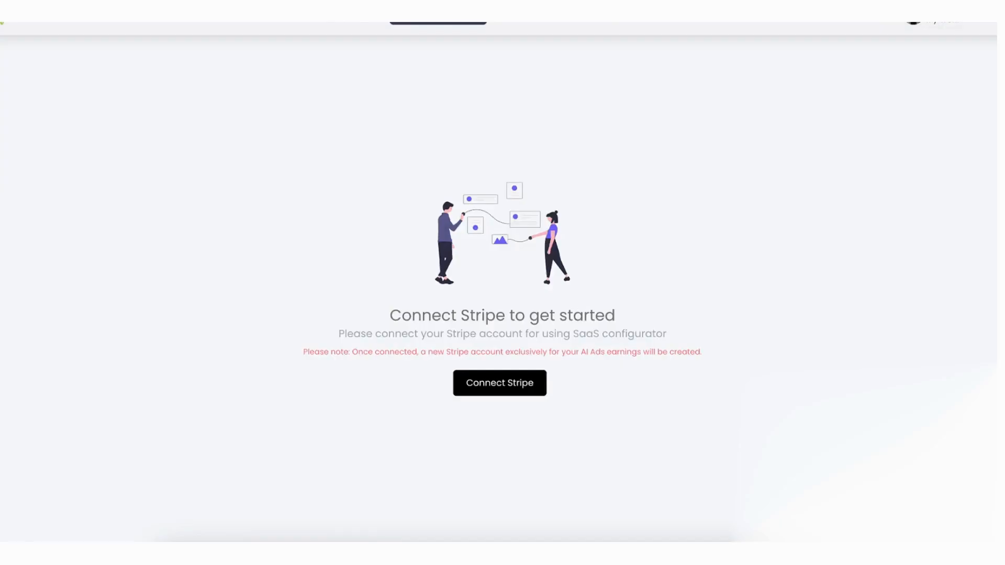
- Create a 'Monthly basic' plan at $399, billed monthly, with no trial period
click(499, 382)
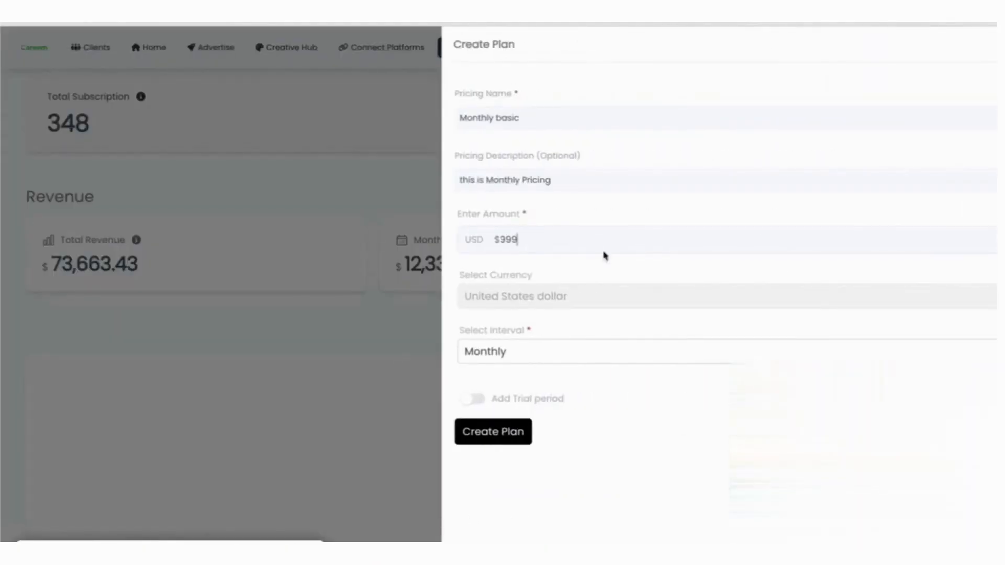
click(590, 351)
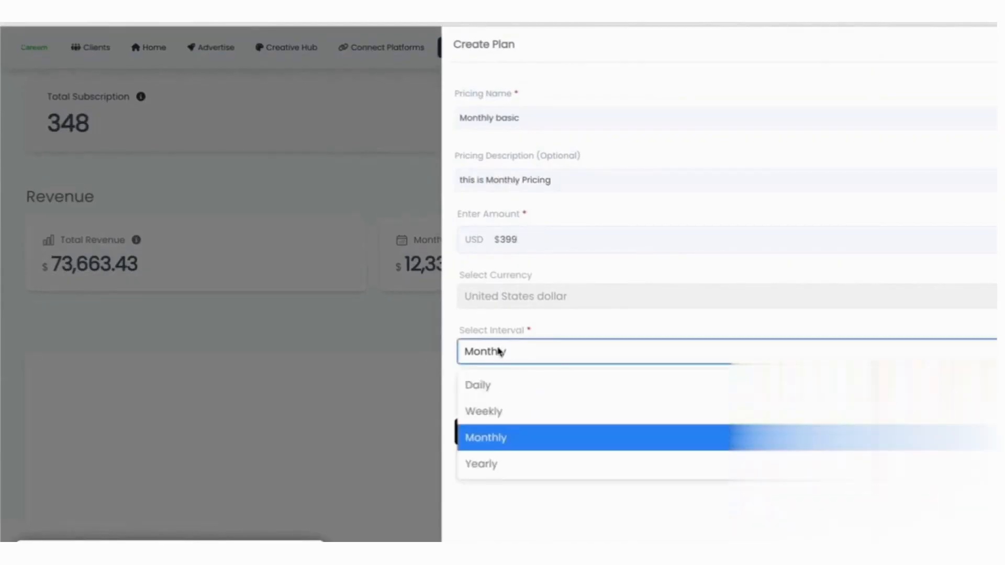
click(485, 438)
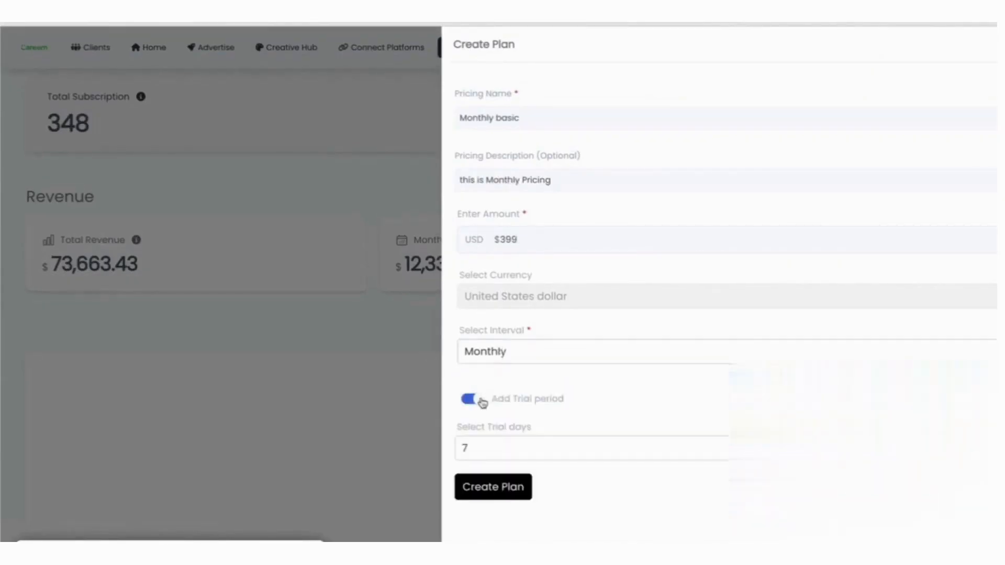
click(470, 399)
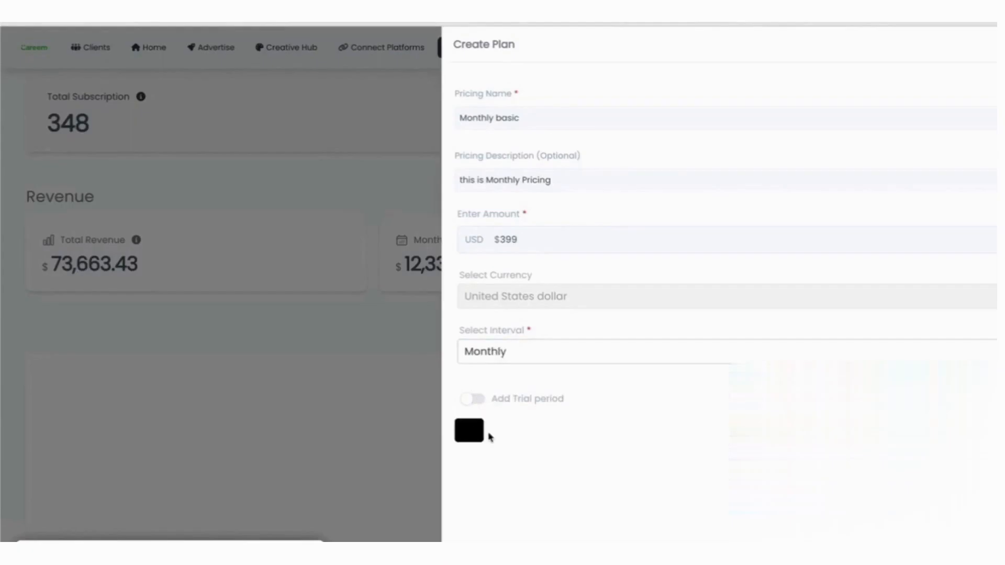
click(467, 429)
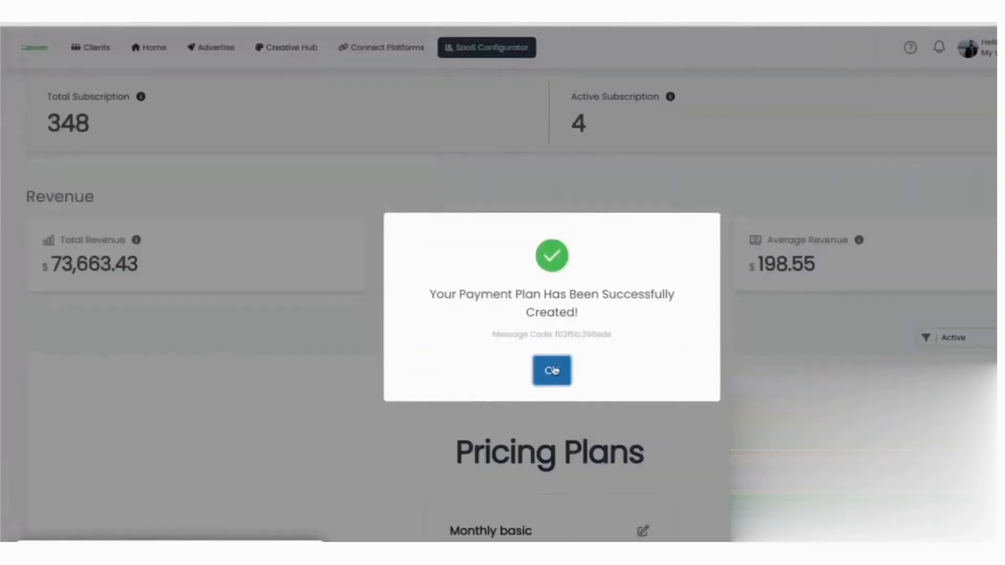
click(550, 370)
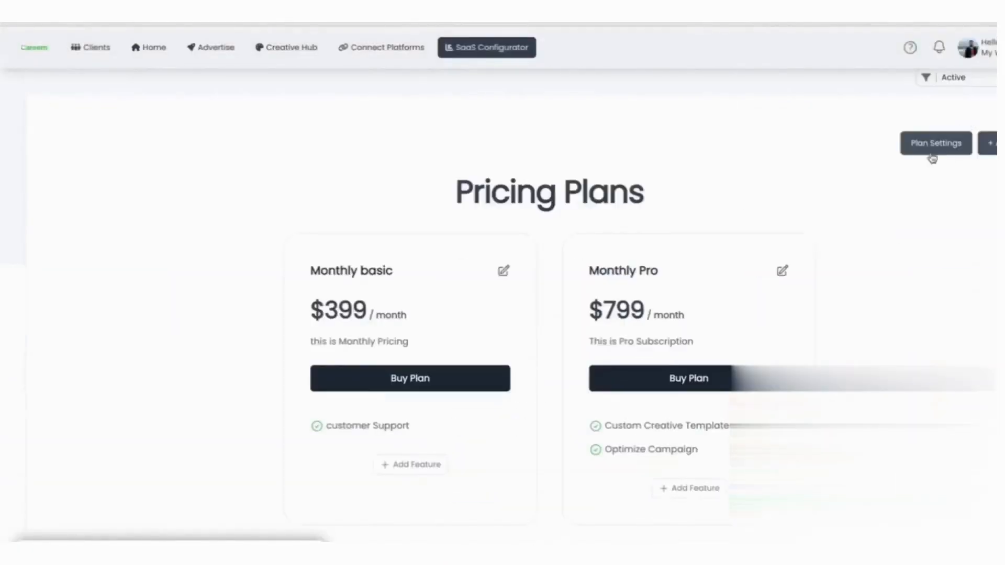
- Show pricing only to selected clients SF Real Estate and Faraz Pizza, then edit Monthly basic
click(935, 143)
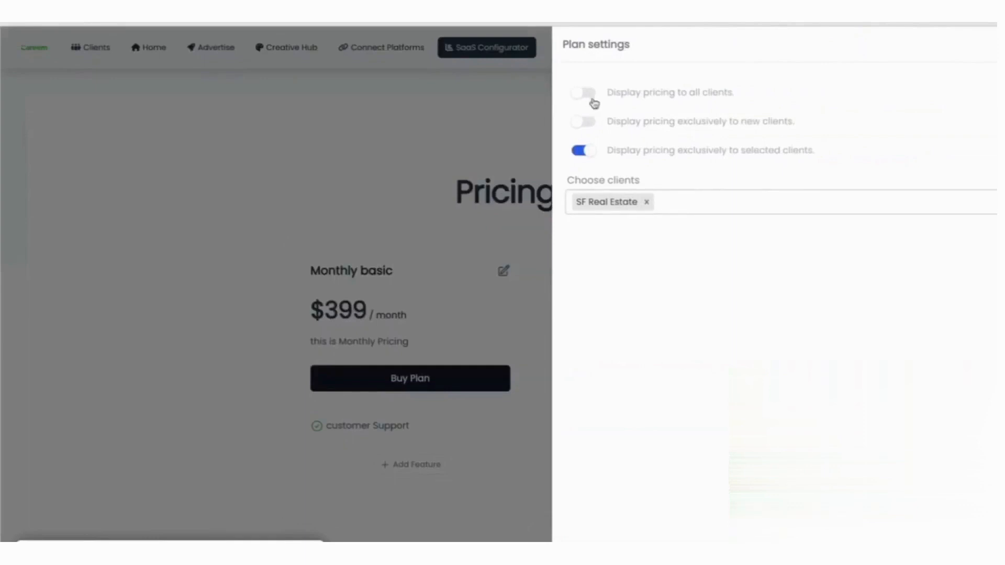
mouse_move(577, 106)
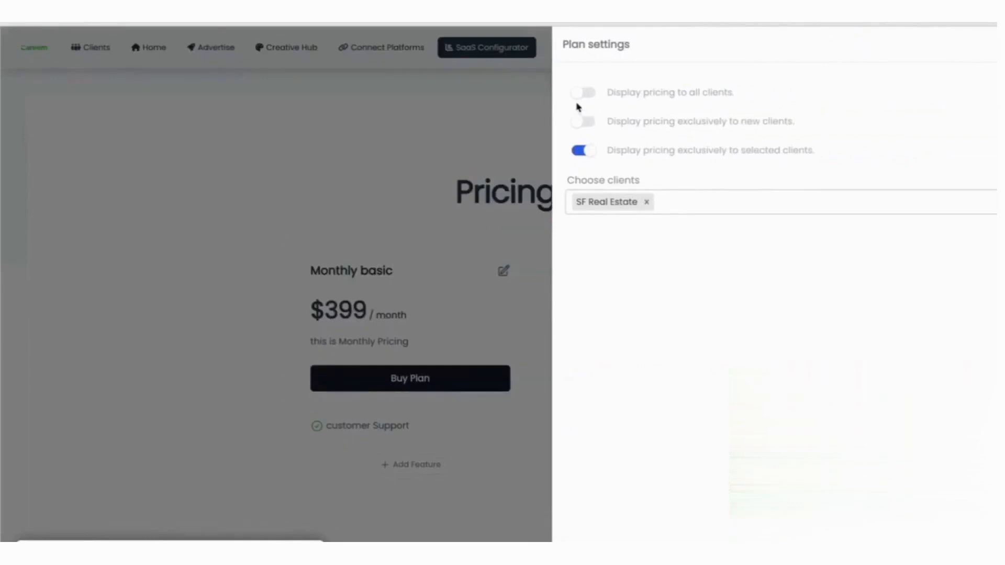
mouse_move(618, 120)
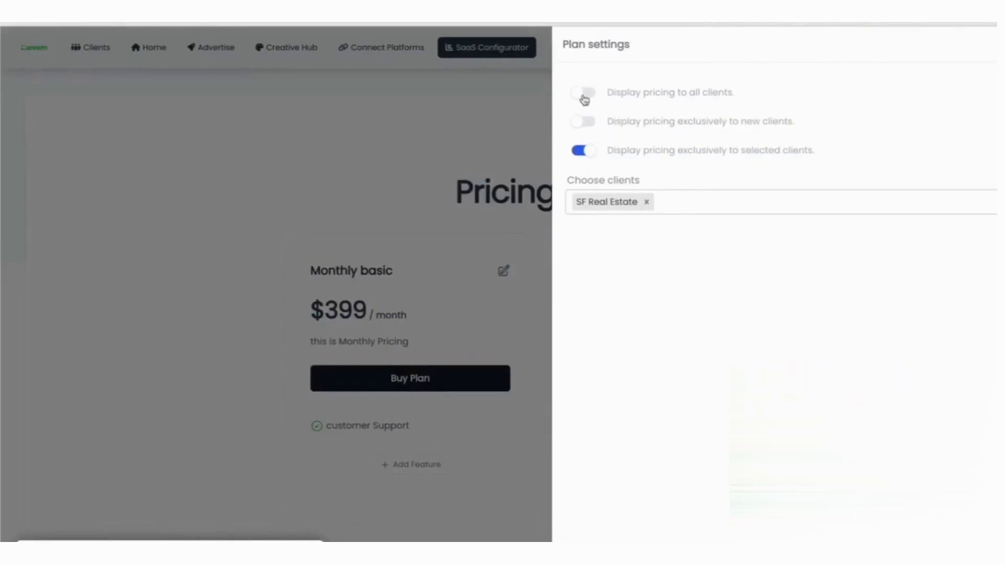
click(582, 92)
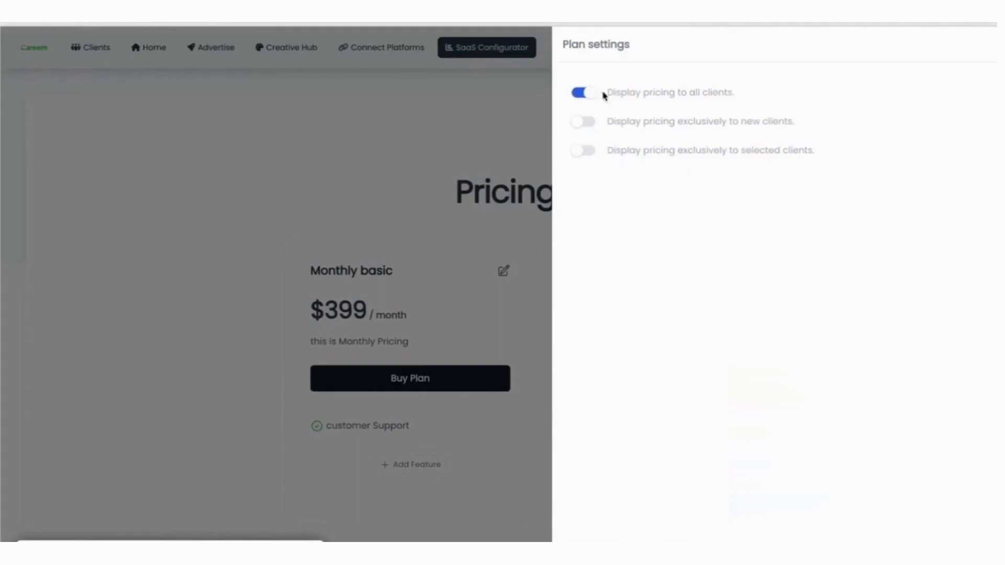
mouse_move(583, 122)
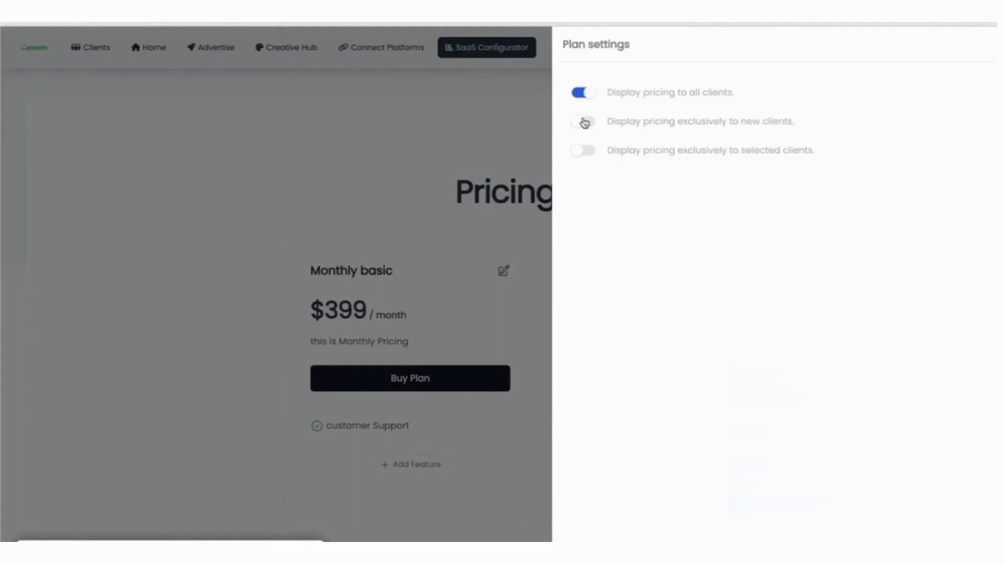
click(582, 121)
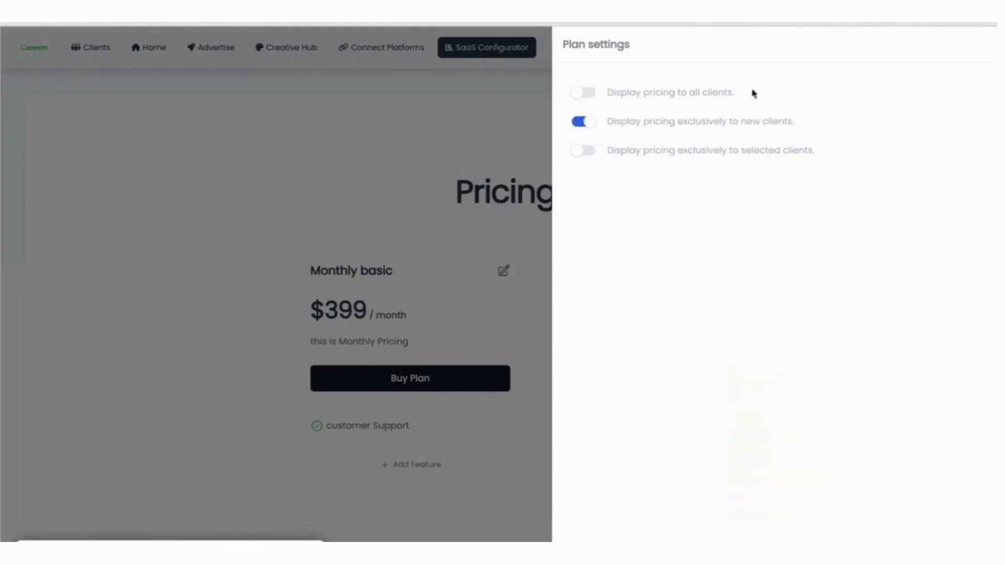
mouse_move(683, 135)
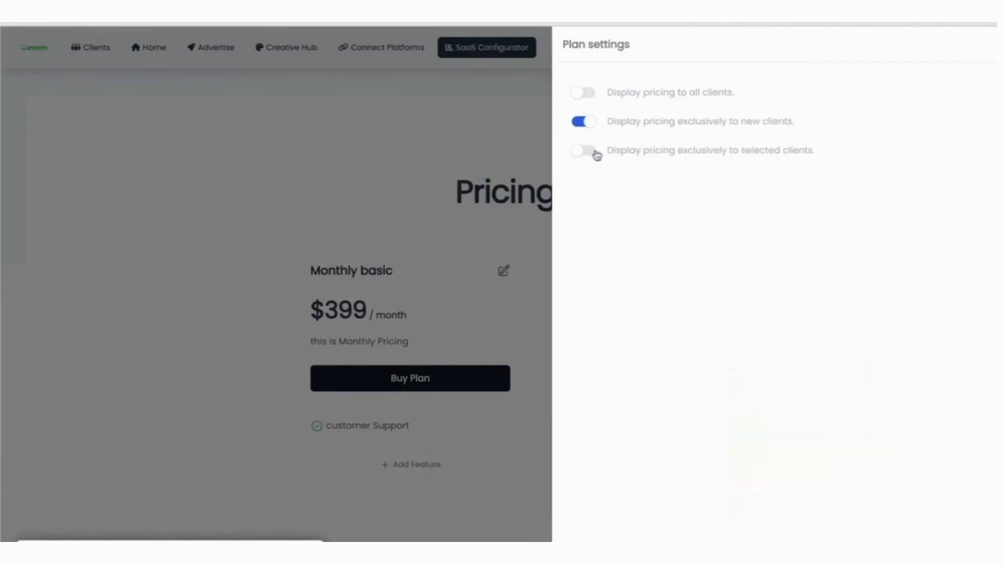
click(583, 150)
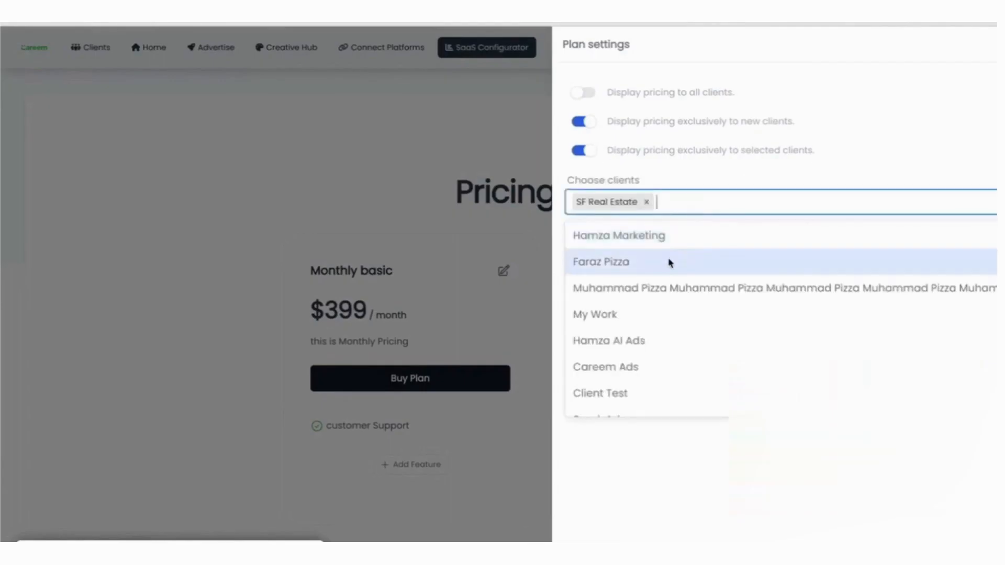
click(600, 261)
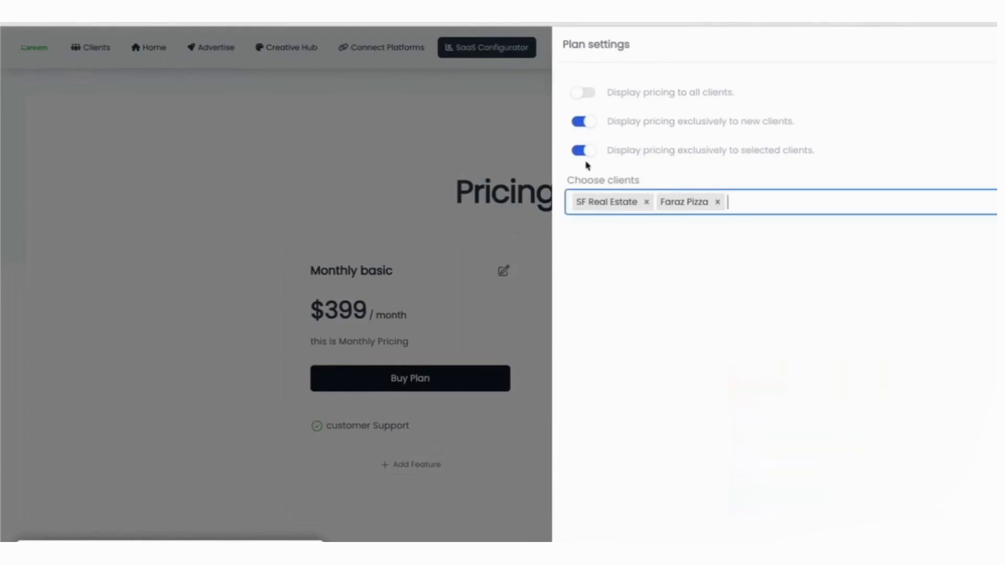
click(582, 121)
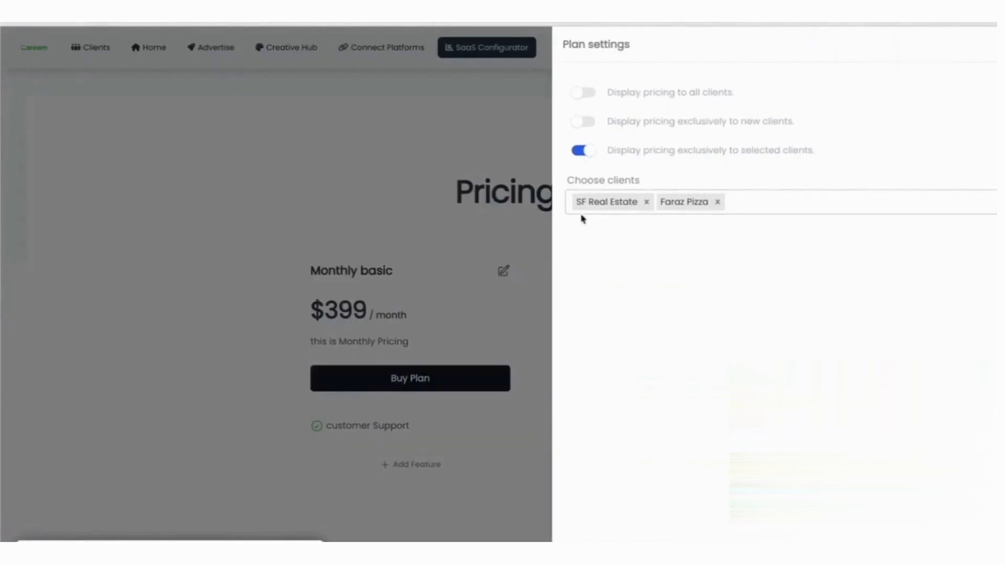
click(502, 271)
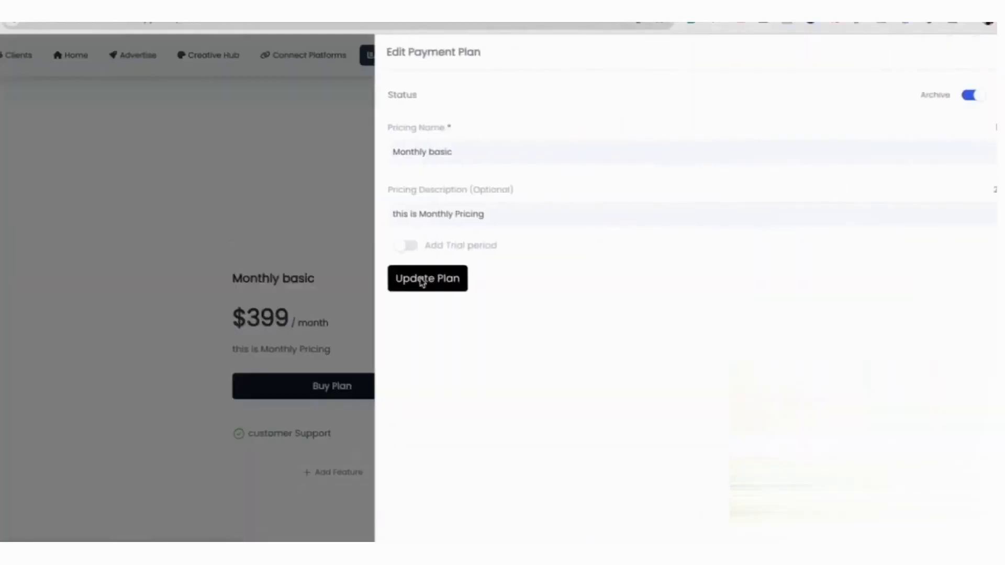
- Save the Monthly basic plan changes and scroll down through the pricing plans
click(978, 95)
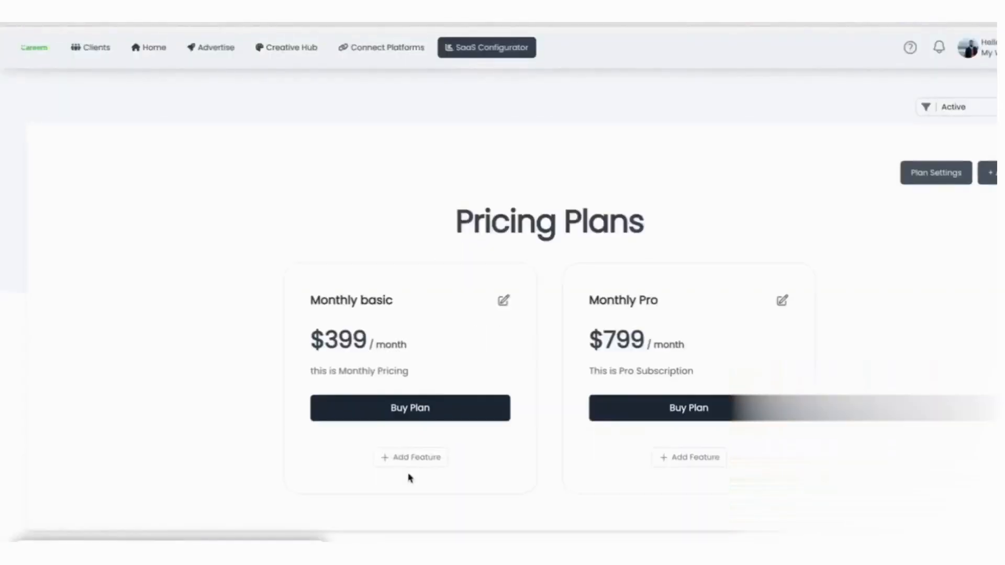
click(410, 457)
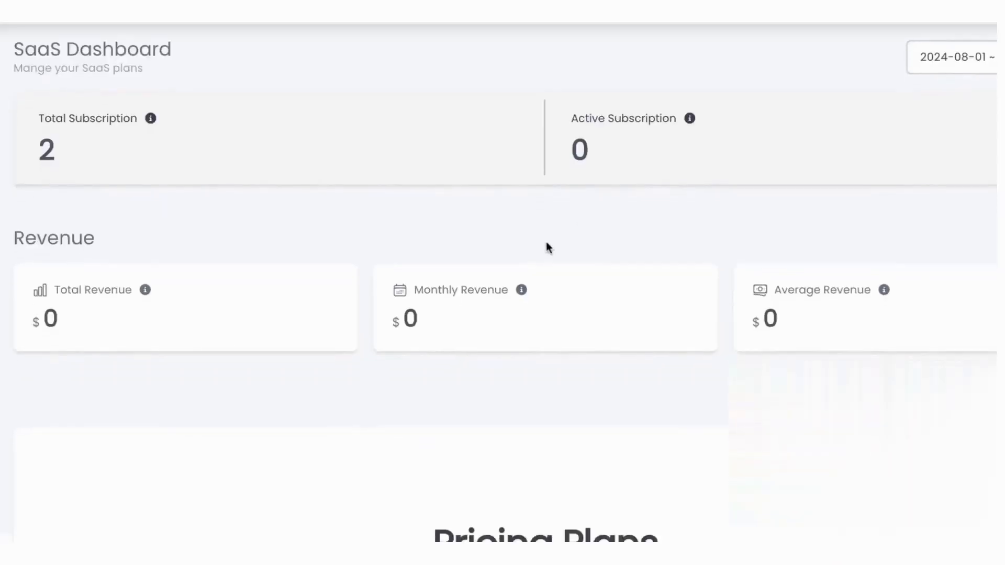
scroll(down, 3)
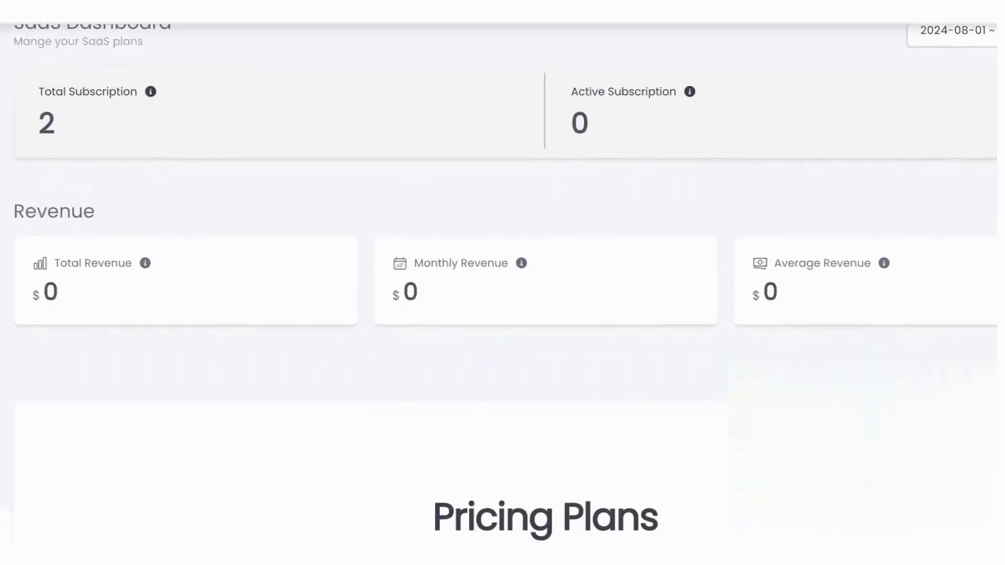
scroll(down, 3)
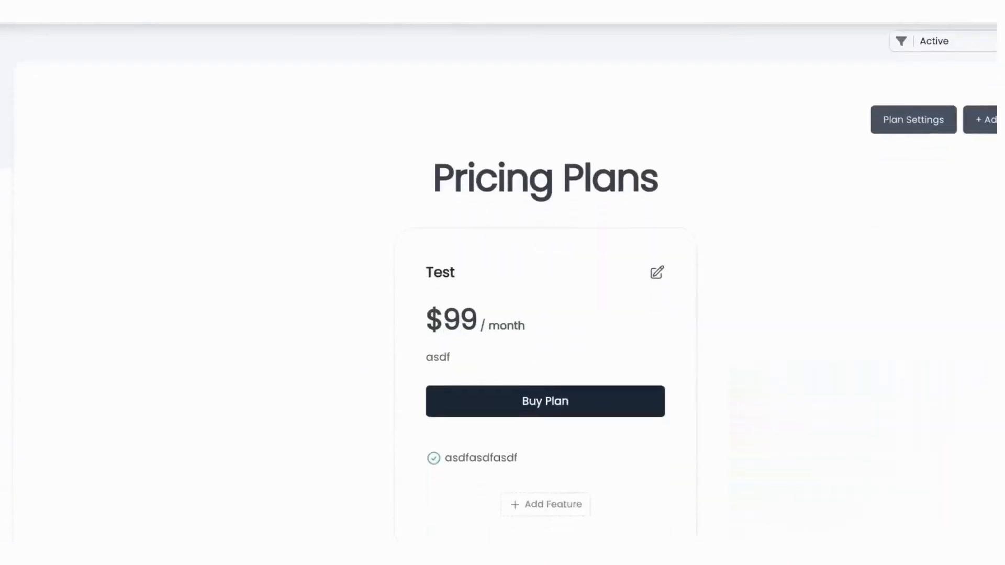
scroll(down, 3)
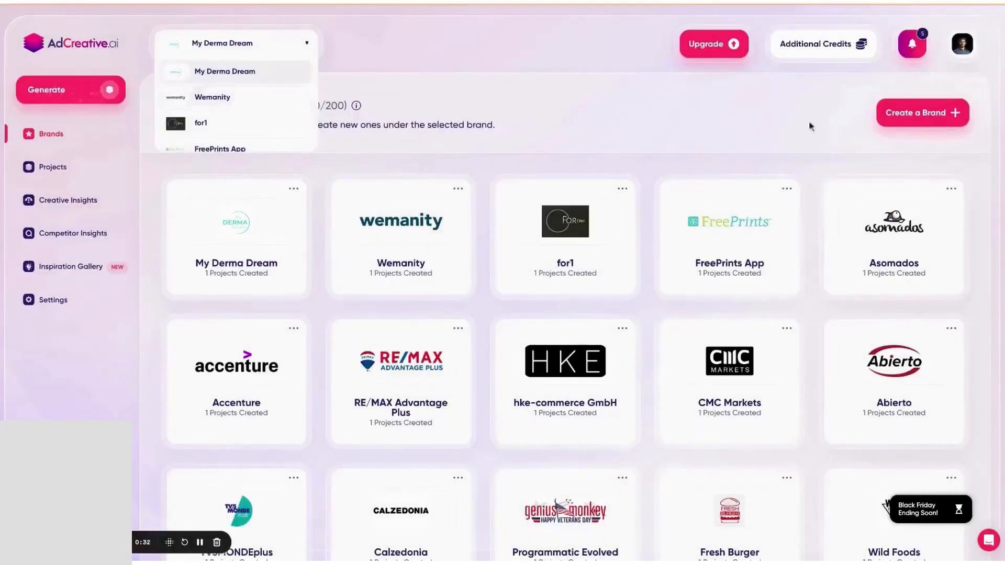
- Start a new brand in AdCreative.ai and scroll through the brand form
click(921, 113)
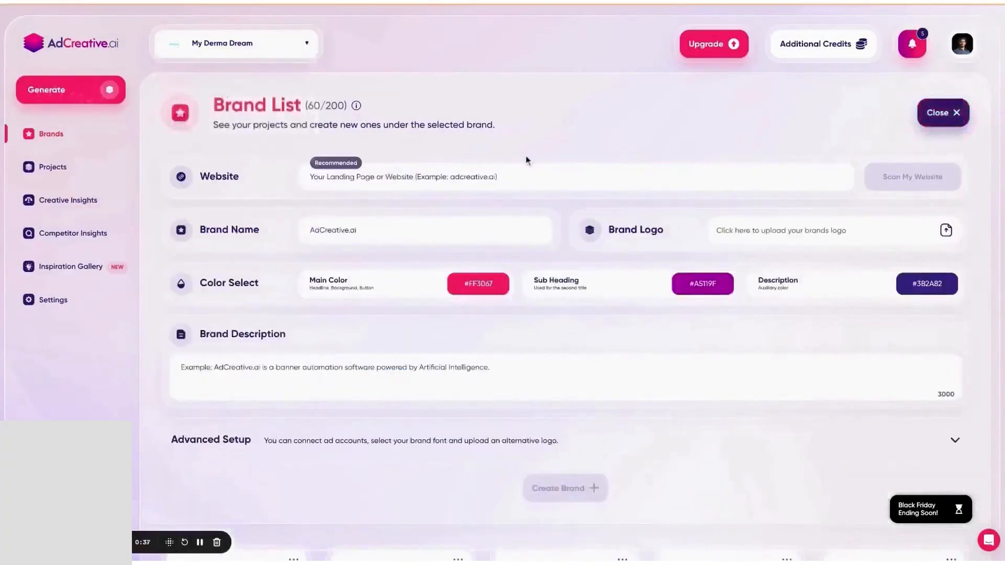
scroll(down, 3)
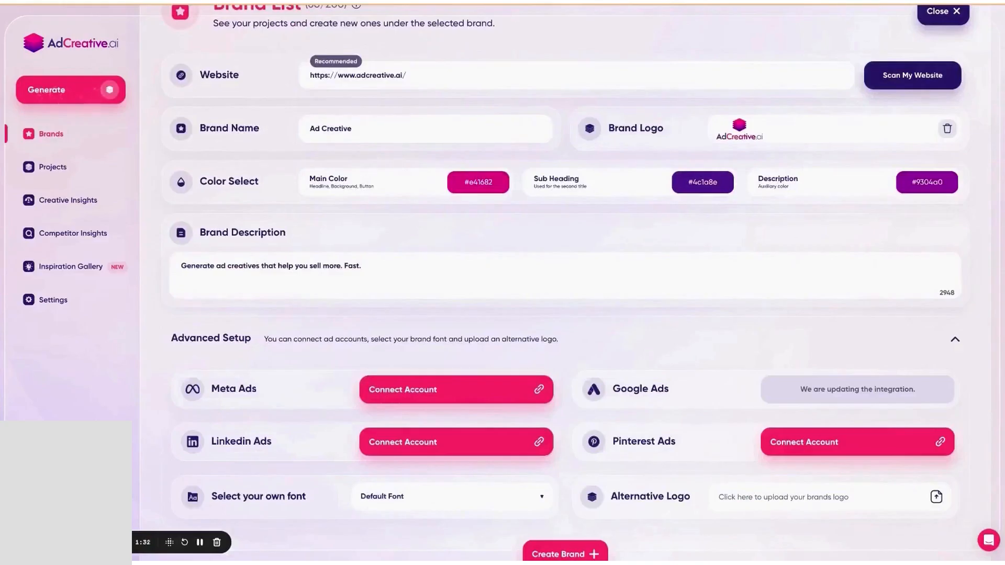
scroll(down, 3)
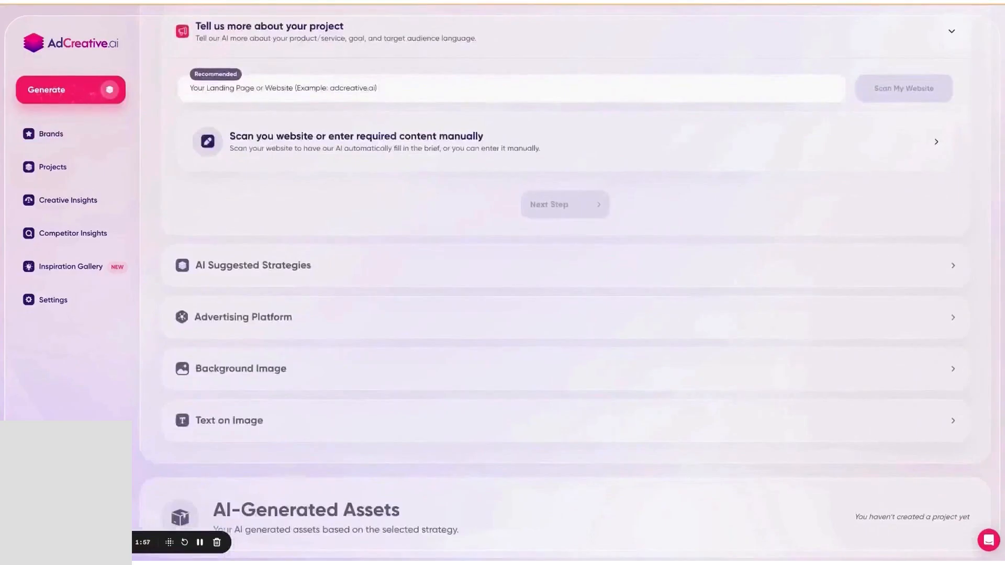
text(https://www.adcreative.ai/)
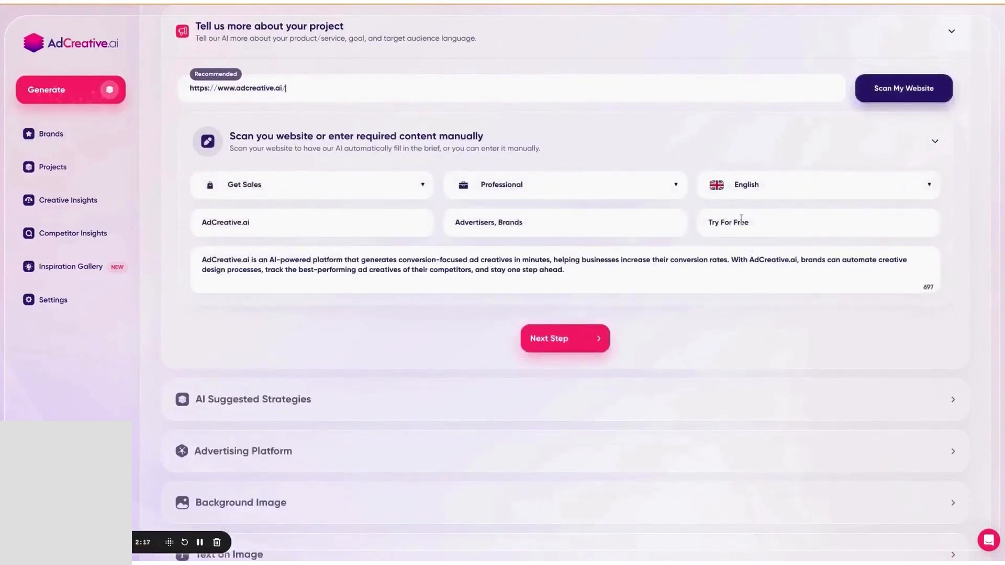
click(565, 186)
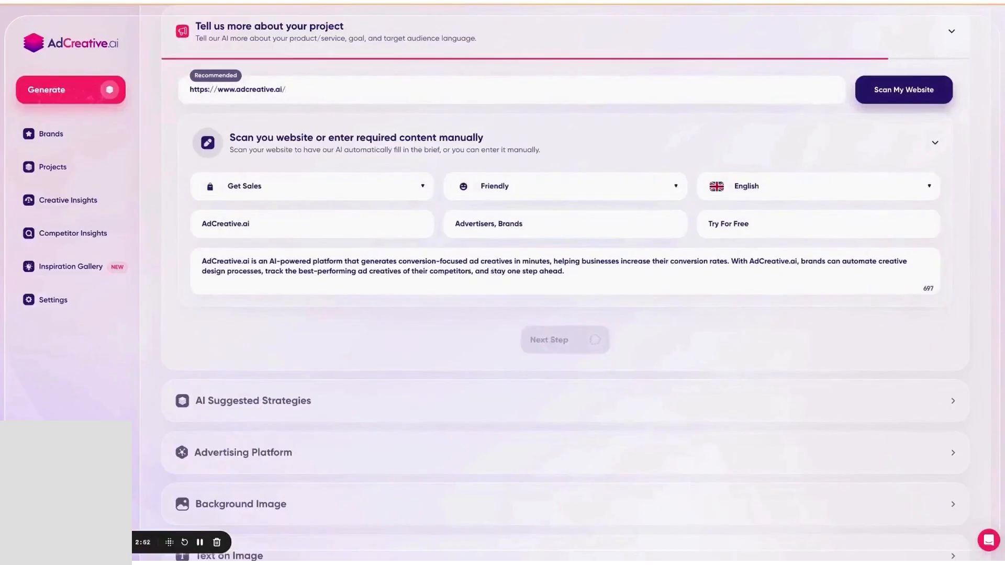
click(565, 340)
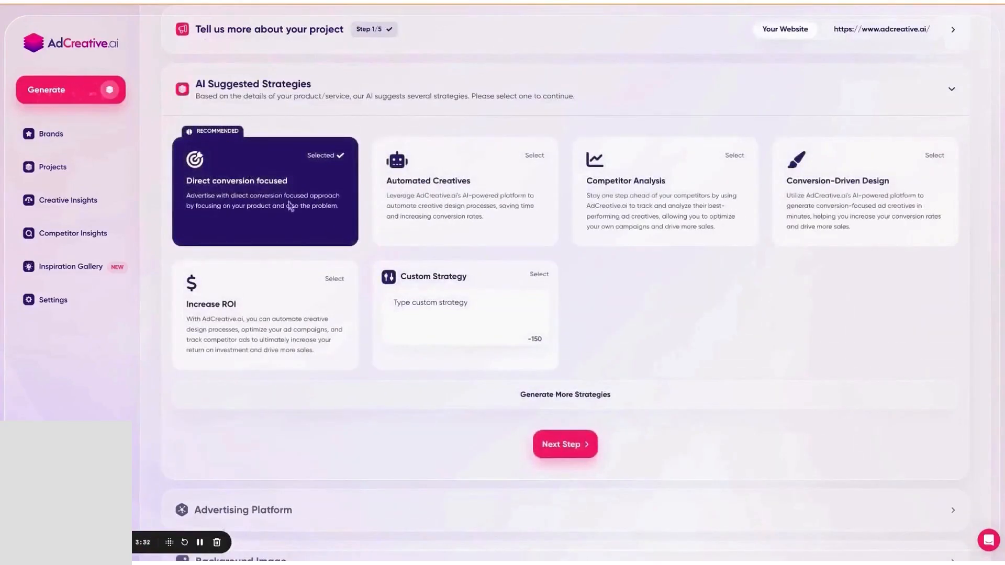
click(565, 444)
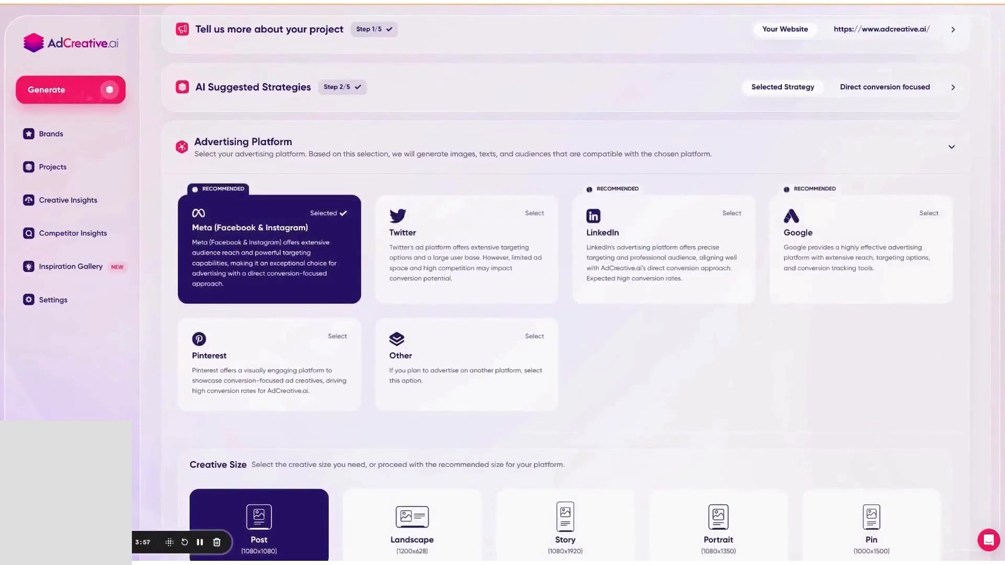
scroll(down, 3)
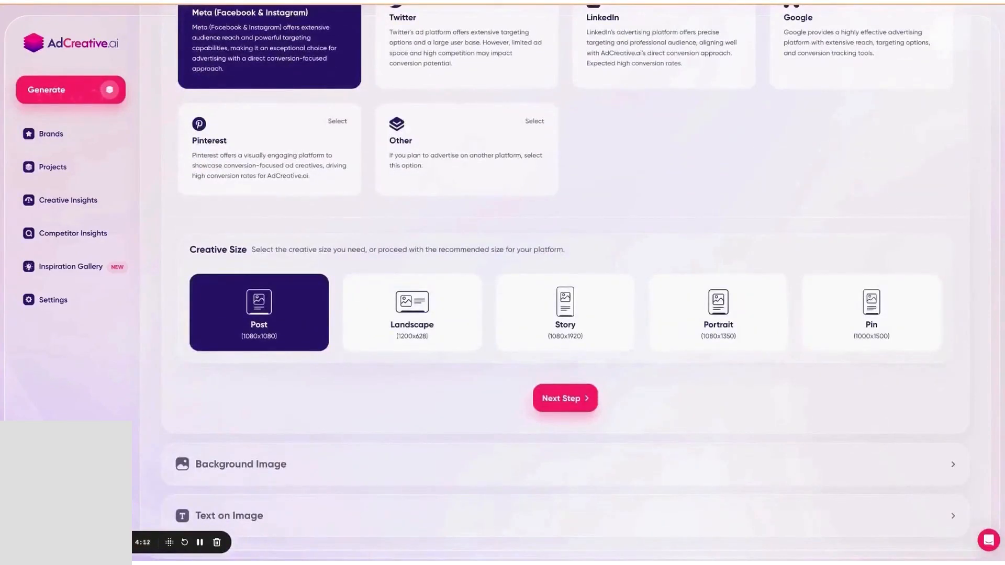
- Use Meta Post size with the neon city street photo background and generate creatives
click(564, 398)
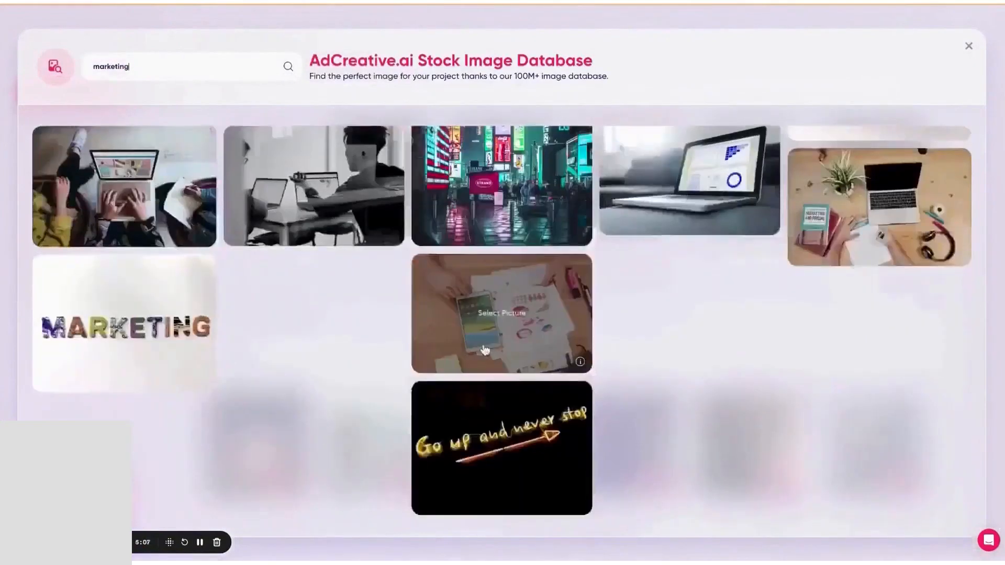
click(968, 45)
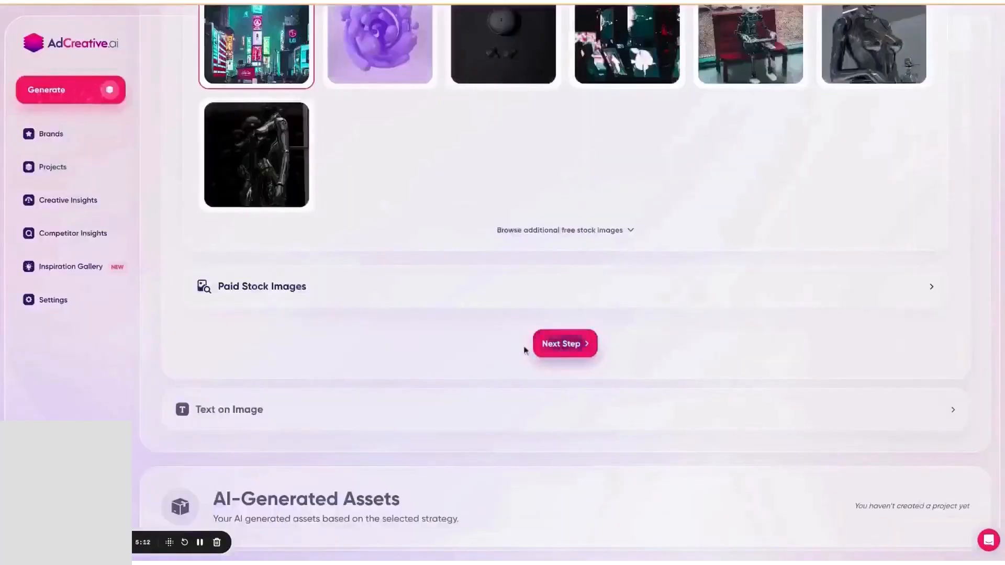
click(564, 343)
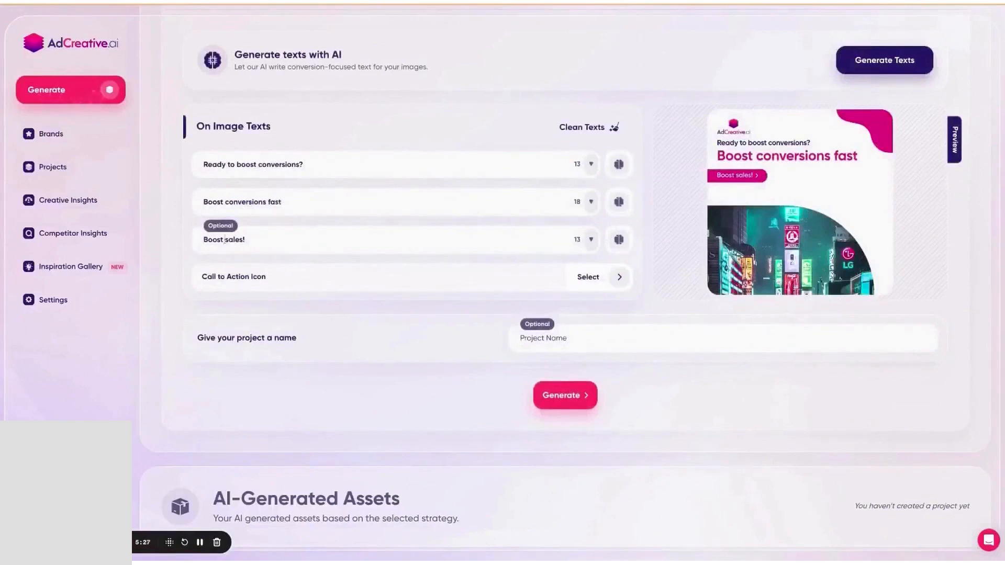
click(565, 394)
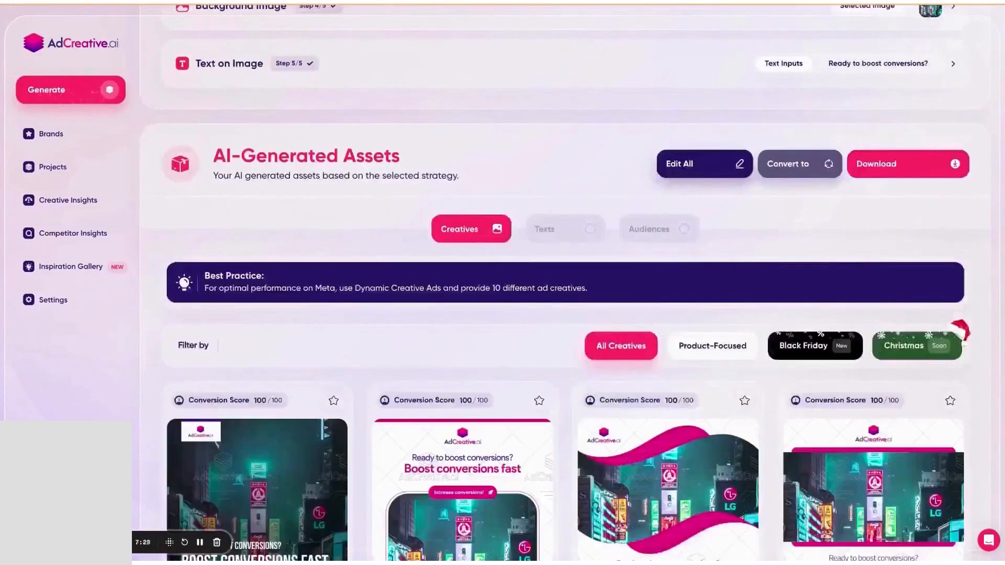
- Mark another generated creative and filter the results to Black Friday themed designs
scroll(down, 3)
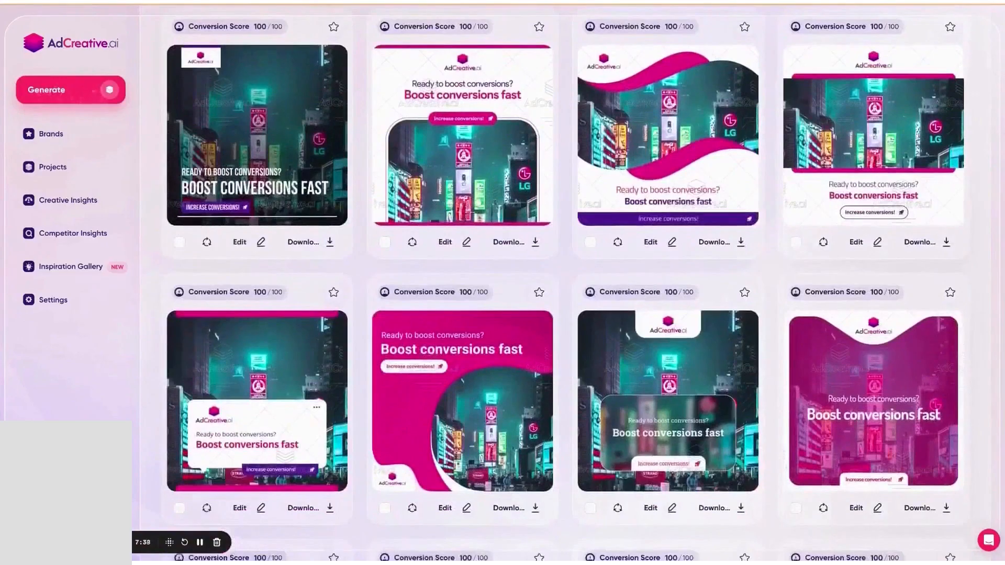
scroll(down, 3)
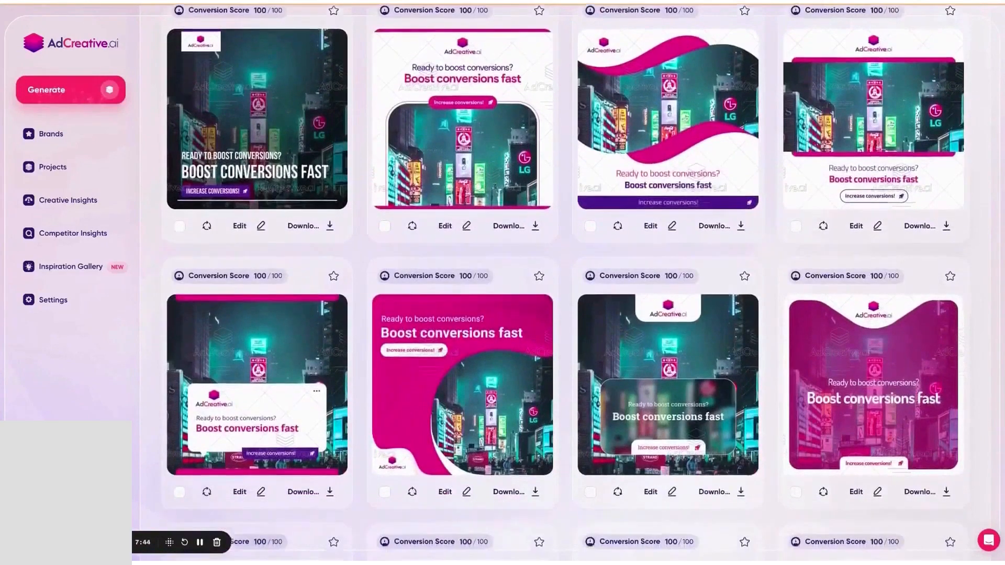
scroll(down, 3)
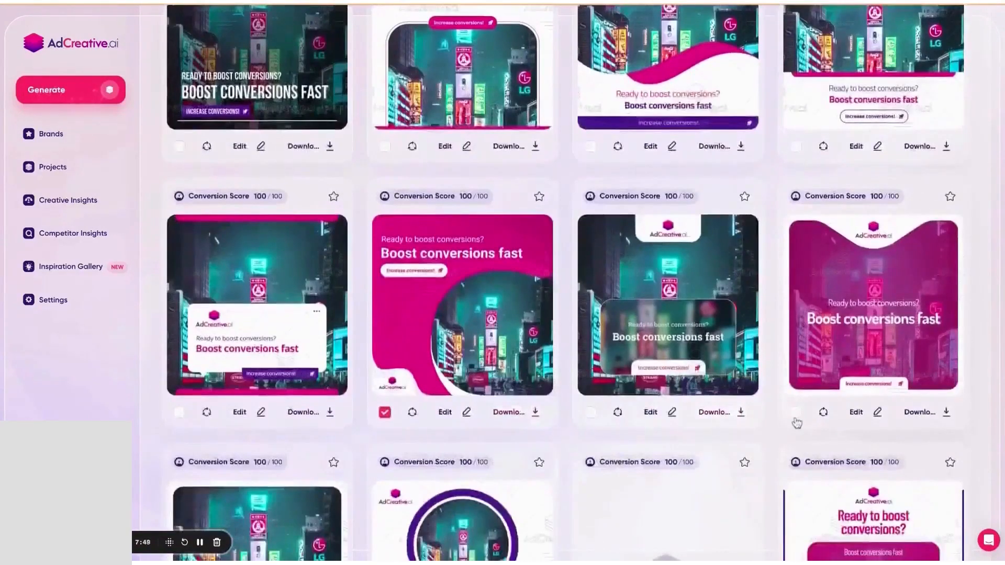
click(795, 411)
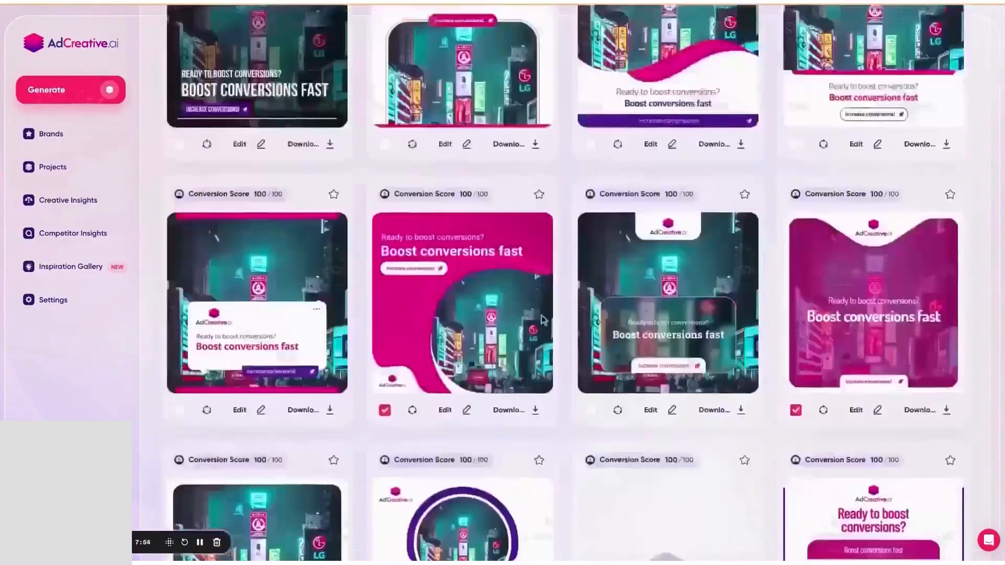
click(889, 103)
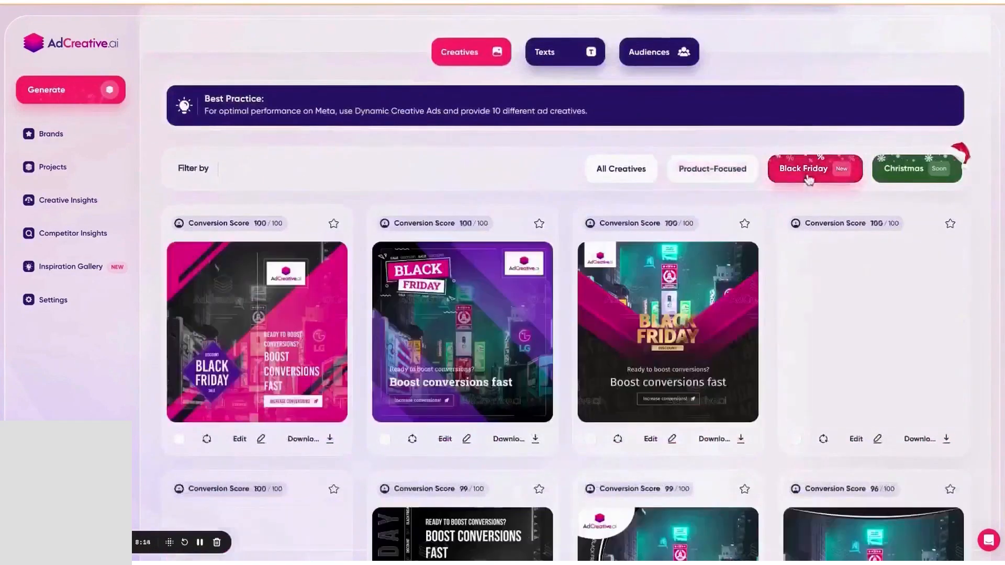
- Preview a creative rendered in other display banner sizes, then close the renders
click(619, 169)
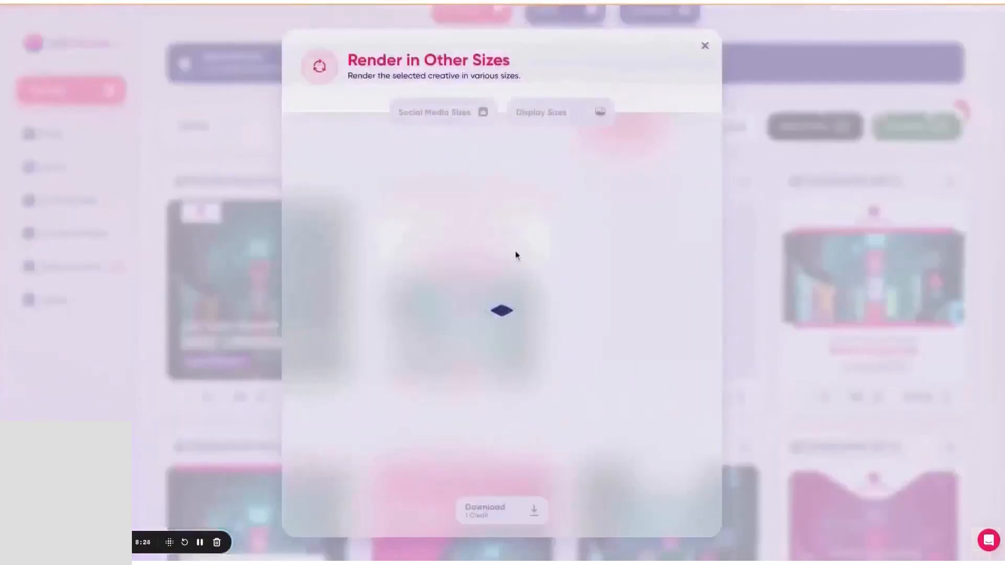
click(560, 112)
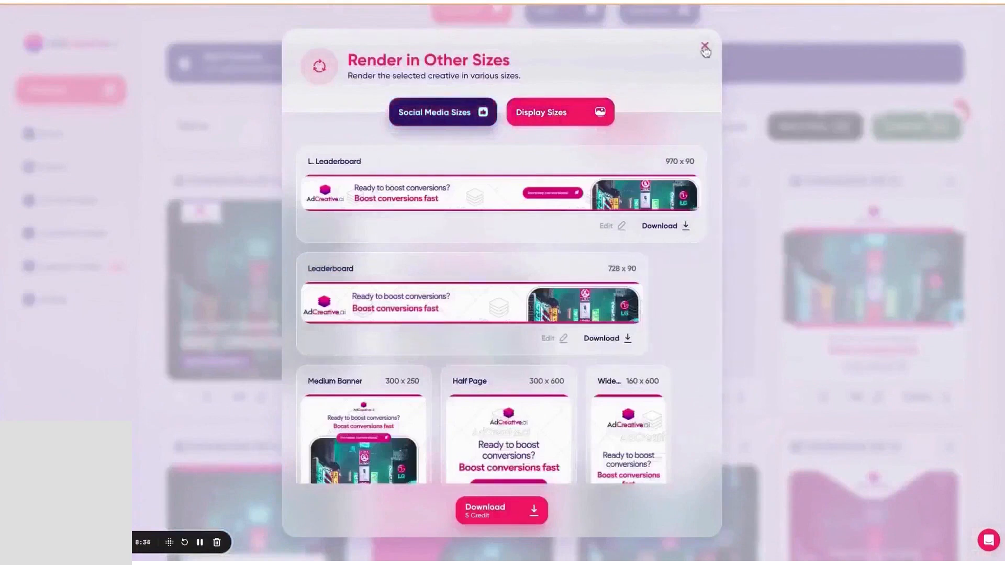
click(705, 50)
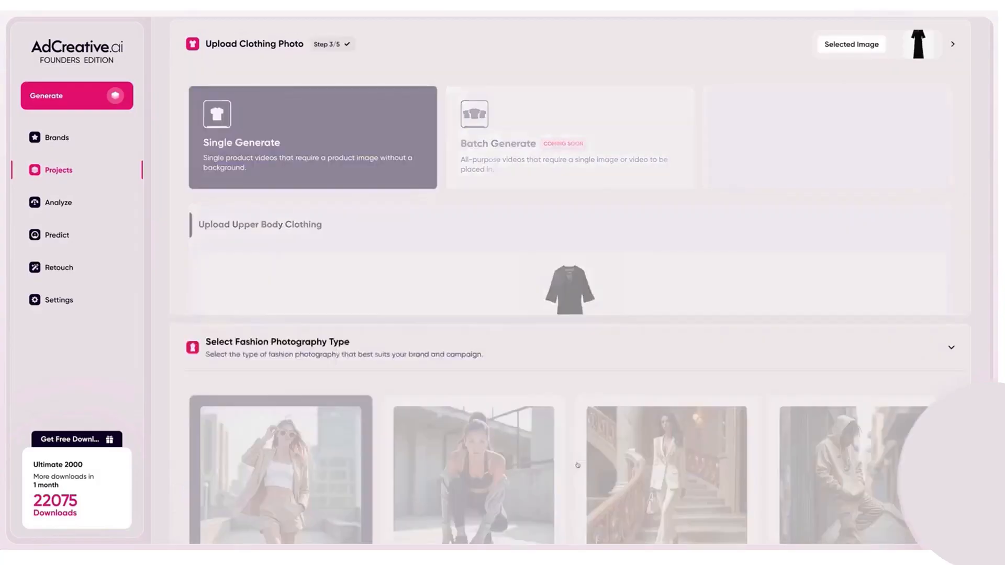
- Confirm Fast Fashion photography and choose a model to wear the clothing
scroll(down, 3)
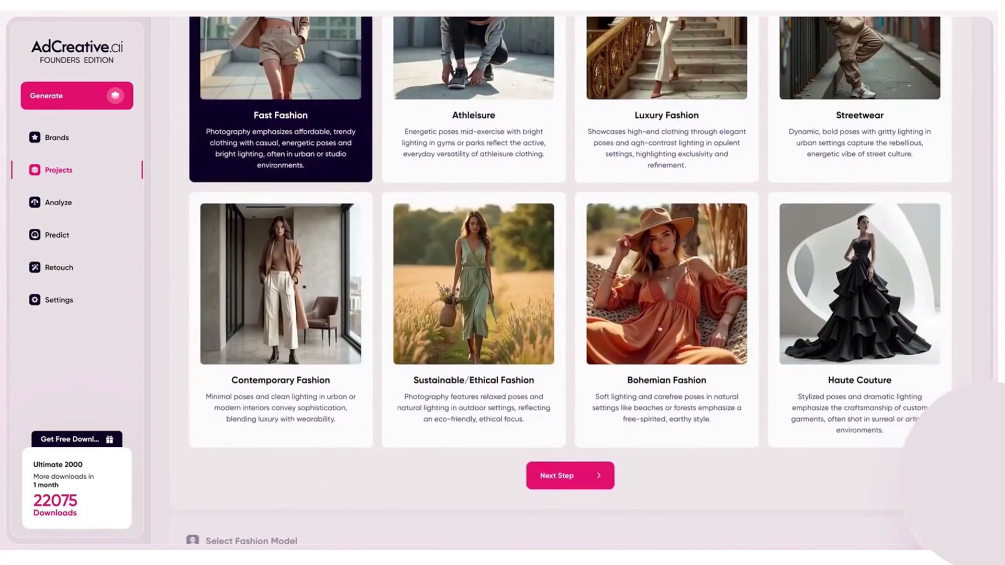
click(569, 476)
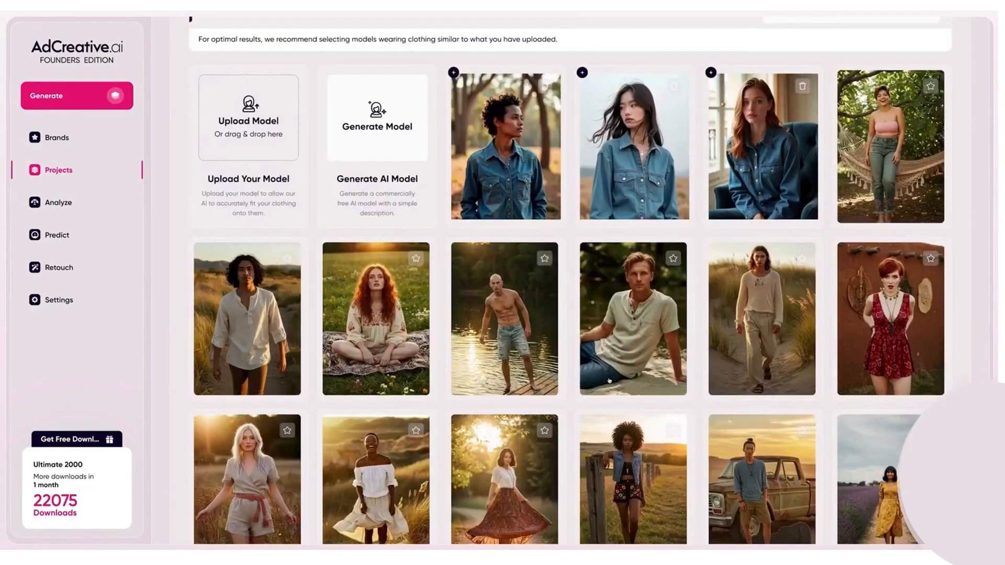
scroll(down, 3)
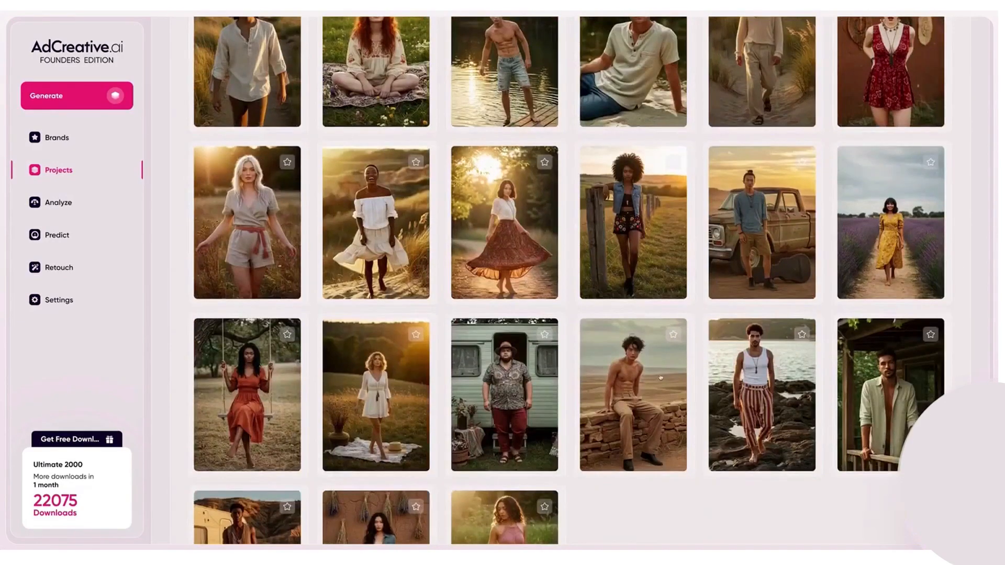
click(505, 222)
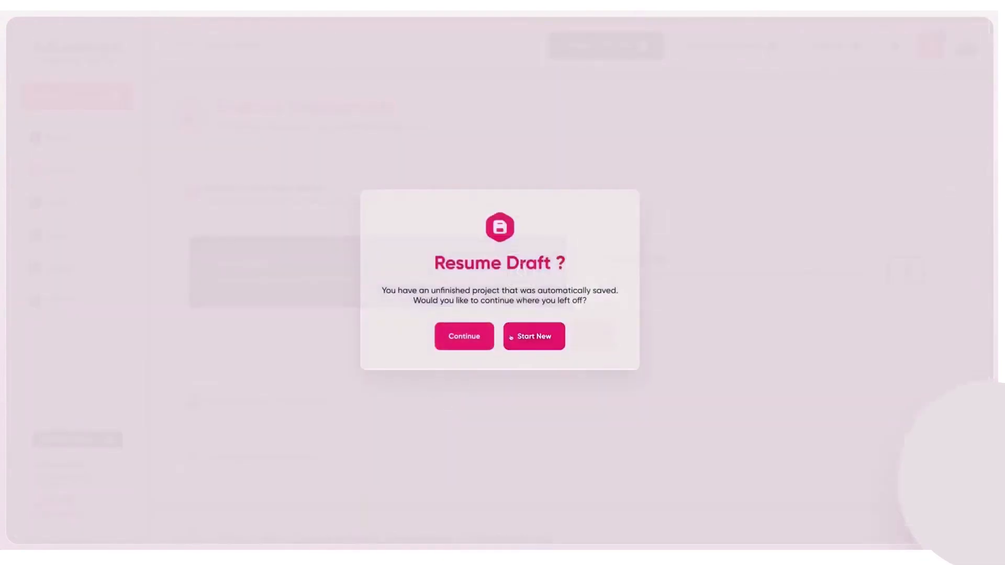
- Start a fresh videoshoot project, generate One-Step & Stop pose videos, and play the first
click(533, 336)
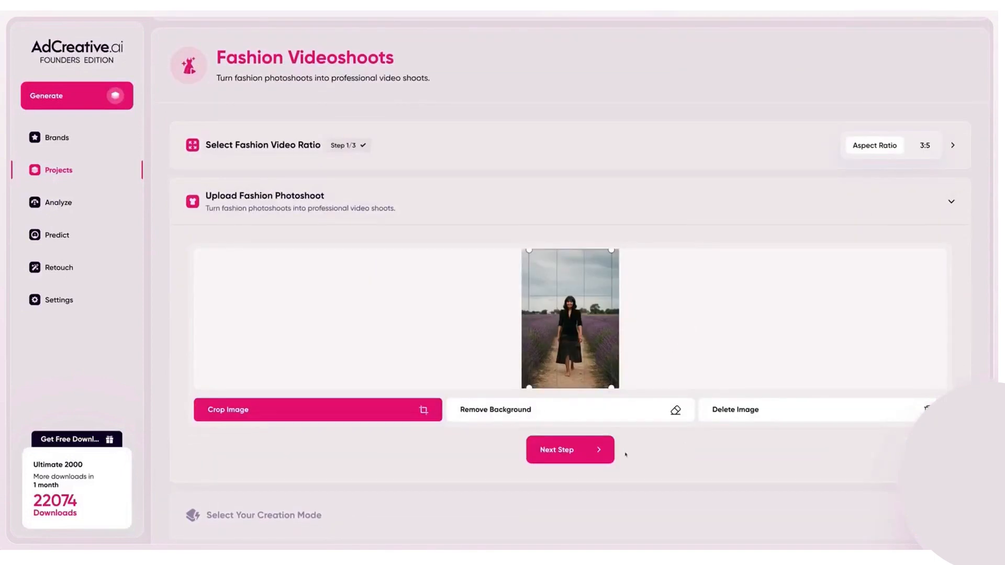
click(568, 449)
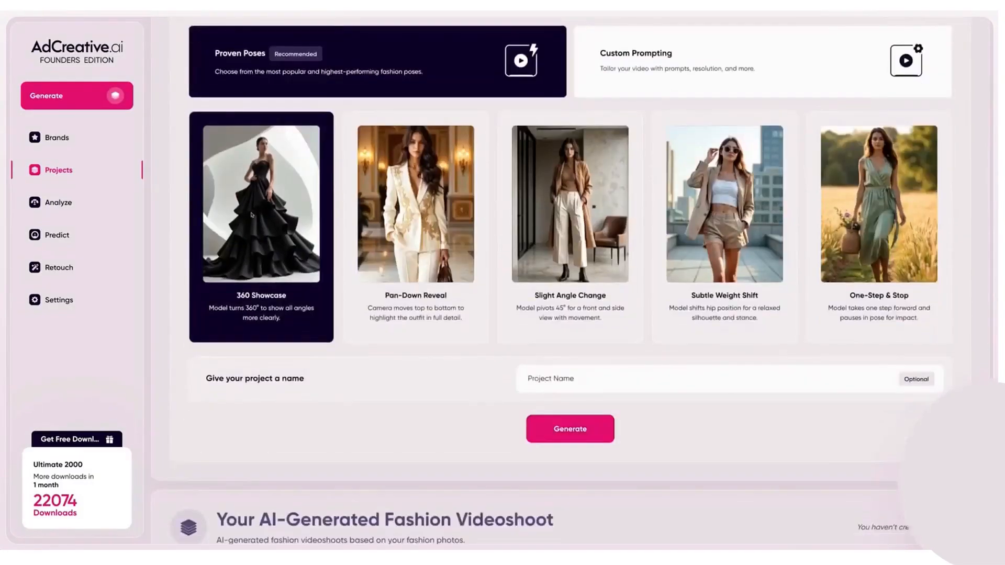
scroll(up, 3)
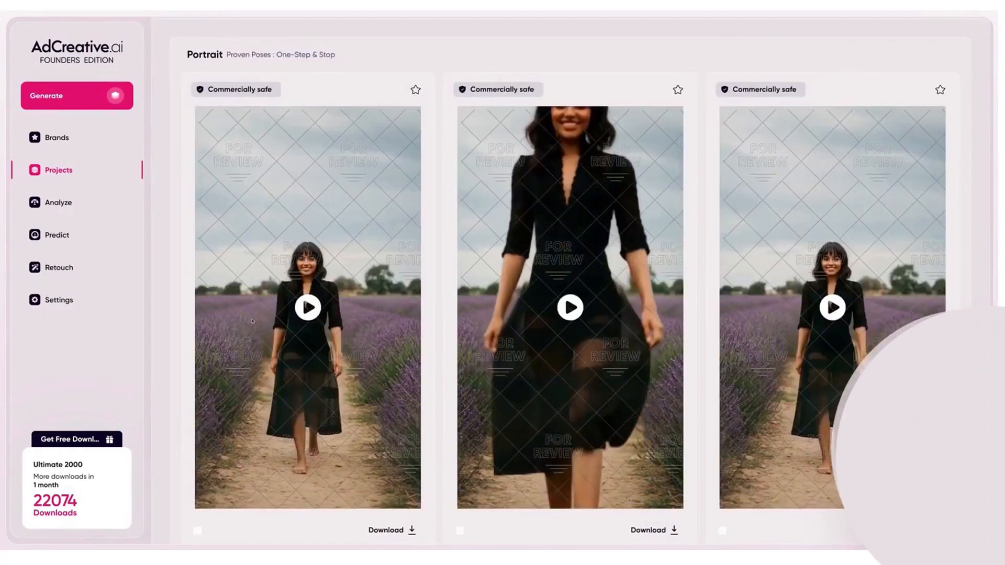
click(307, 307)
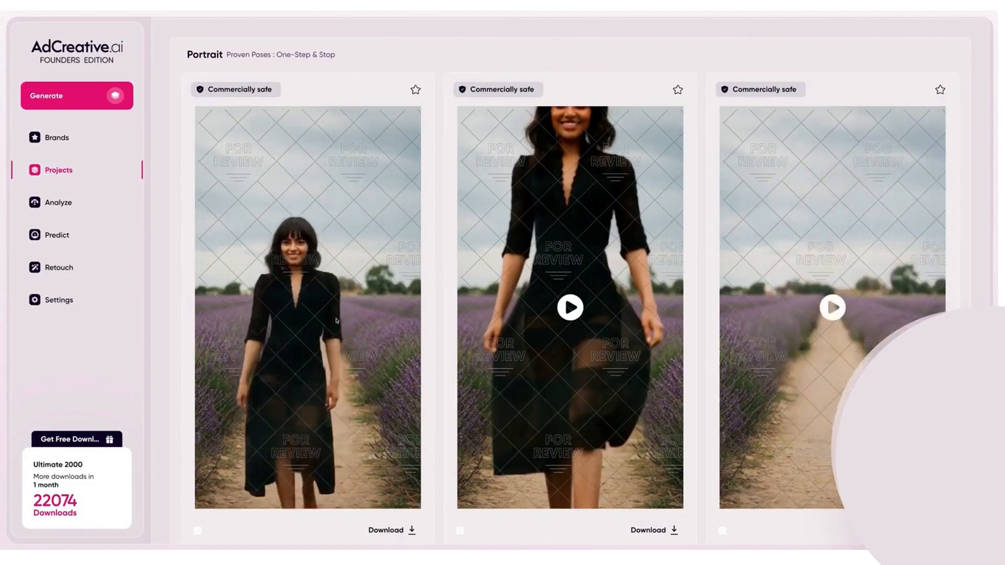
scroll(down, 3)
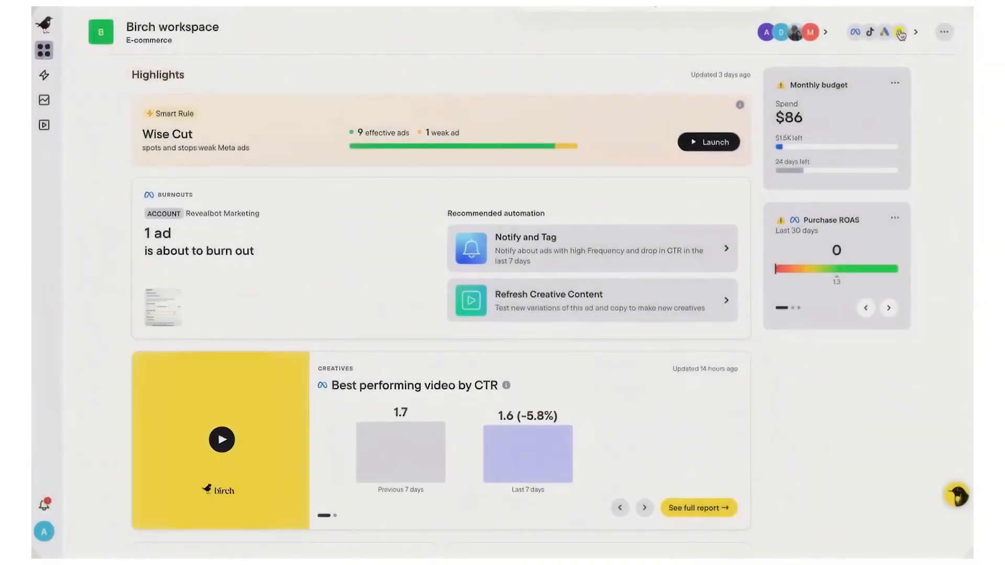
- Check Birch's connected ad accounts, close them, and browse the Highlights creatives carousel
click(899, 32)
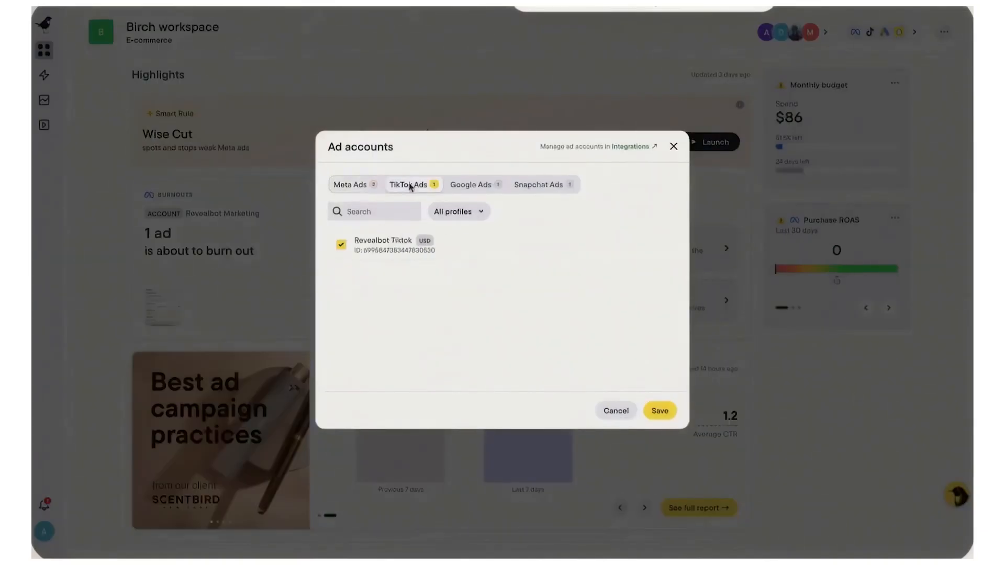
click(539, 185)
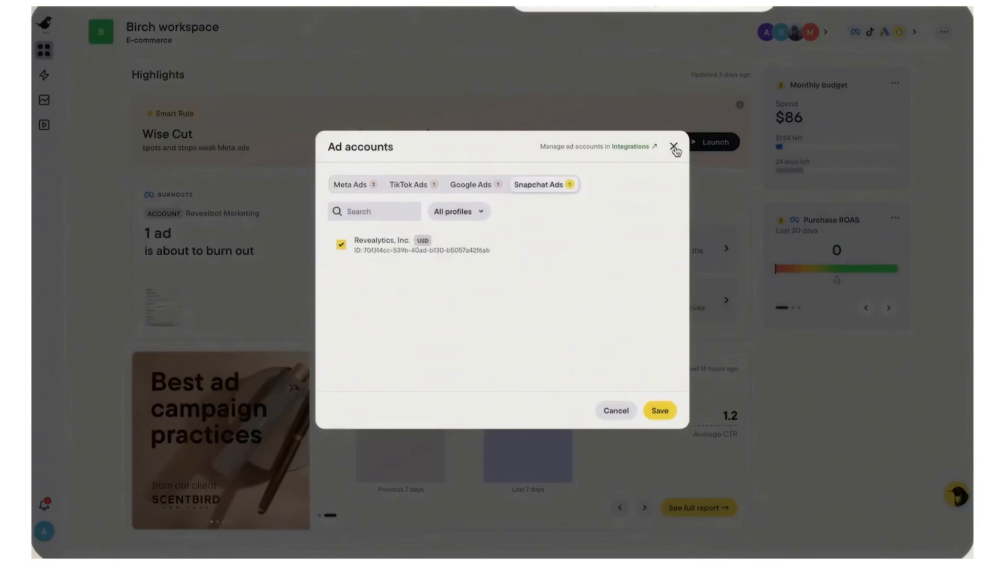
click(673, 148)
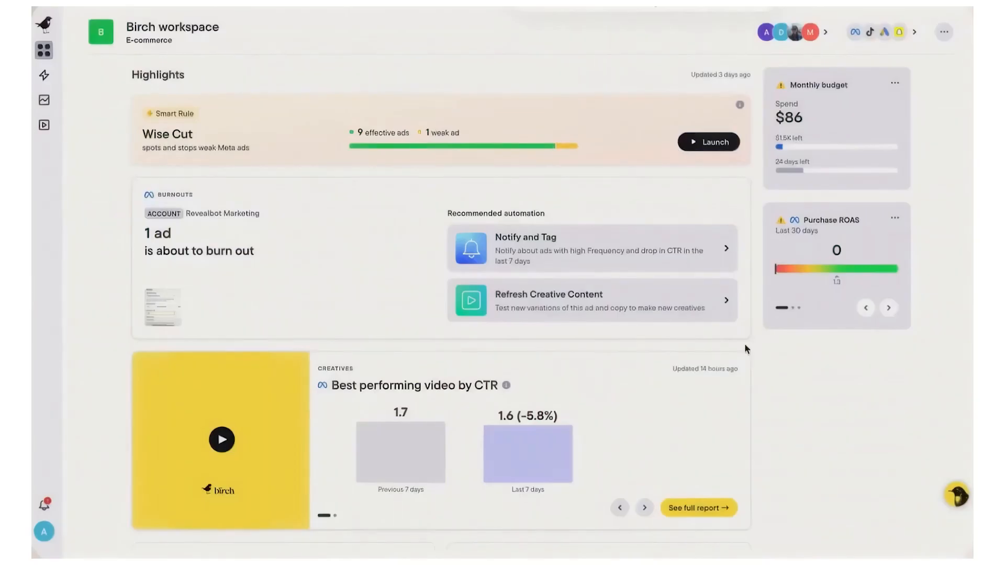
click(644, 507)
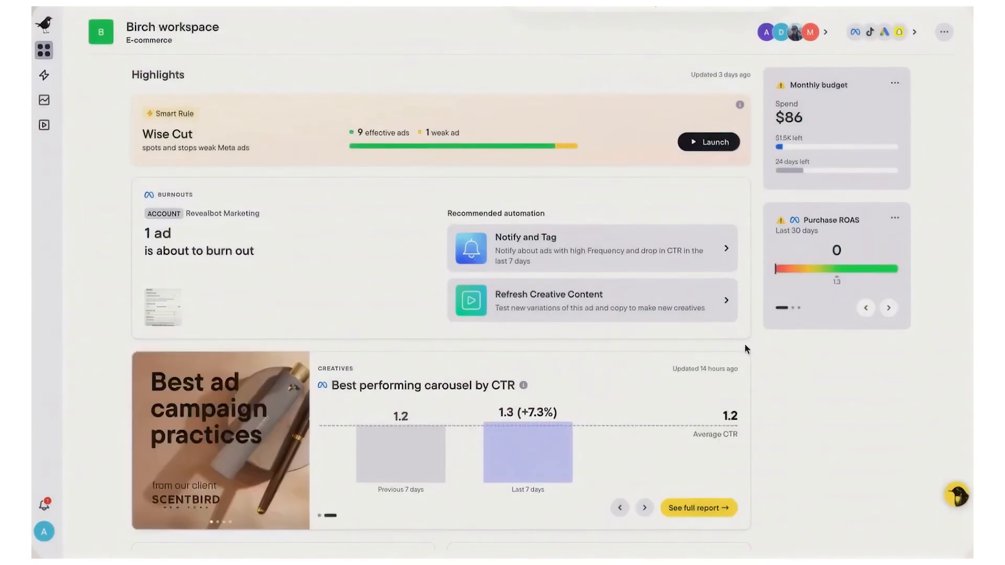
click(644, 508)
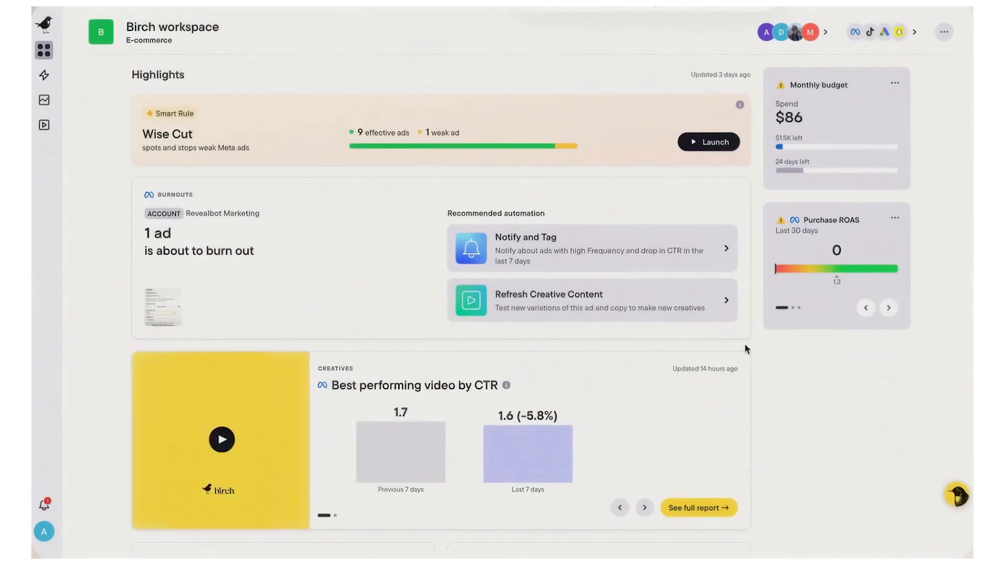
scroll(down, 3)
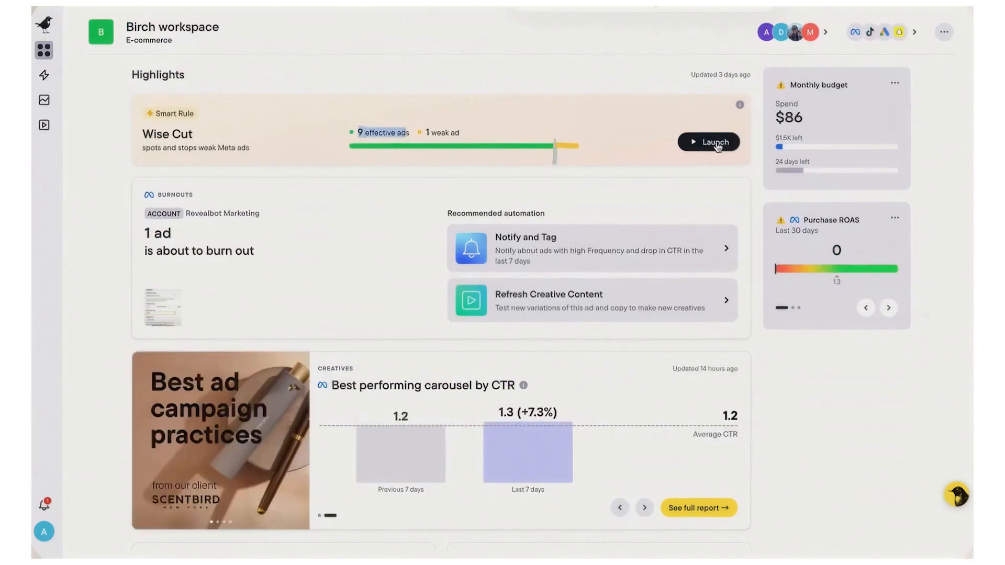
- Start a new Meta Ads automated rule and set its task to Pause
click(43, 74)
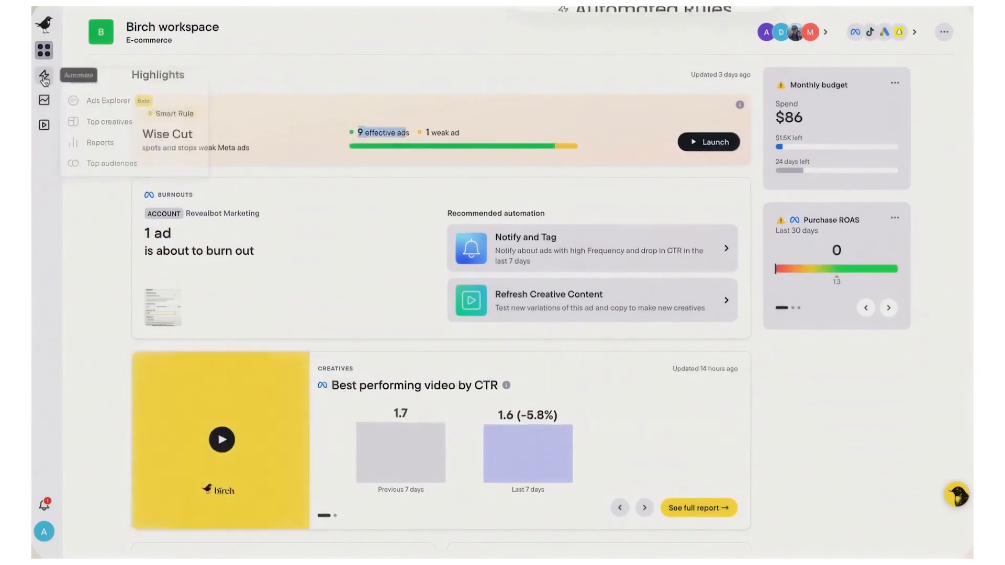
click(43, 75)
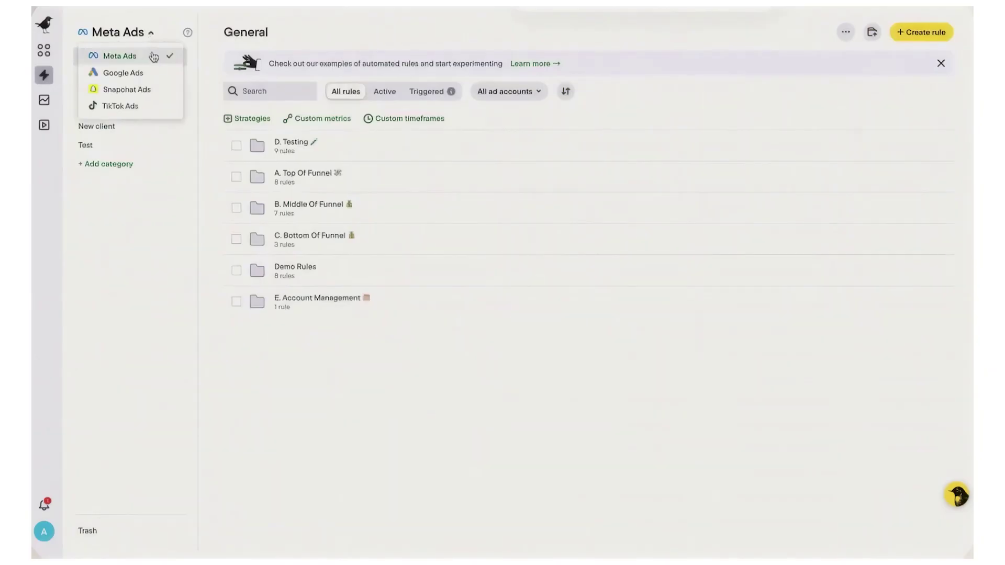
mouse_move(919, 45)
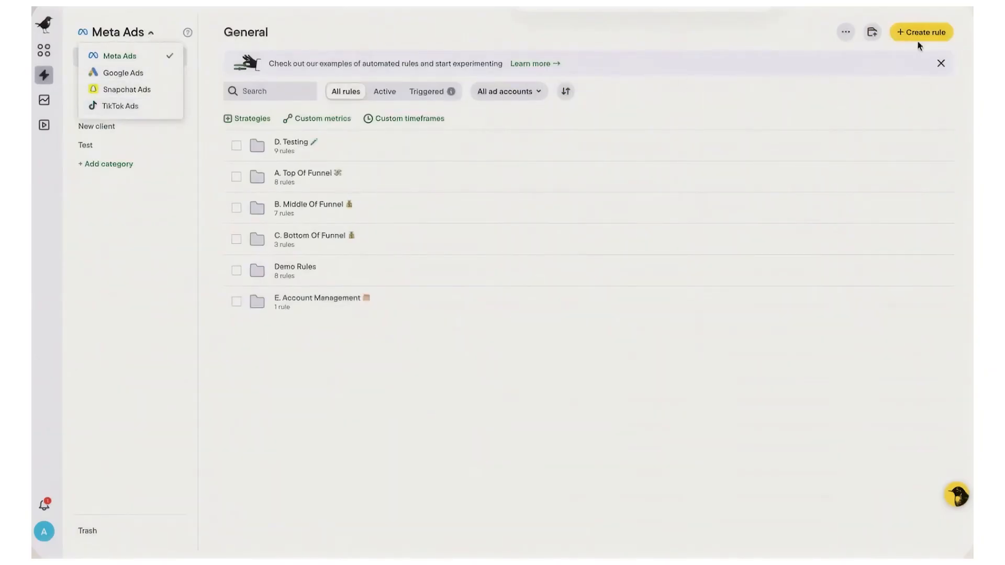
click(920, 32)
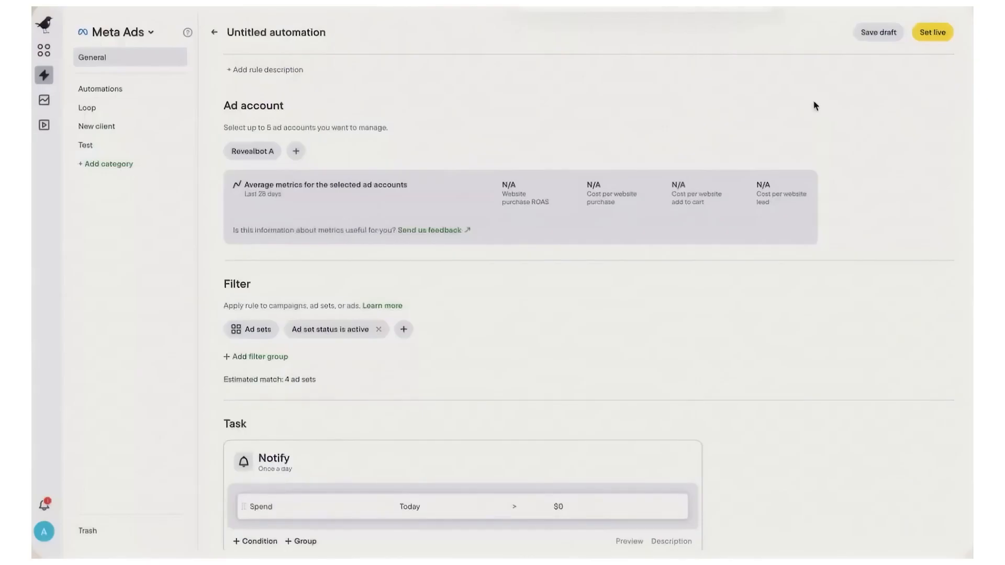
scroll(down, 3)
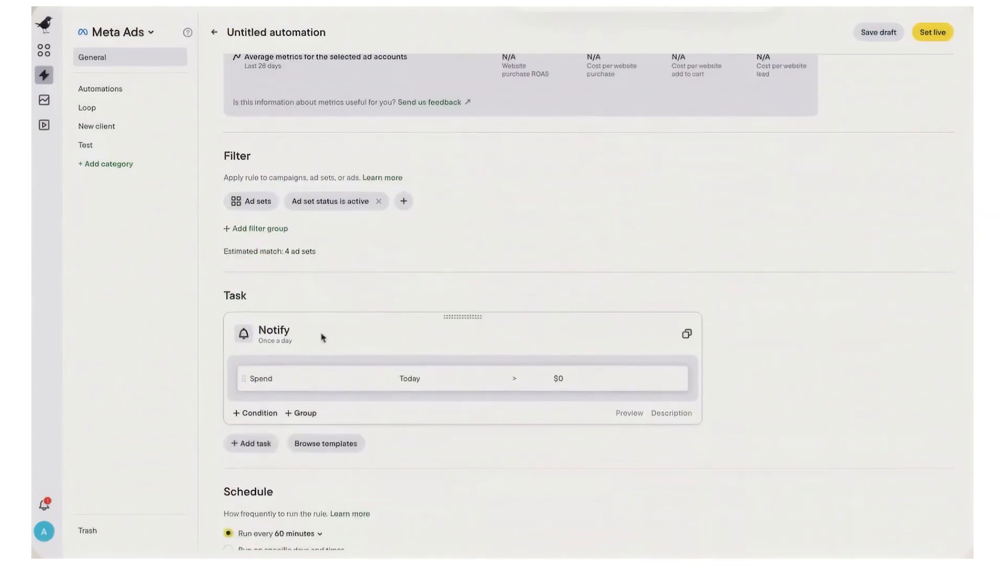
click(274, 330)
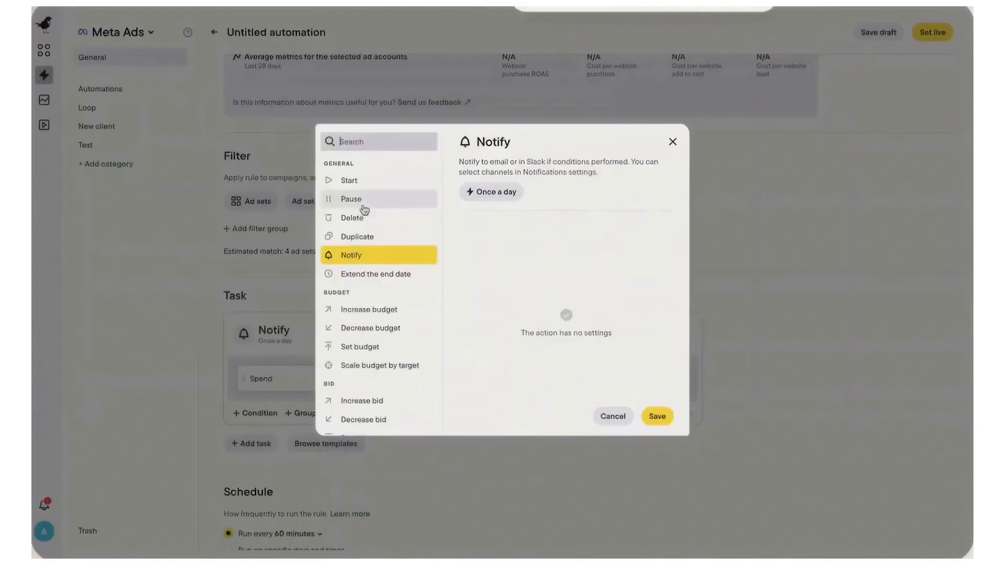
click(369, 309)
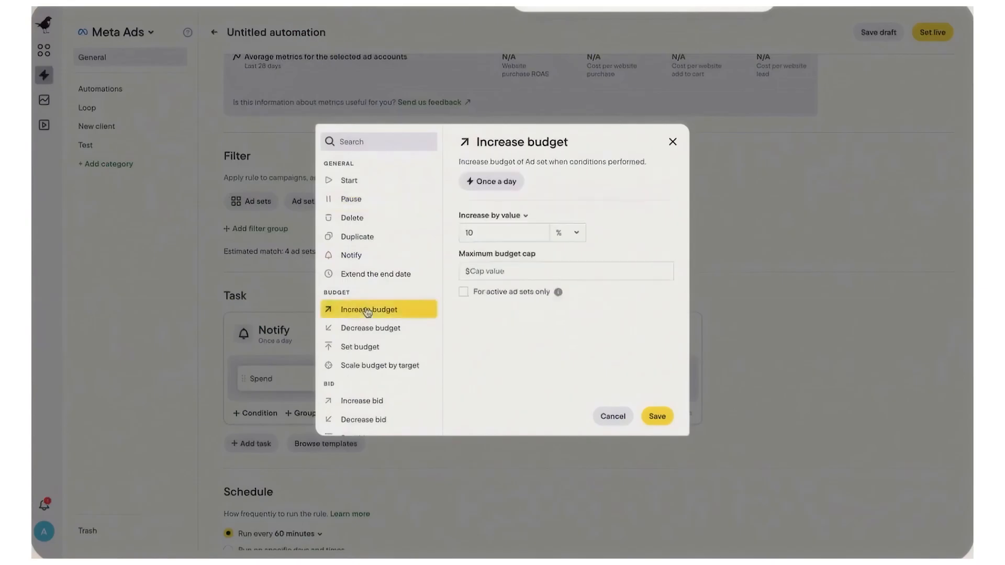
click(351, 199)
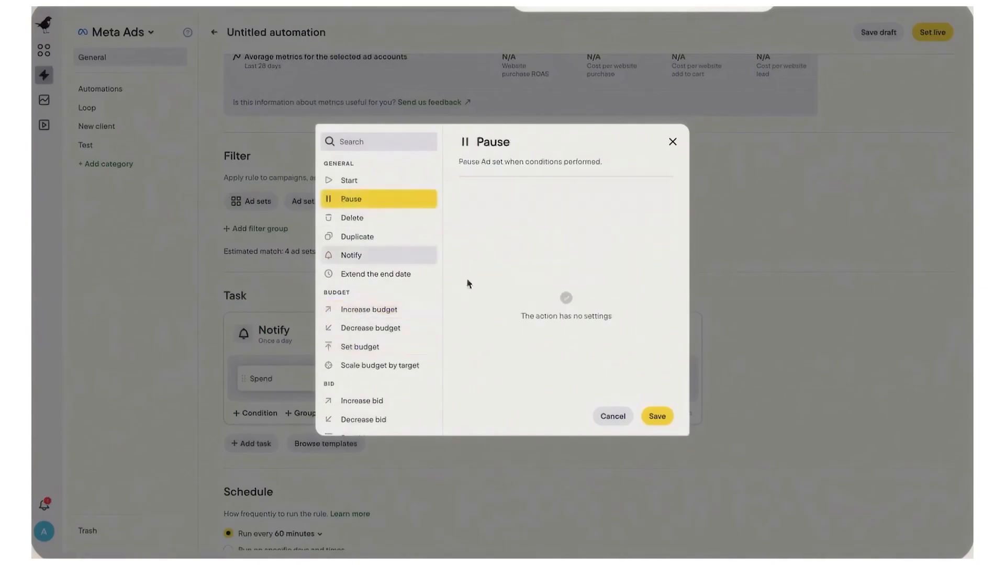
click(656, 416)
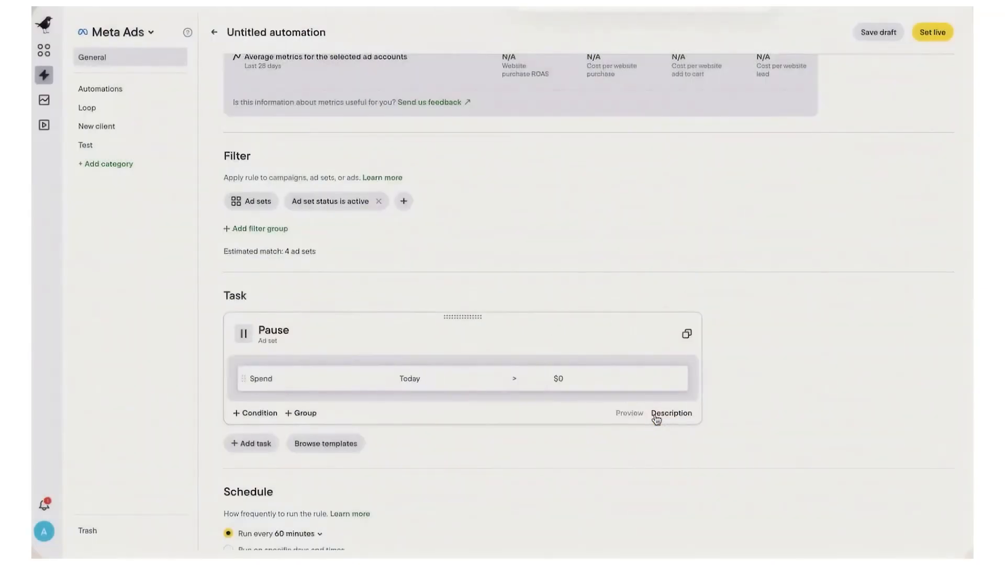
- Apply the rule to campaigns and add an OR group of Spend and CPC conditions
click(251, 201)
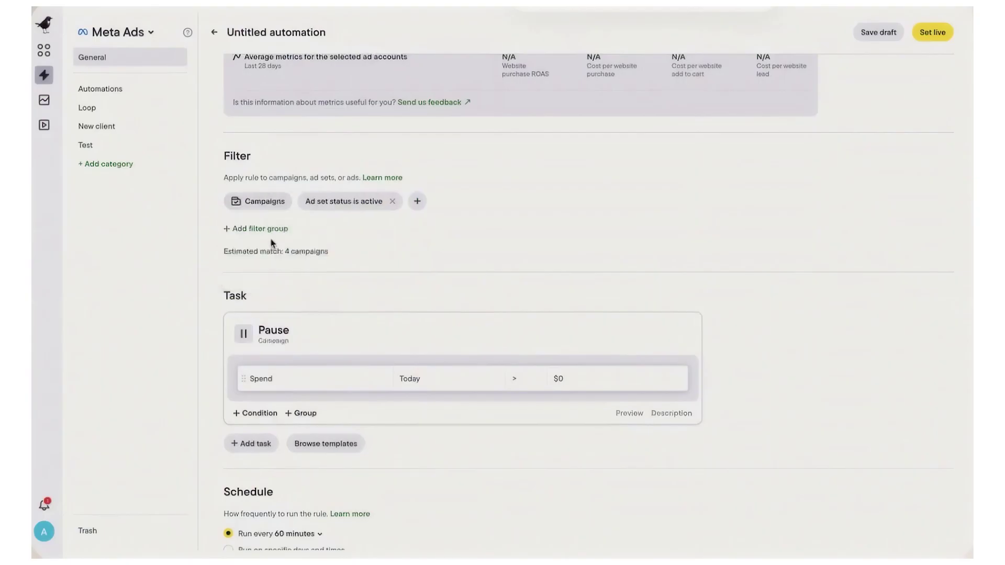
mouse_move(554, 257)
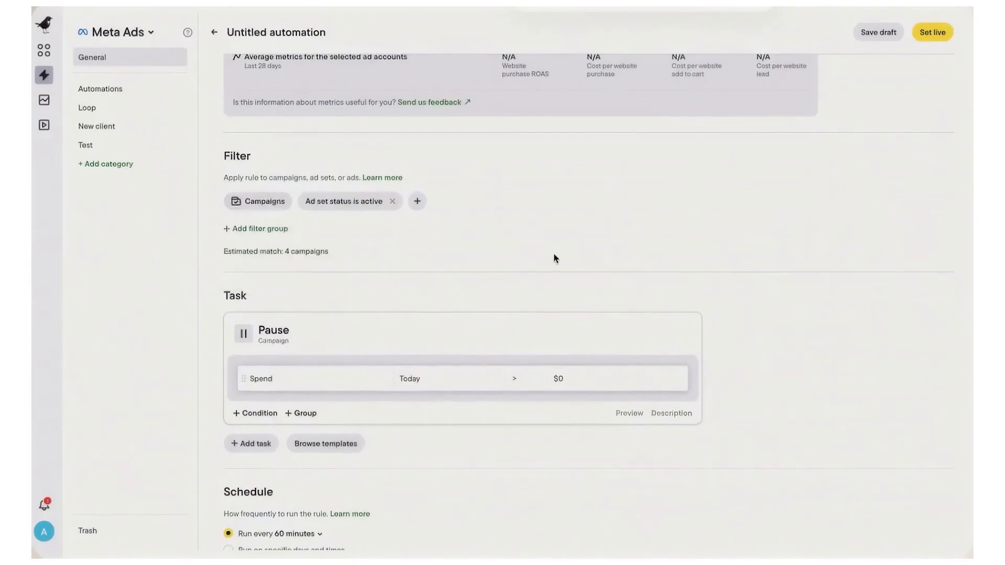
click(300, 413)
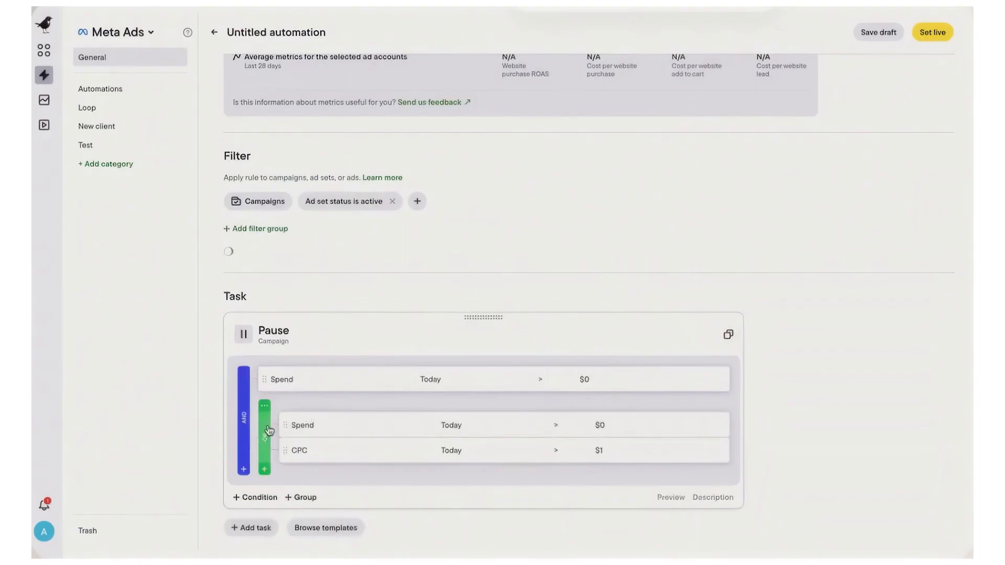
click(680, 379)
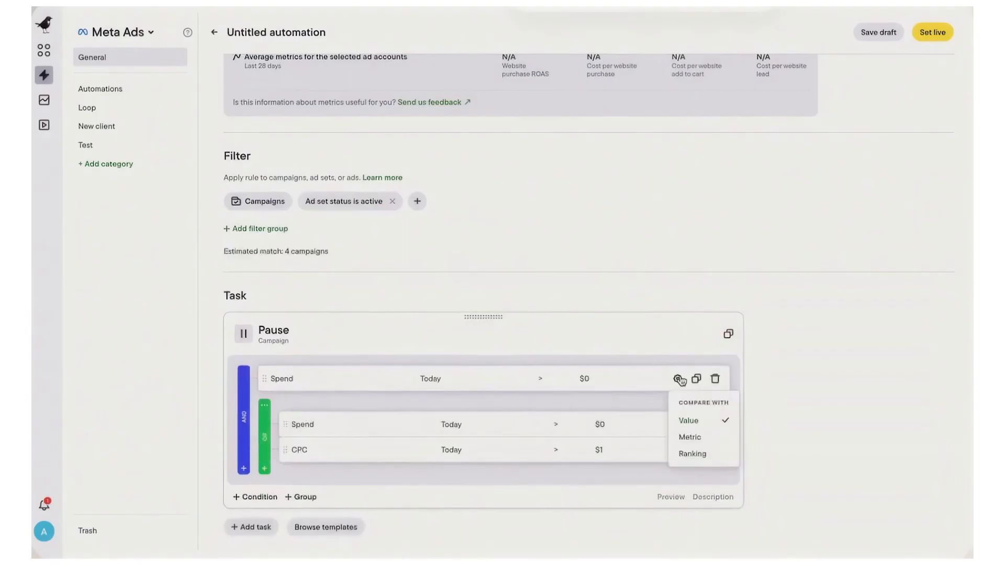
click(808, 453)
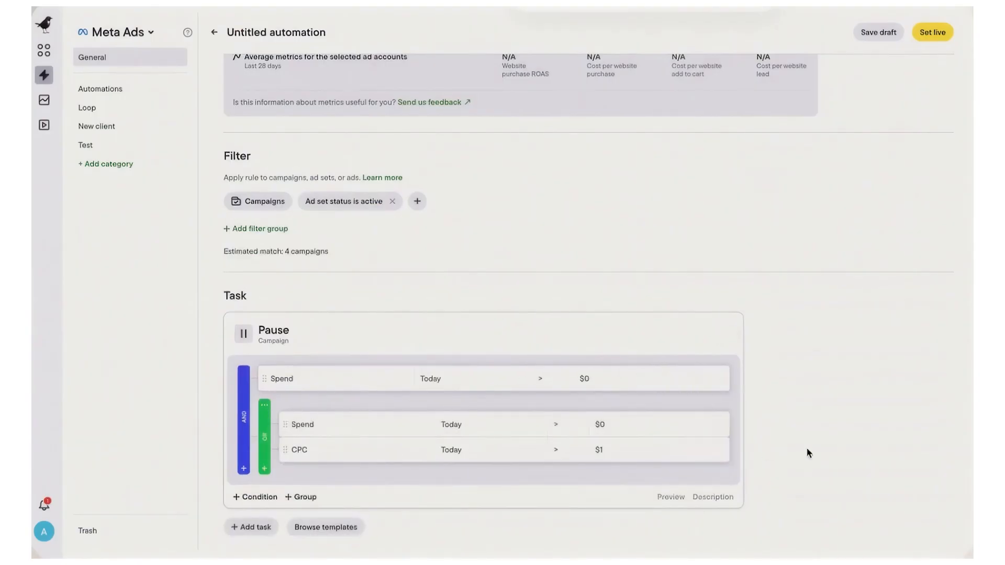
- Schedule the rule for specific days and times, browse Hyros and custom metrics, and return to rules
click(286, 226)
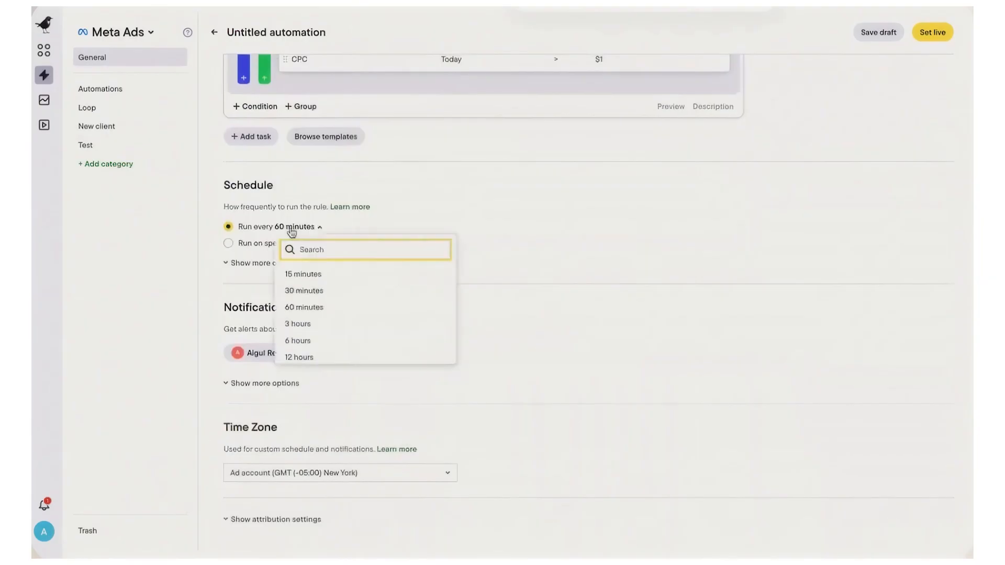
click(334, 353)
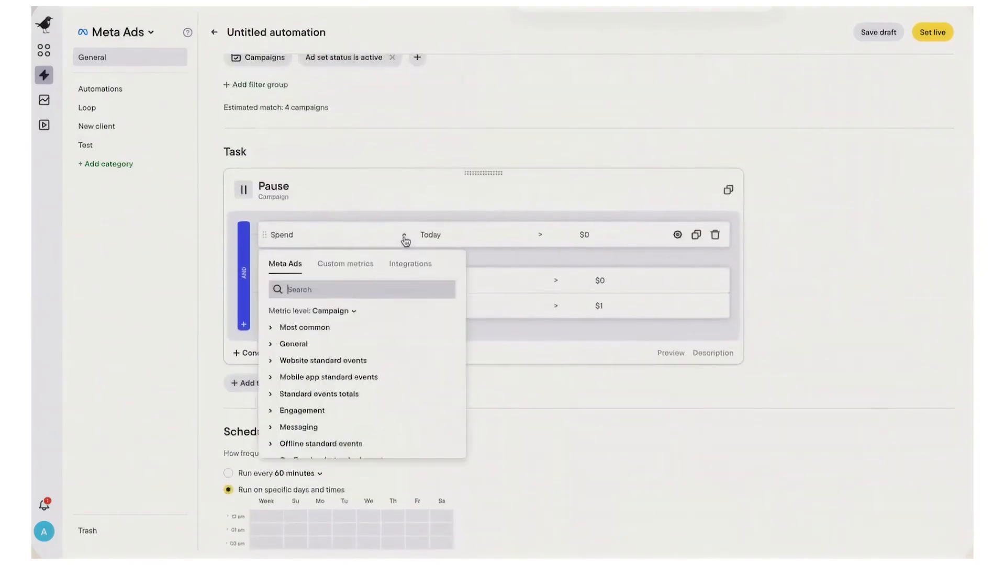
click(409, 263)
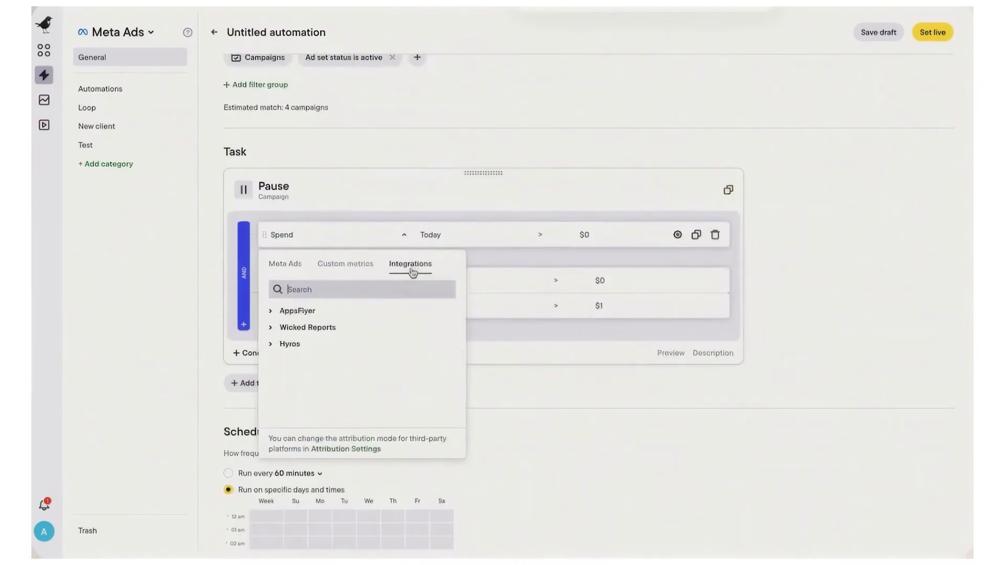
click(289, 343)
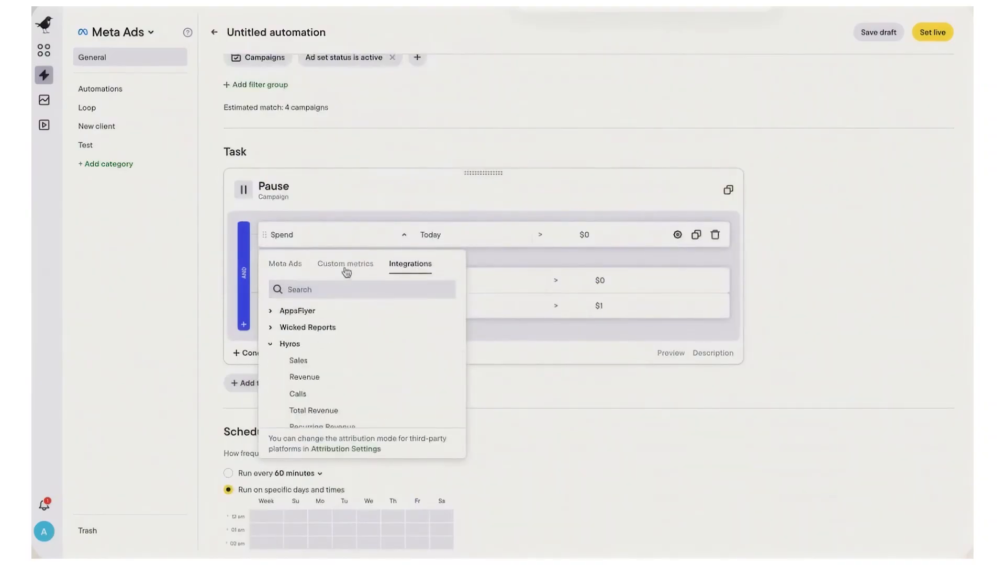
click(345, 263)
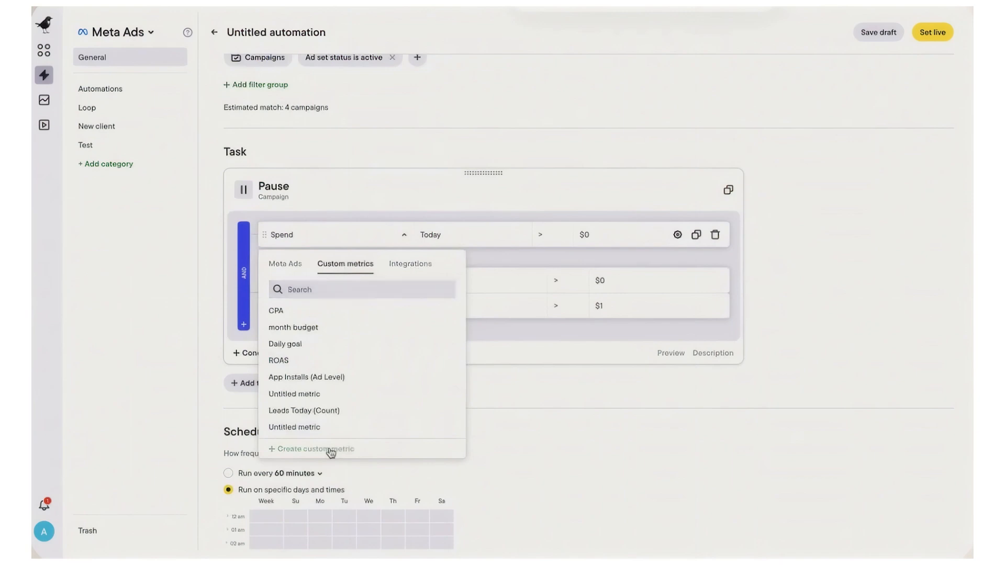
click(314, 449)
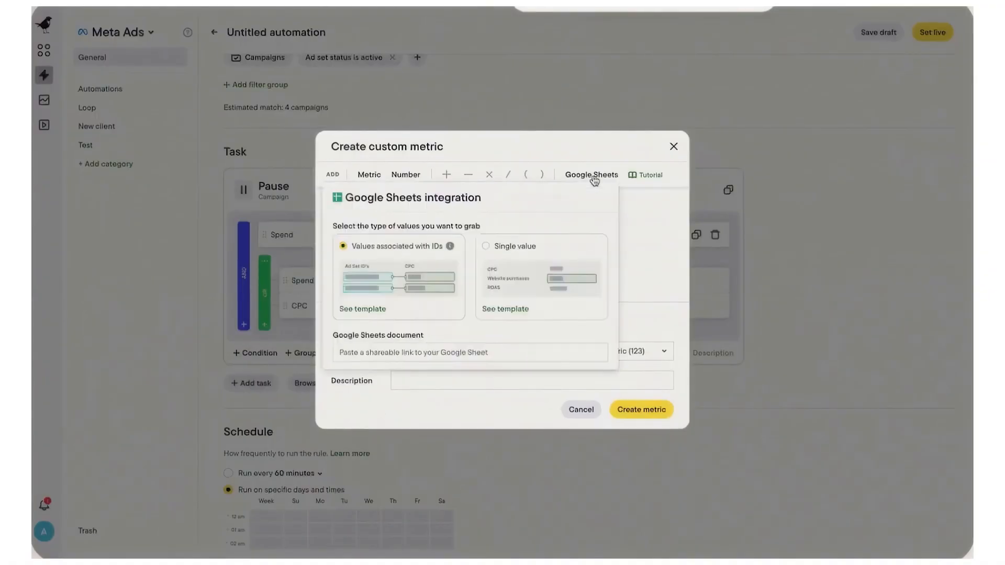
click(591, 174)
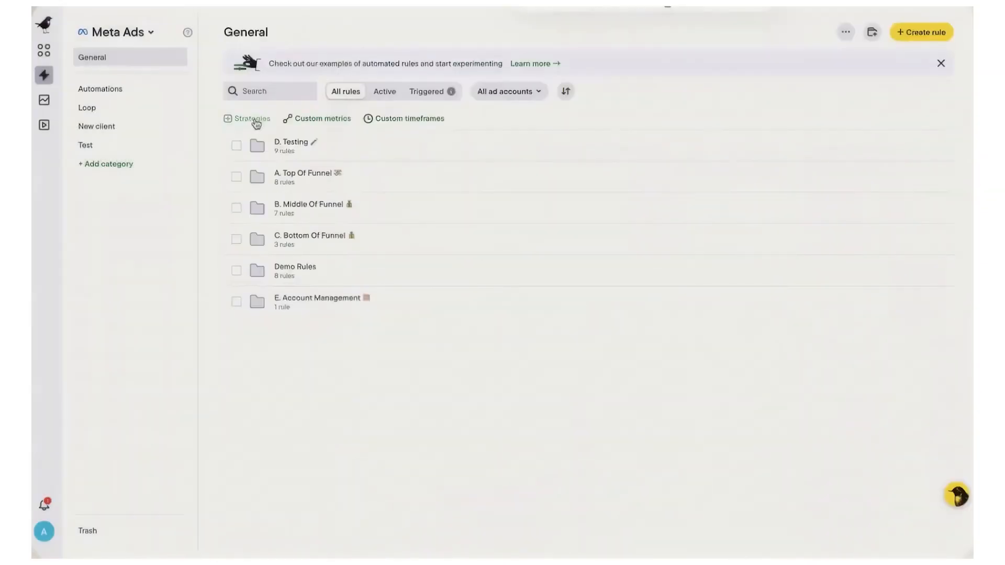
- Browse Birch's ready-made automation Strategies, then open the Ads Explorer reports
click(251, 118)
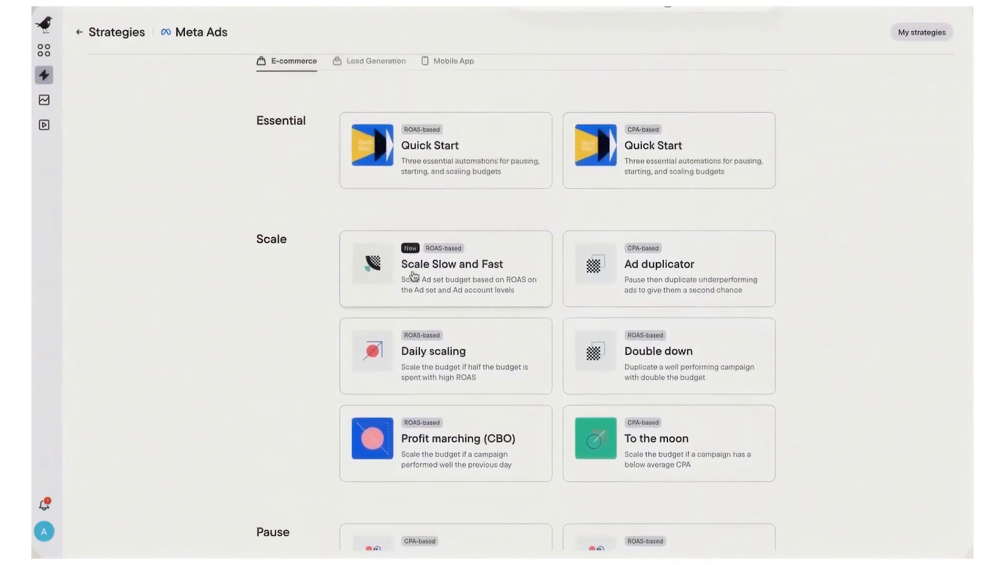
click(44, 125)
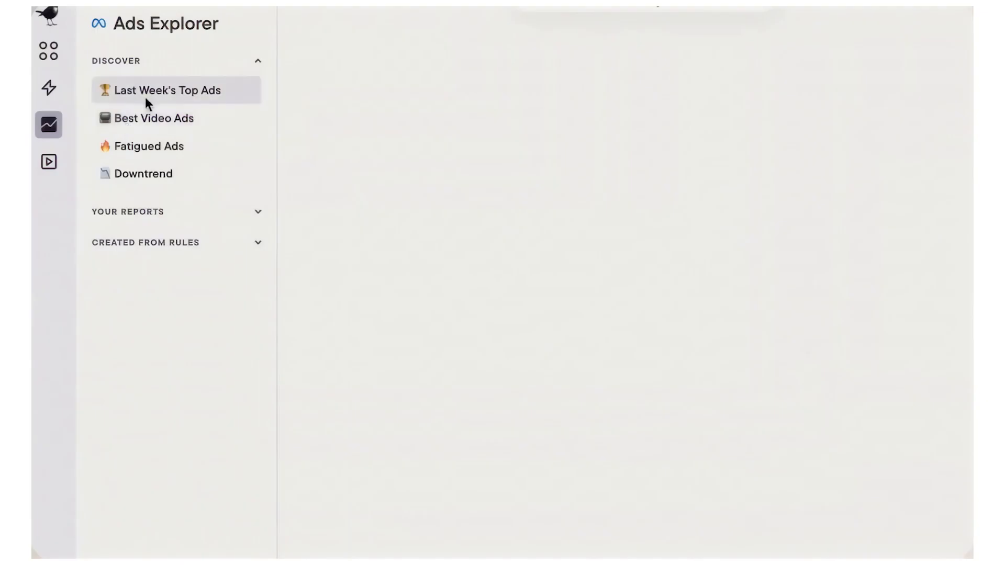
- View the Last Week's Top Ads, Best Video Ads, Fatigued Ads and Downtrend reports
click(169, 89)
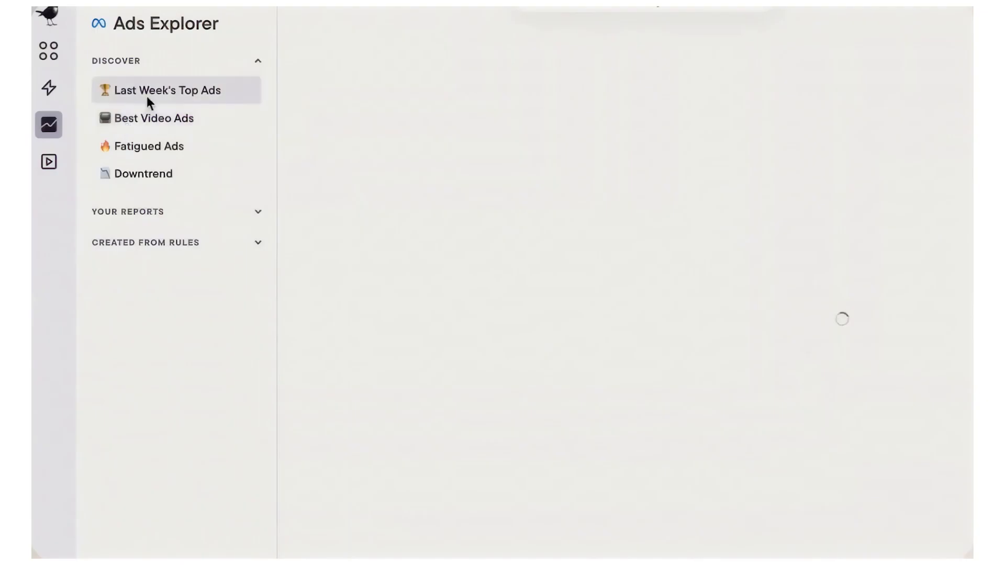
click(169, 89)
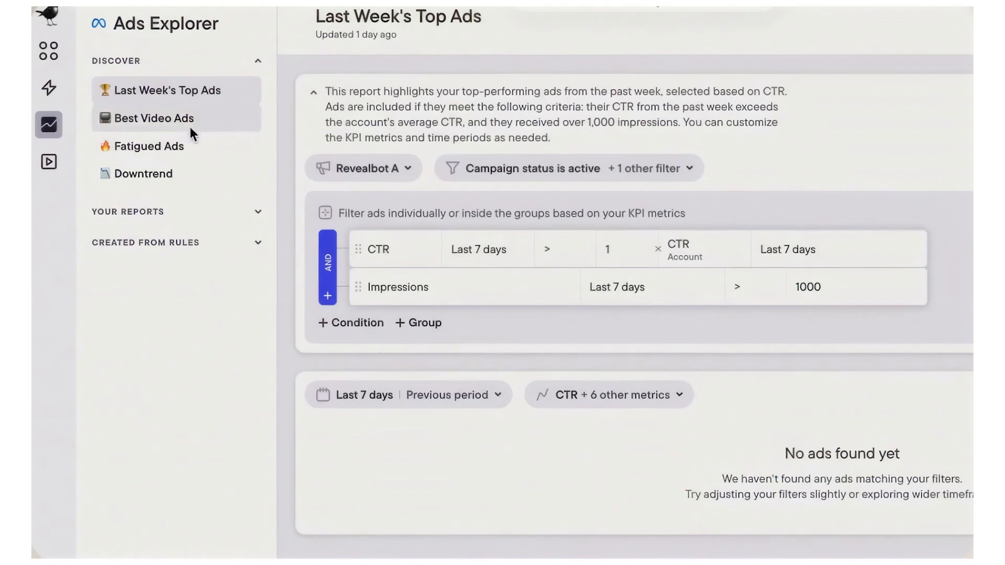
click(154, 118)
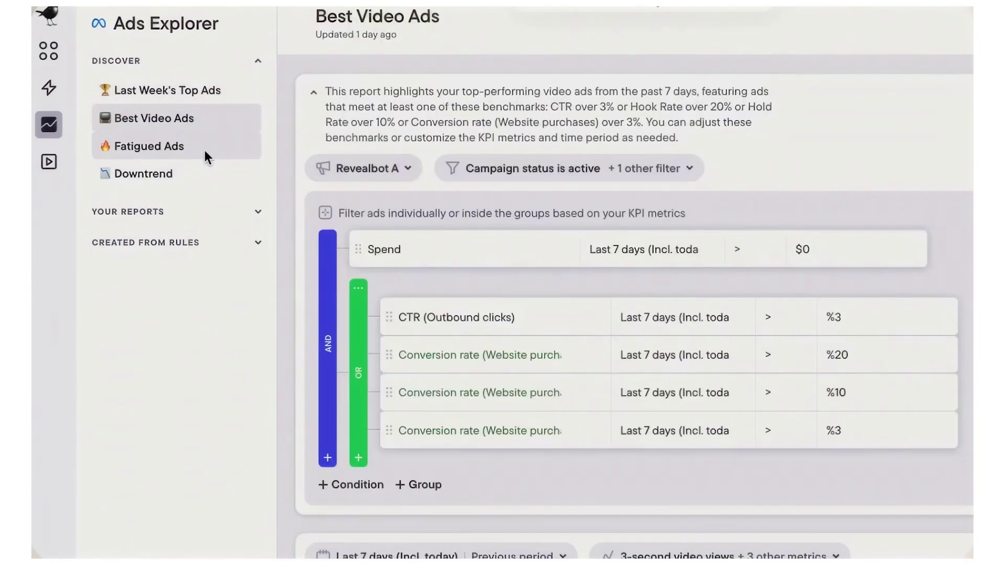
click(149, 146)
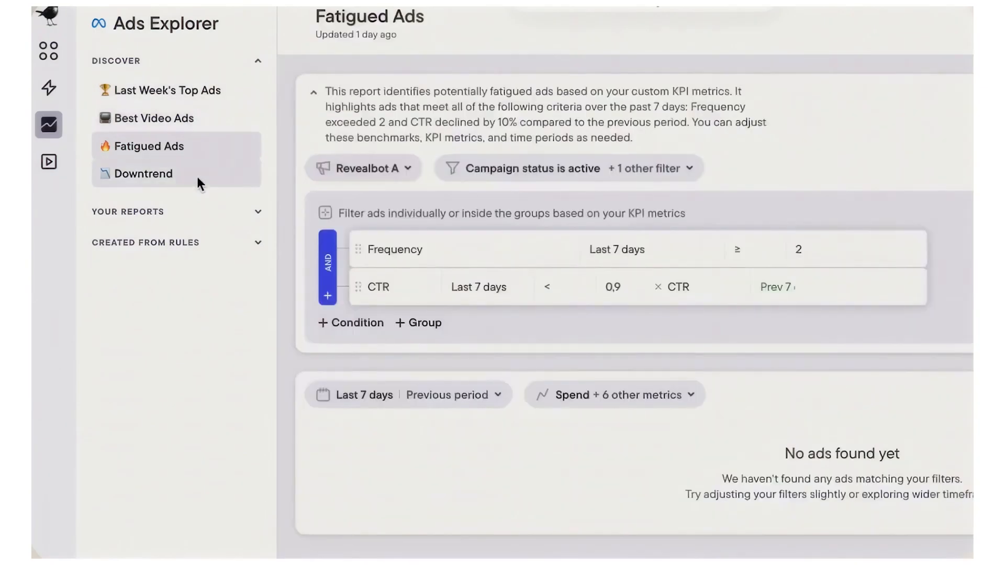
click(145, 173)
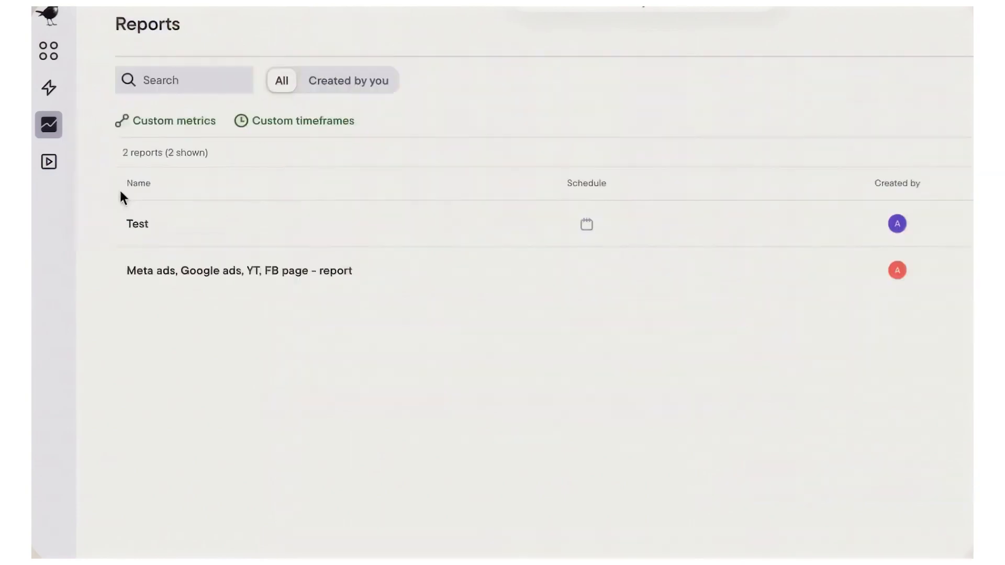
- Open the Test report, review its sharing options, and view its delivery schedule settings
click(136, 224)
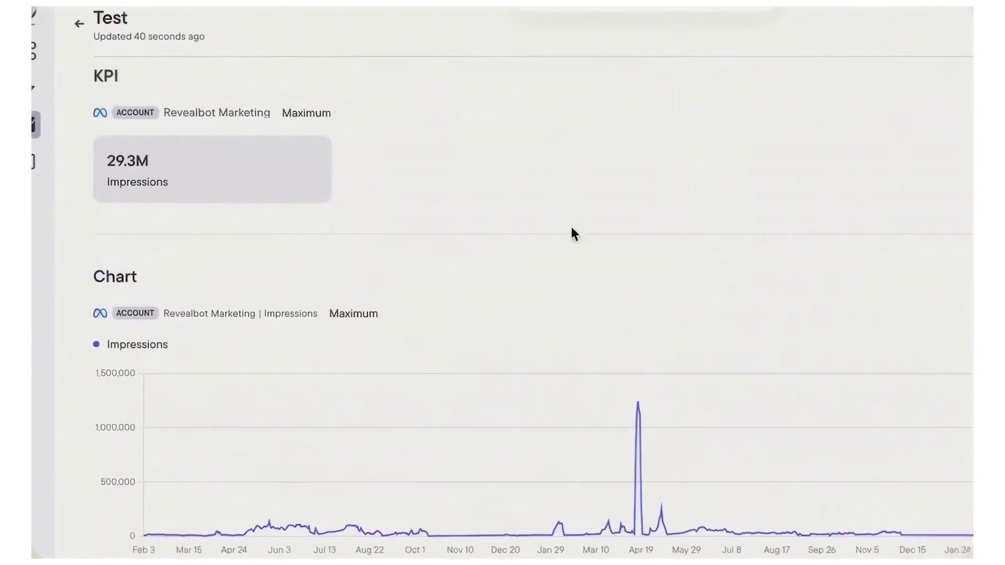
click(930, 23)
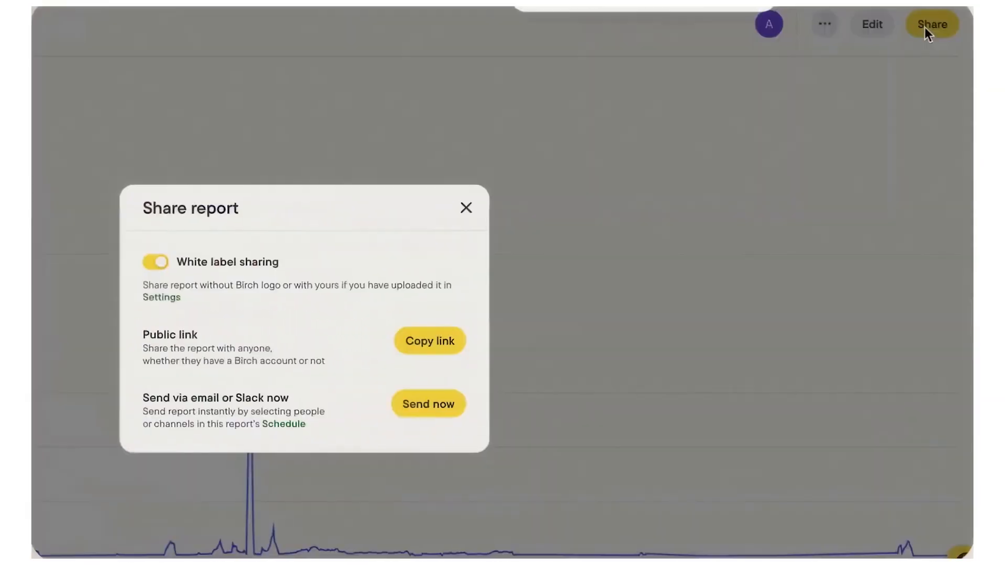
click(464, 207)
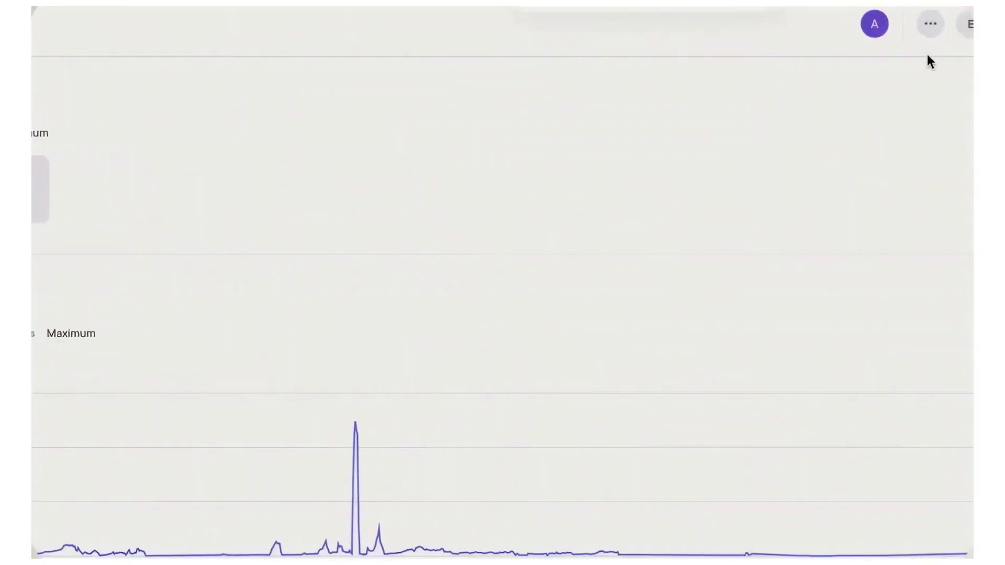
click(191, 72)
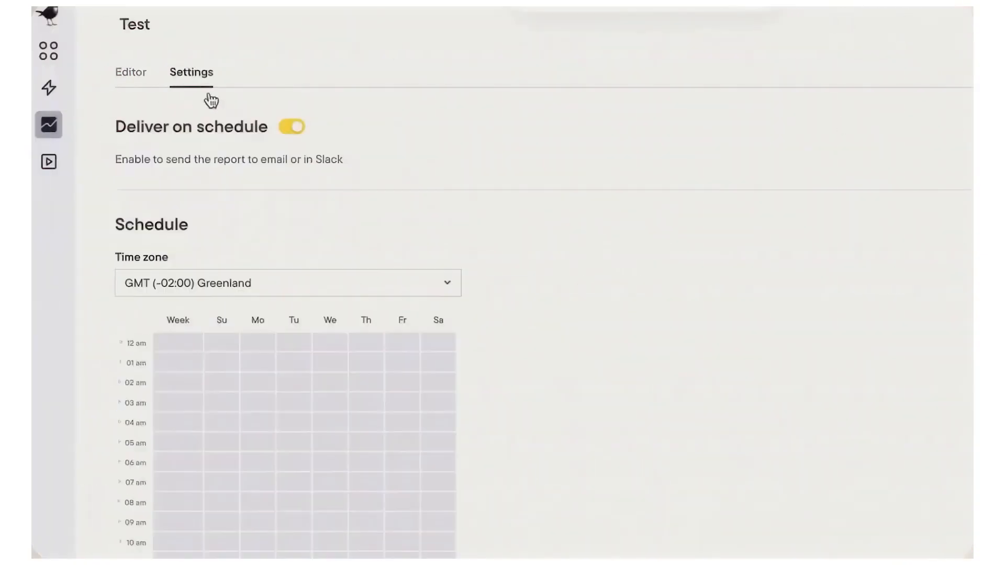
click(48, 125)
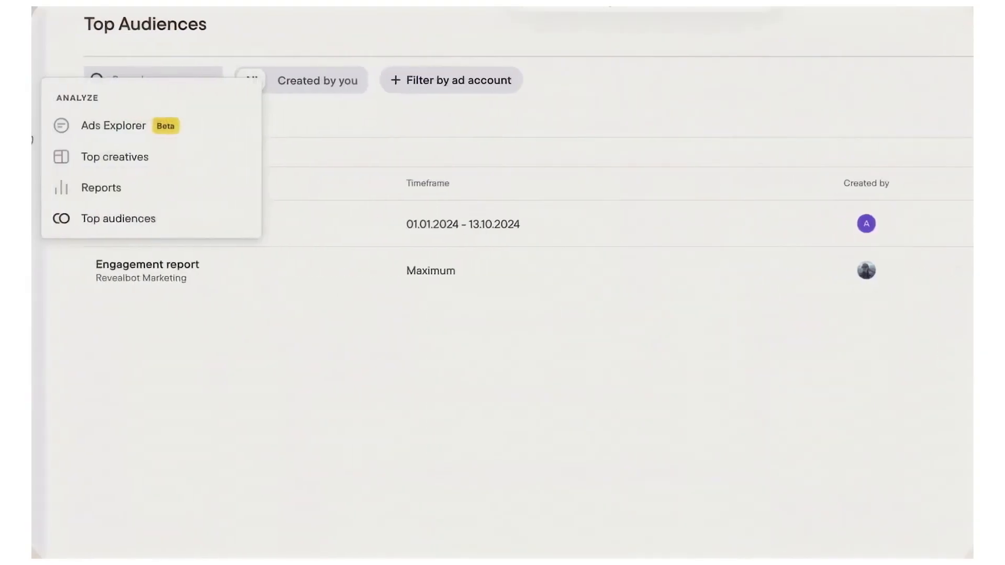
click(101, 187)
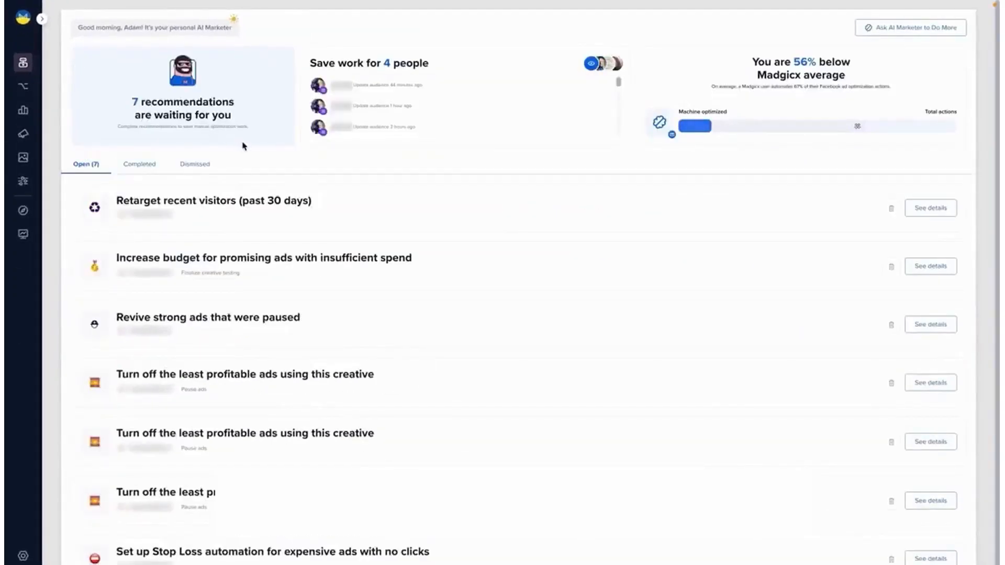
mouse_move(248, 151)
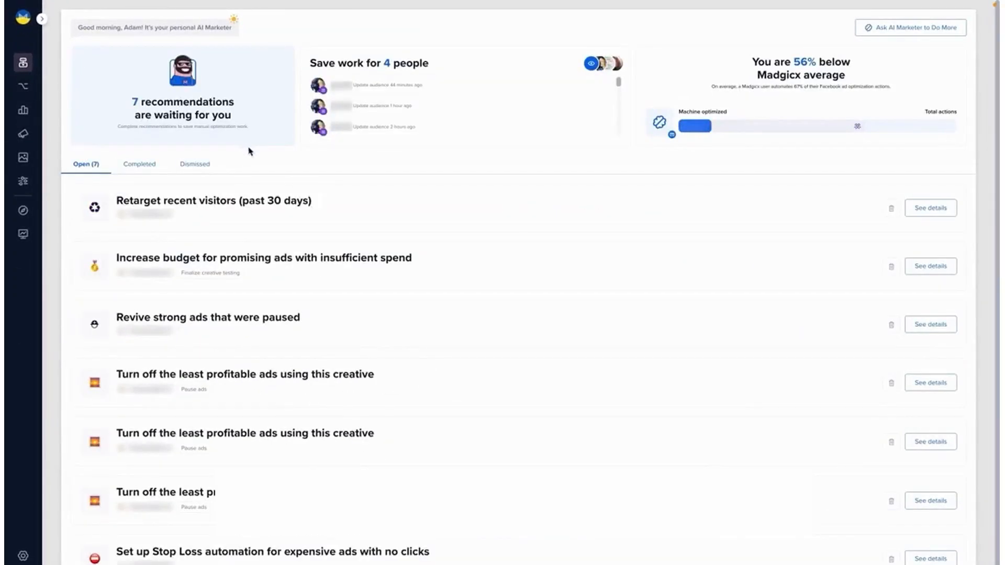
- Expand and scroll through the insufficient-spend budget recommendation's audiences and creatives to retest
scroll(down, 3)
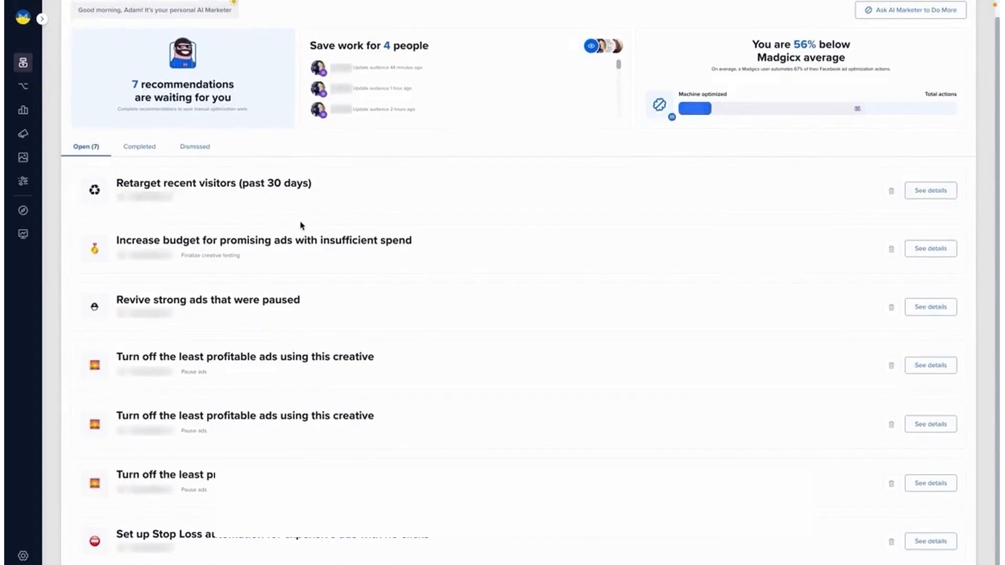
mouse_move(333, 240)
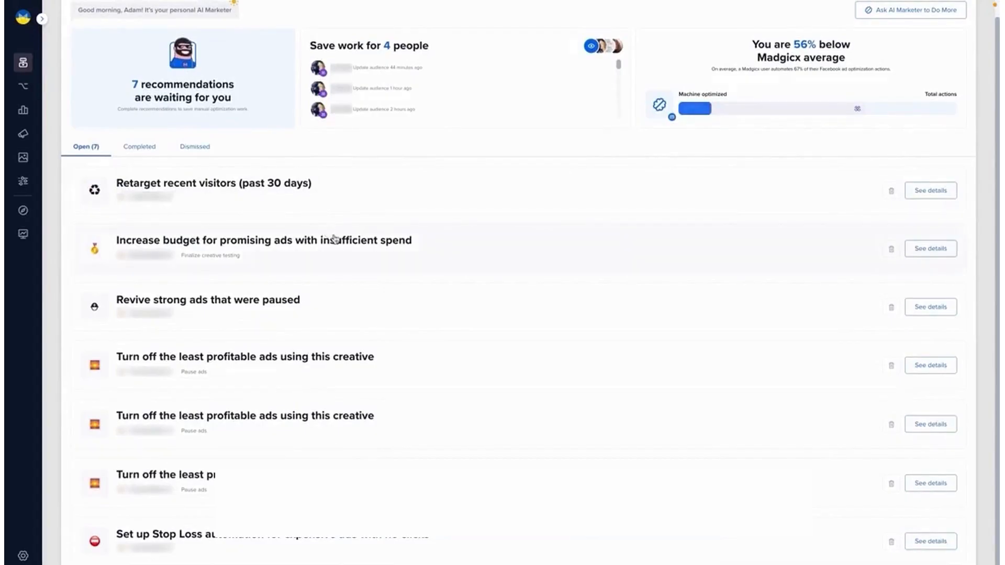
scroll(up, 3)
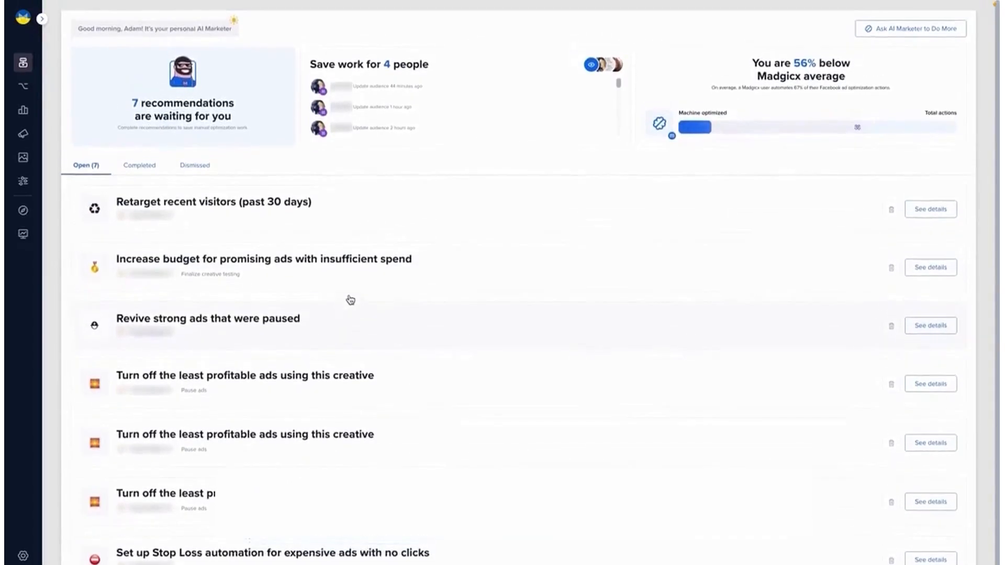
click(930, 268)
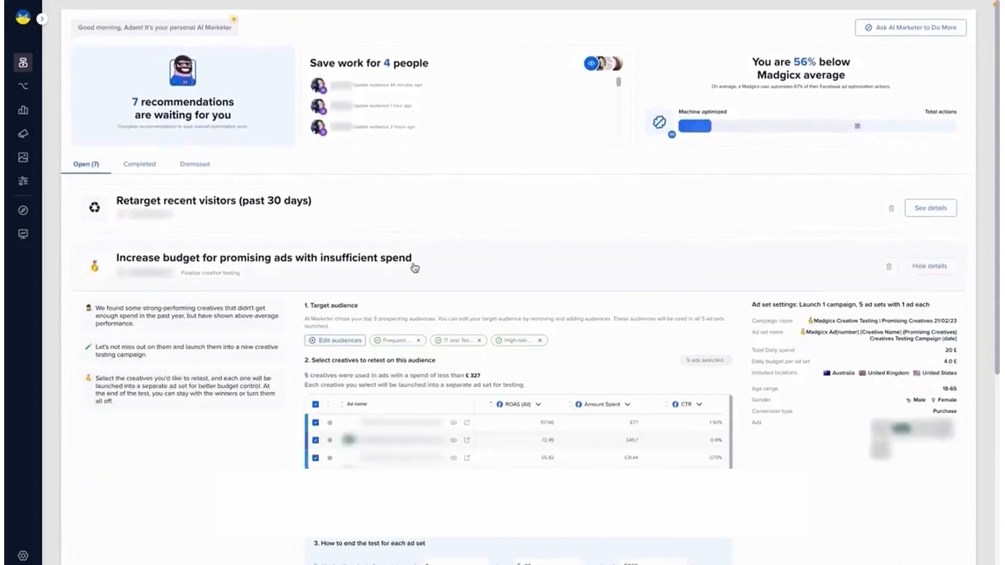
scroll(down, 3)
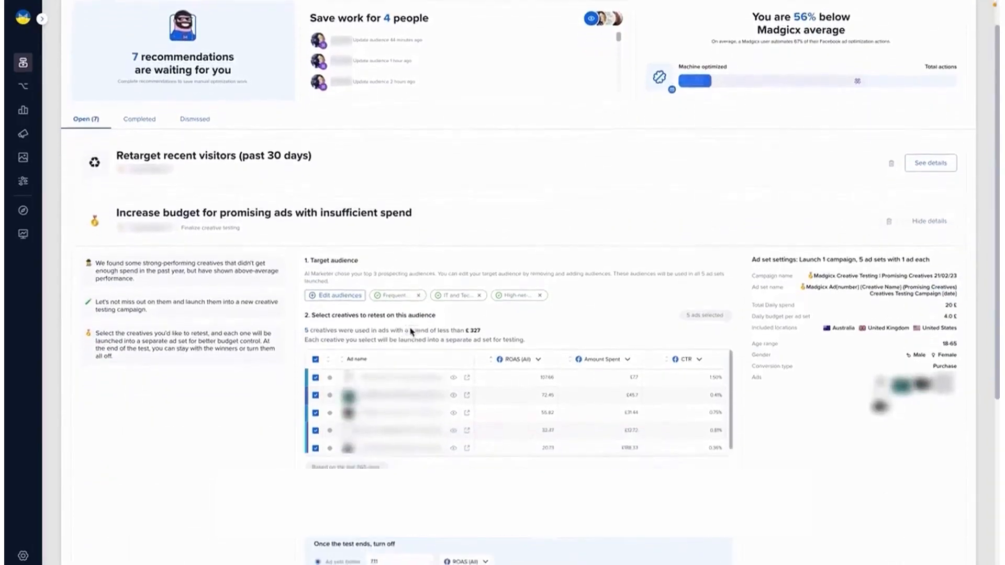
scroll(down, 3)
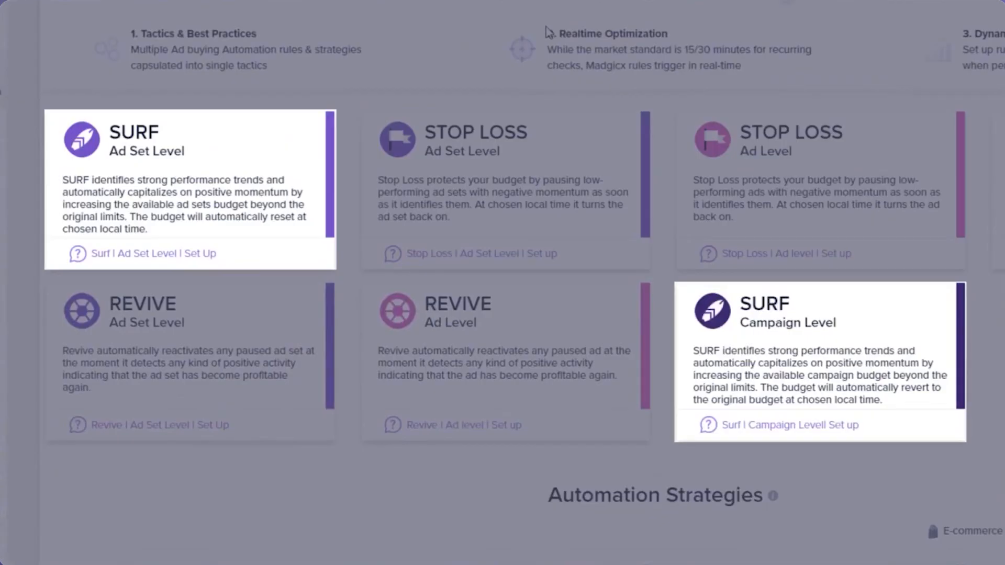
- Scroll past the tactic cards to Automation Strategies and open a strategy card
scroll(down, 3)
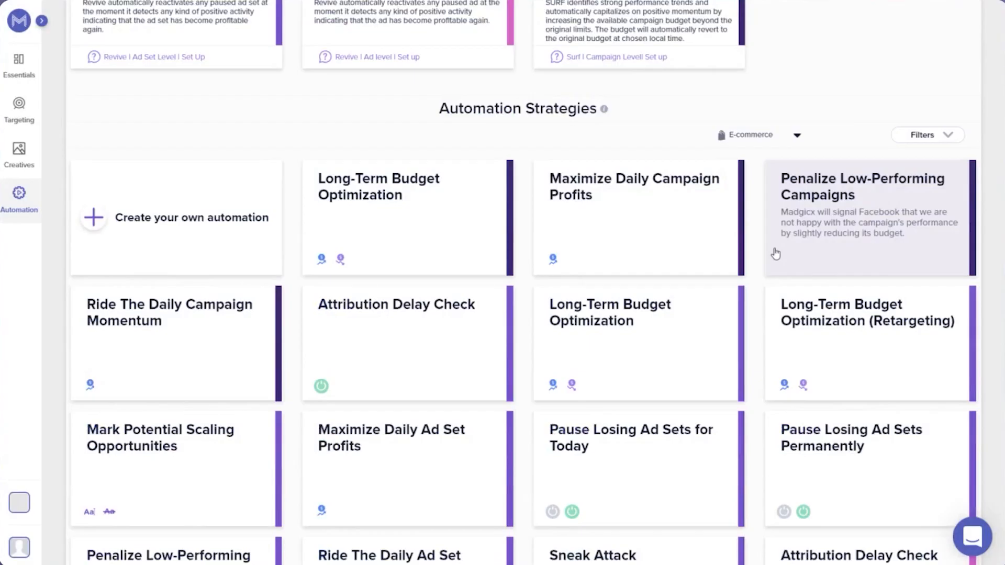
click(192, 217)
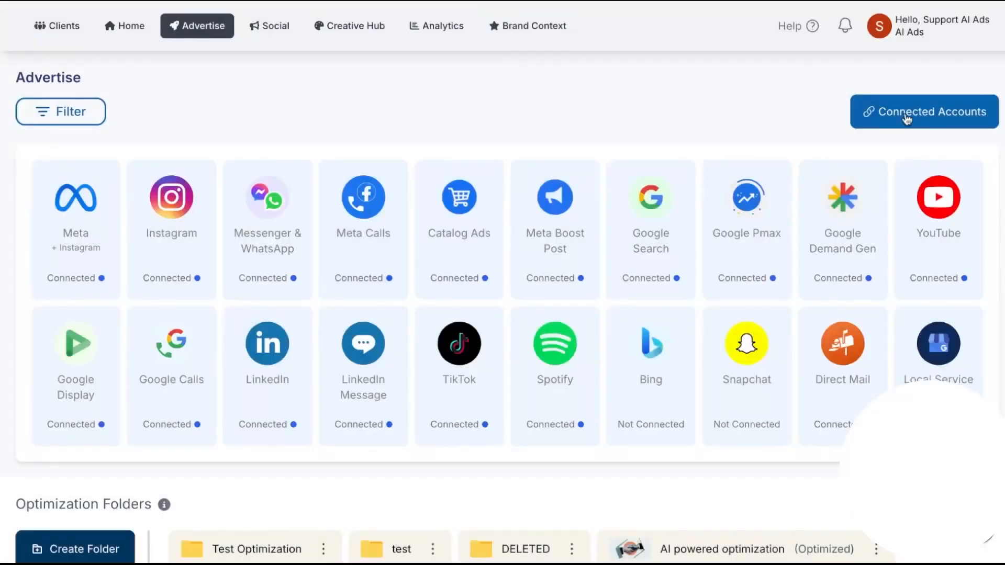
click(923, 111)
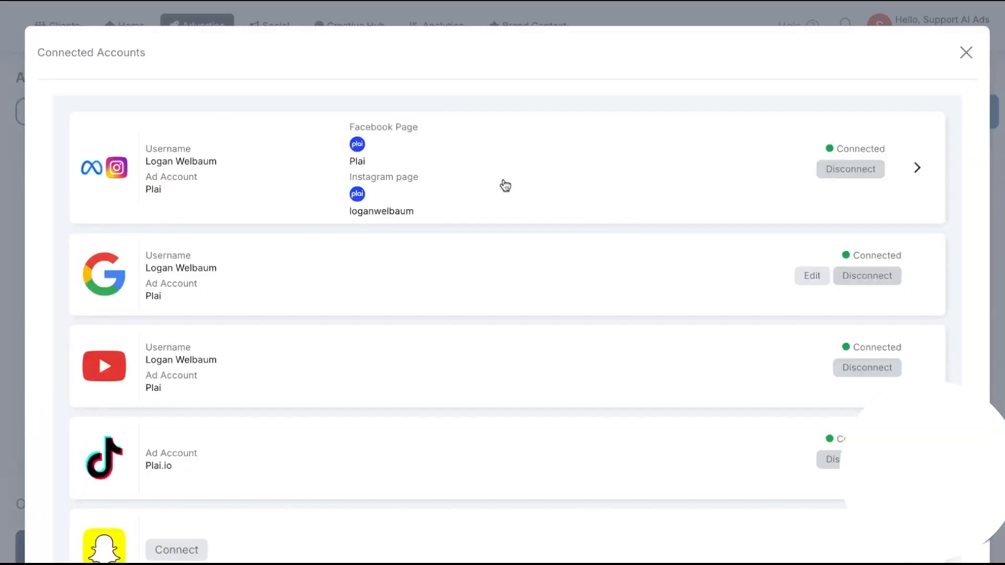
mouse_move(440, 312)
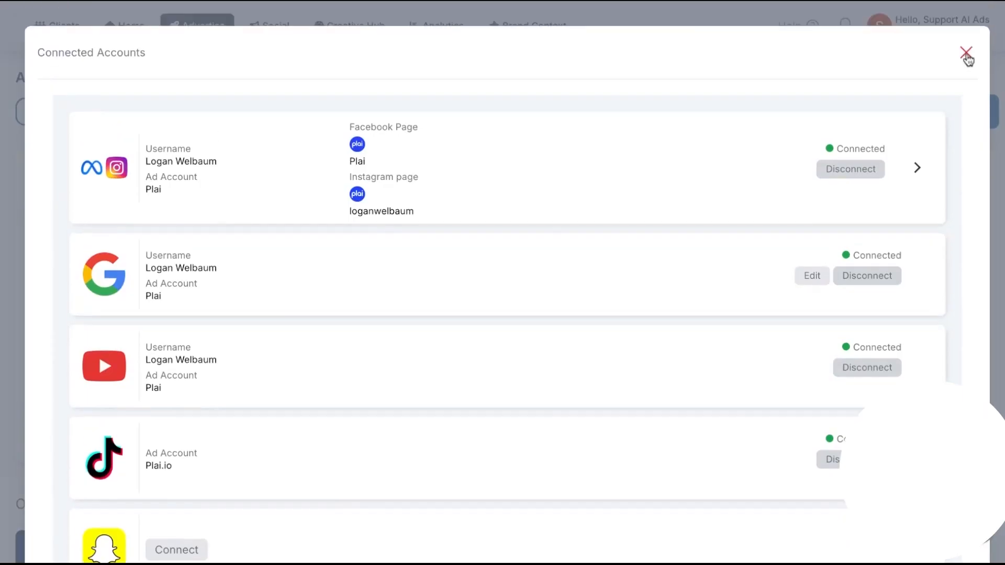
click(967, 54)
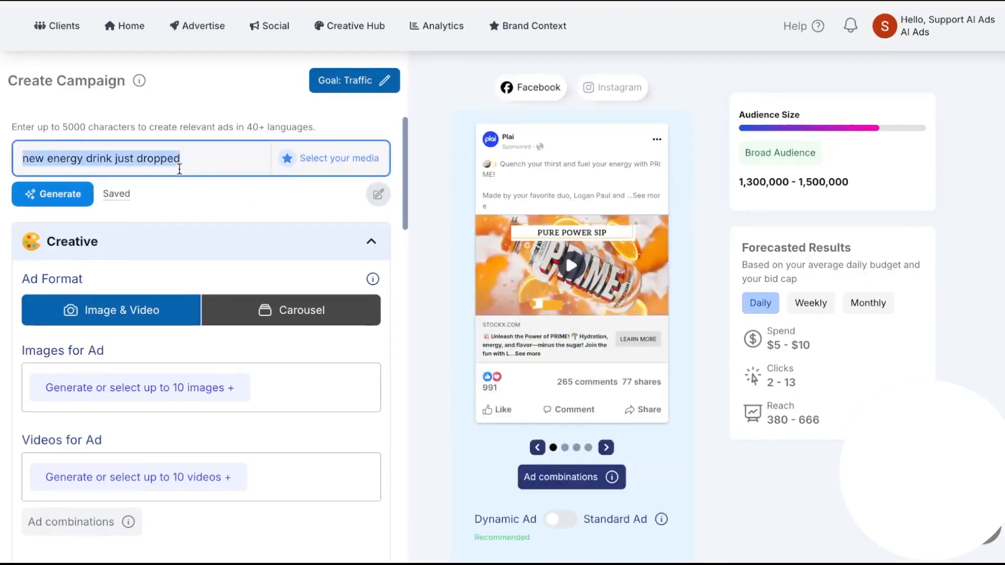
- Select the campaign prompt field to replace it with the sneaker marketplace description
click(370, 242)
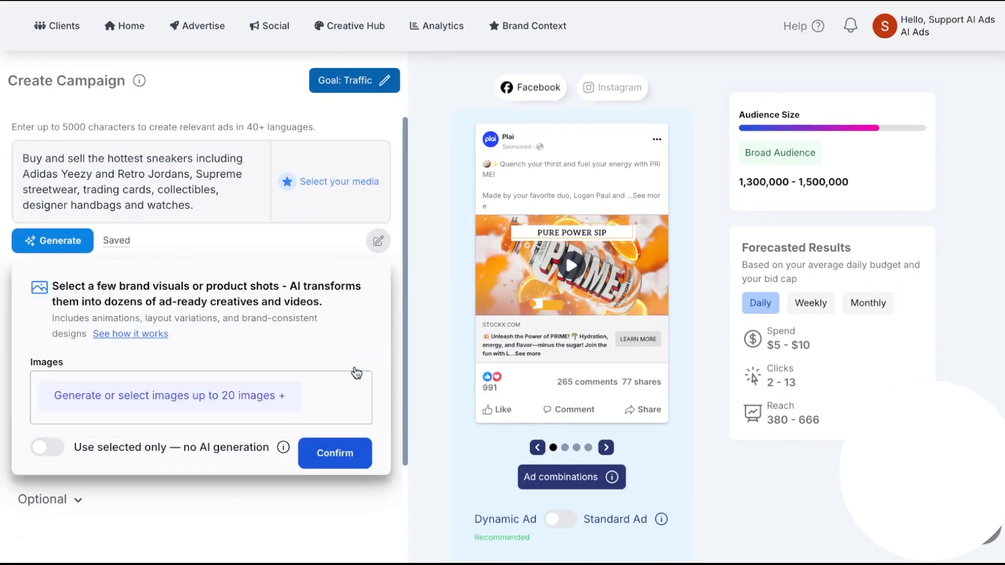
mouse_move(261, 234)
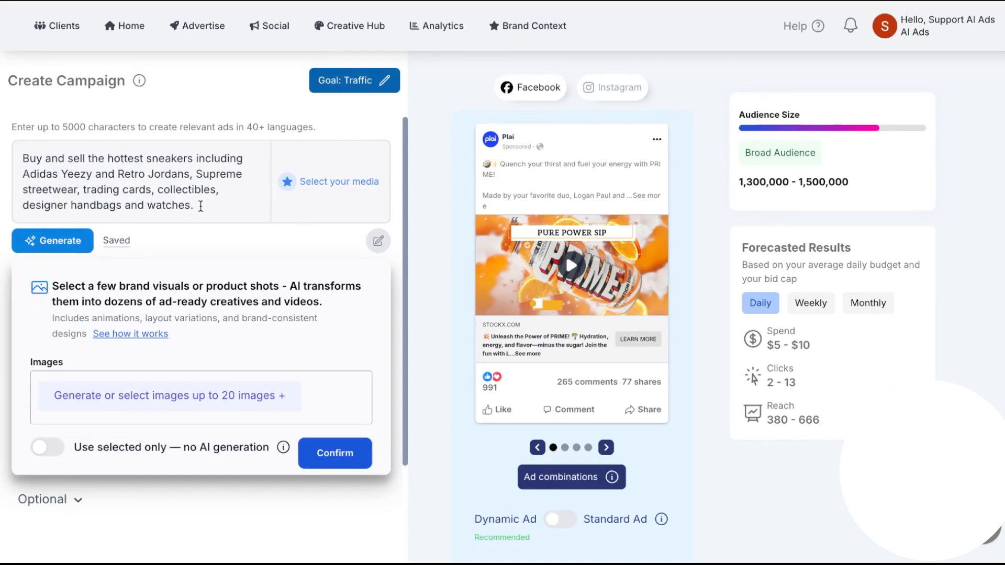
mouse_move(220, 244)
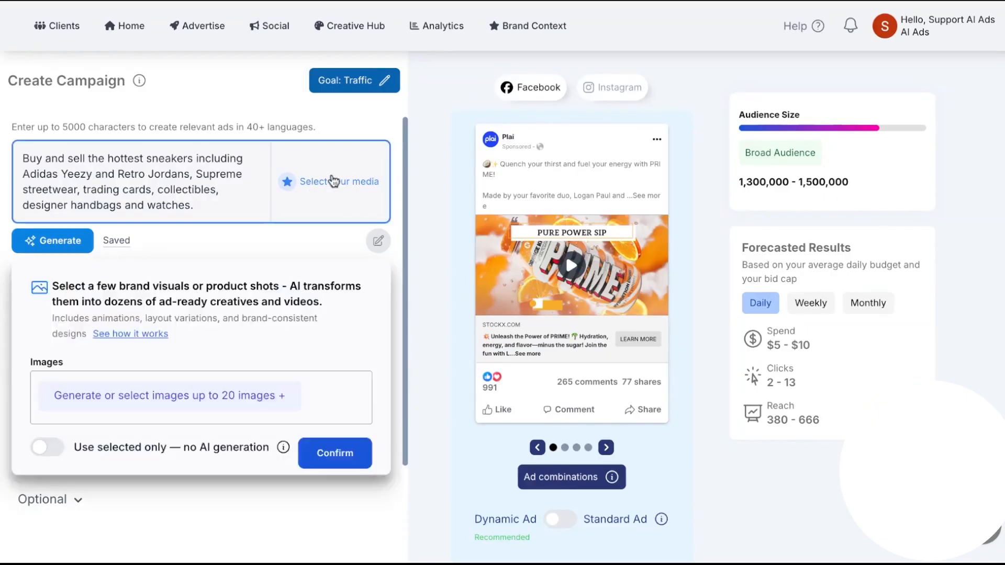
- Search the website stockx.com for campaign media in the media library
click(338, 181)
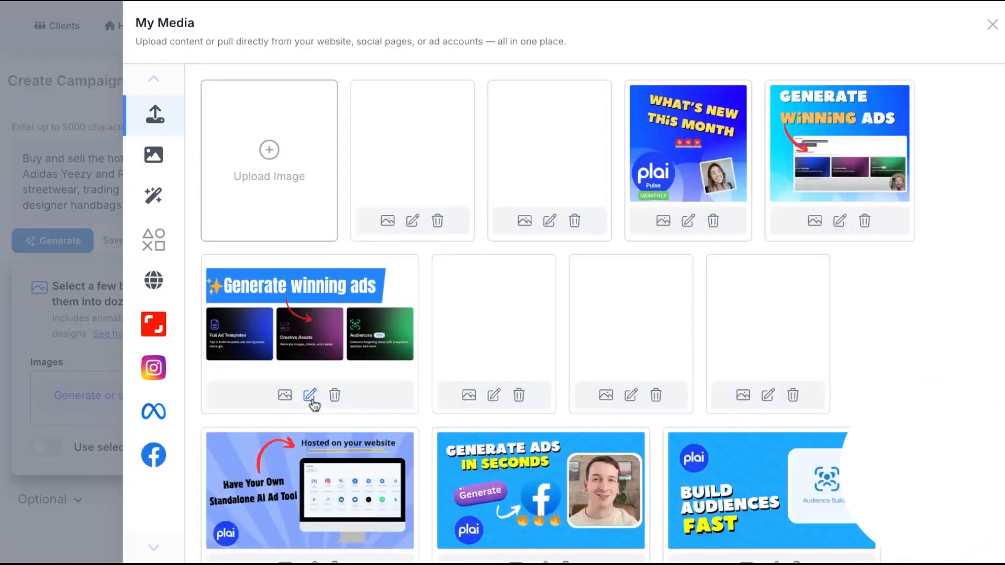
click(154, 280)
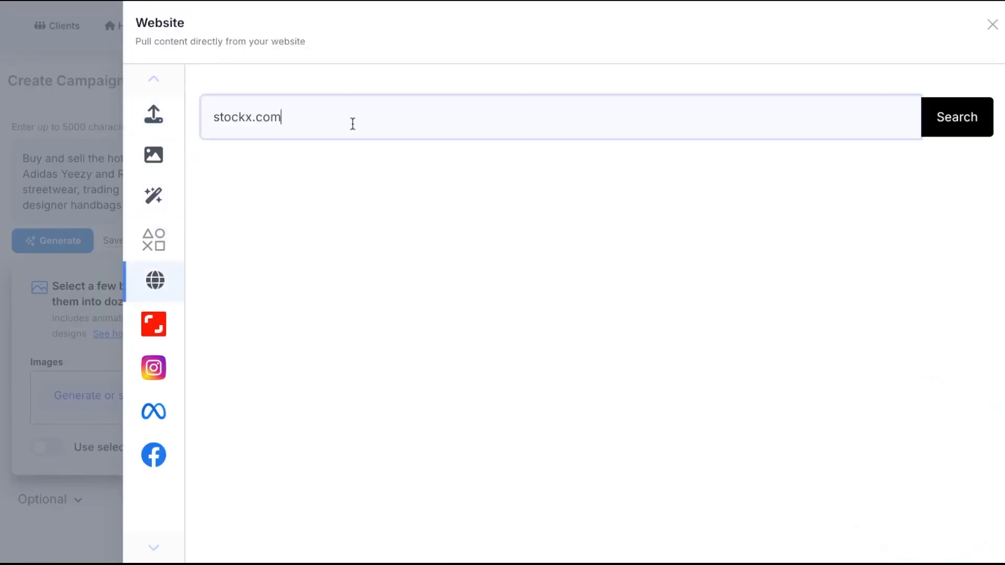
click(956, 117)
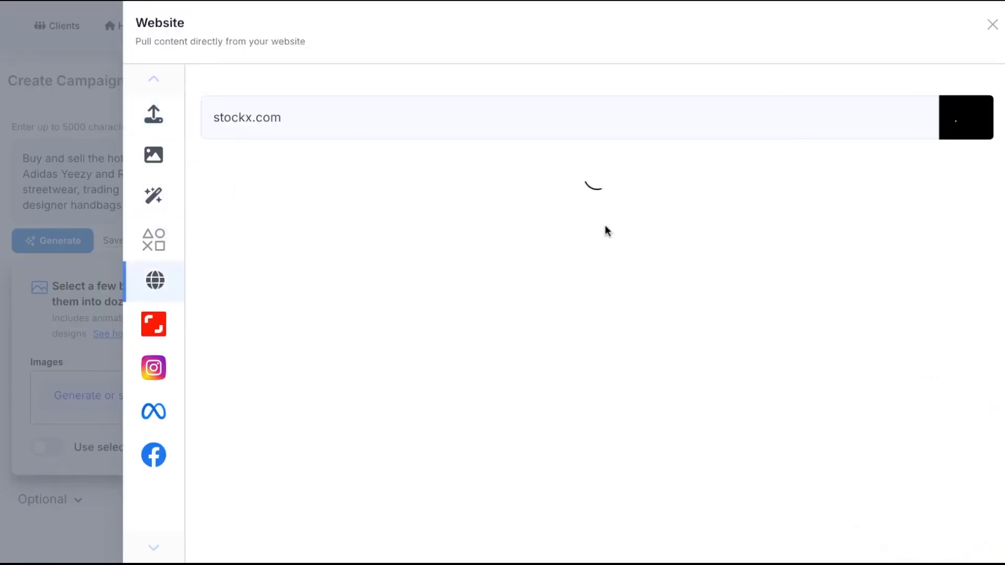